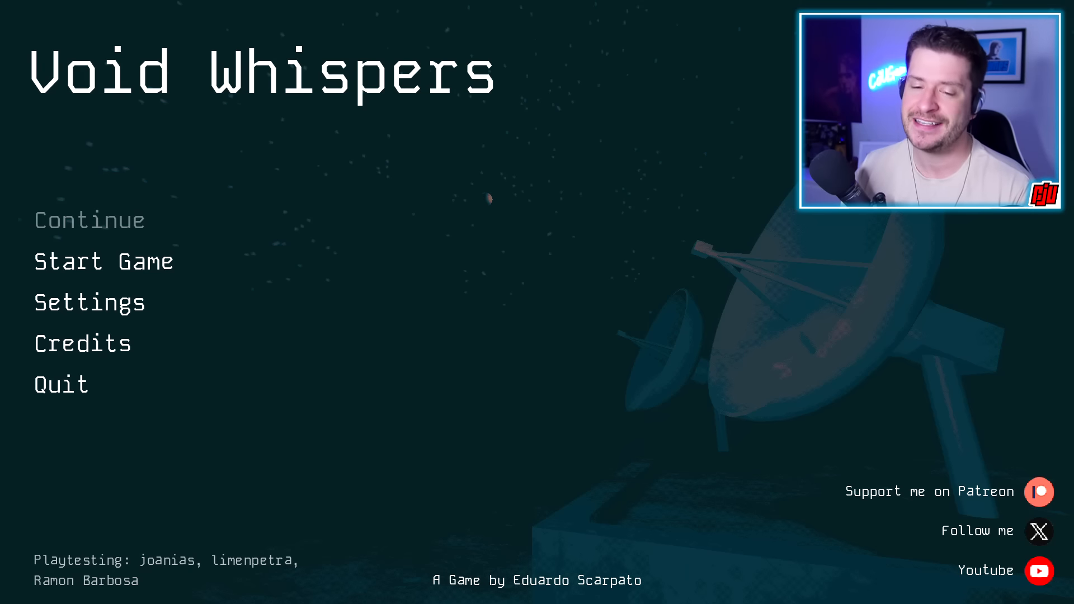
Start a new game from the title screen's Start Game option.
left_click(103, 261)
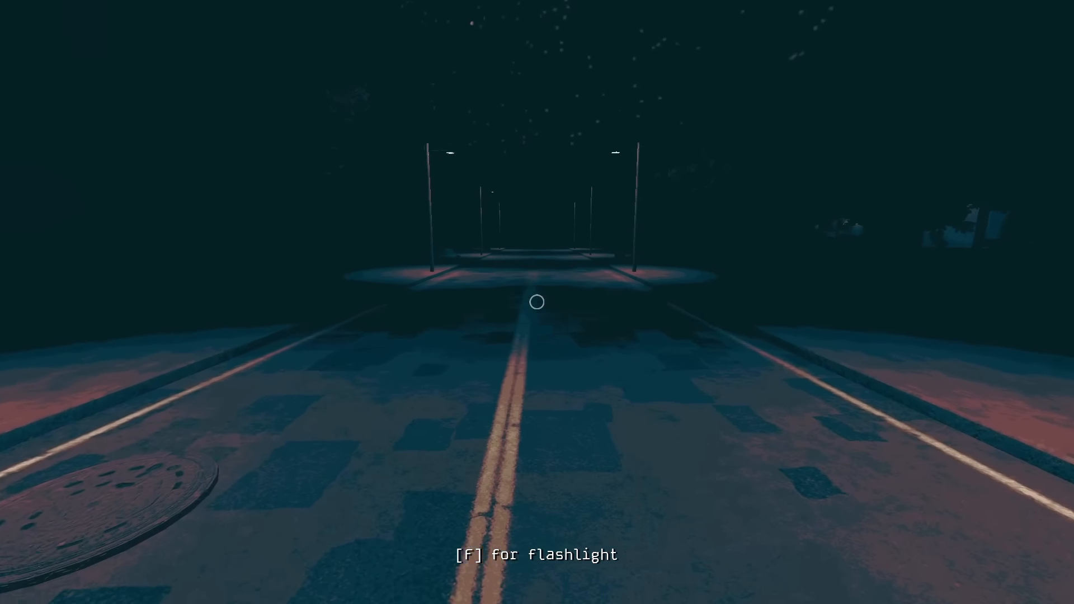
mouse_move(537, 302)
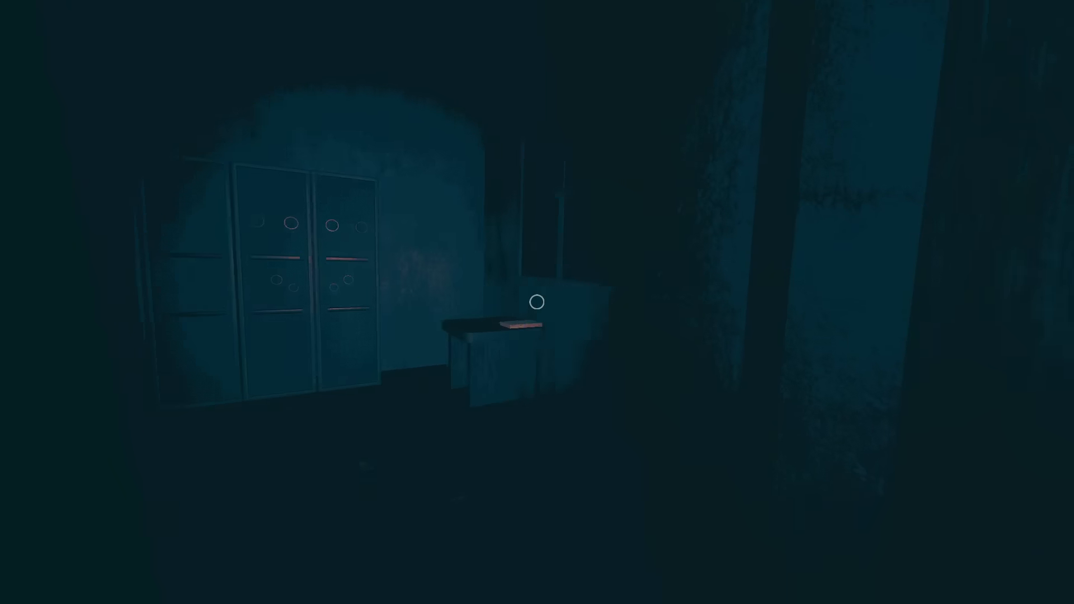
mouse_move(537, 302)
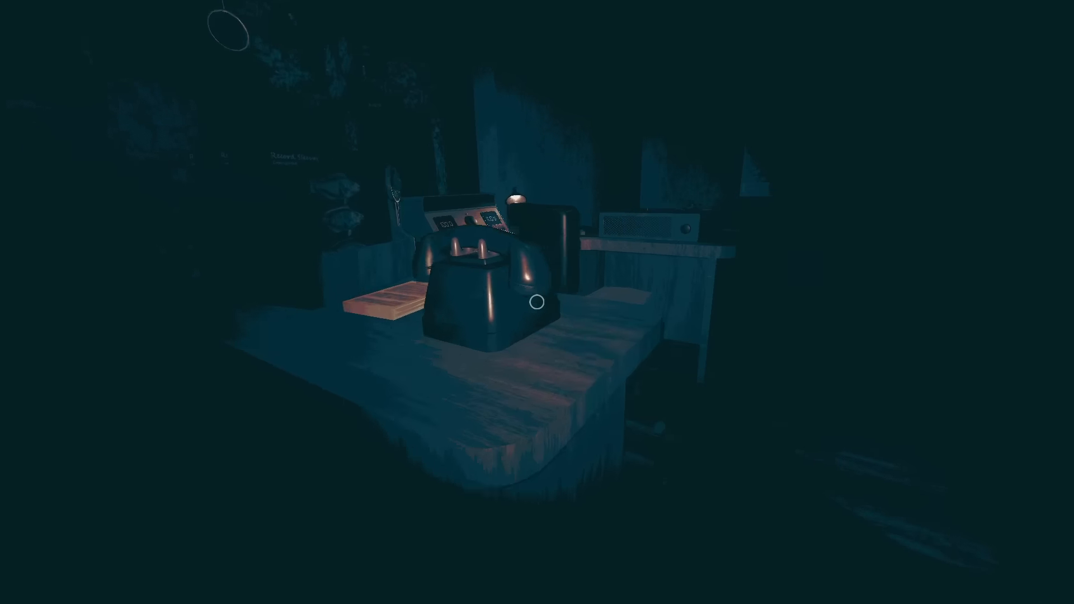
mouse_move(537, 302)
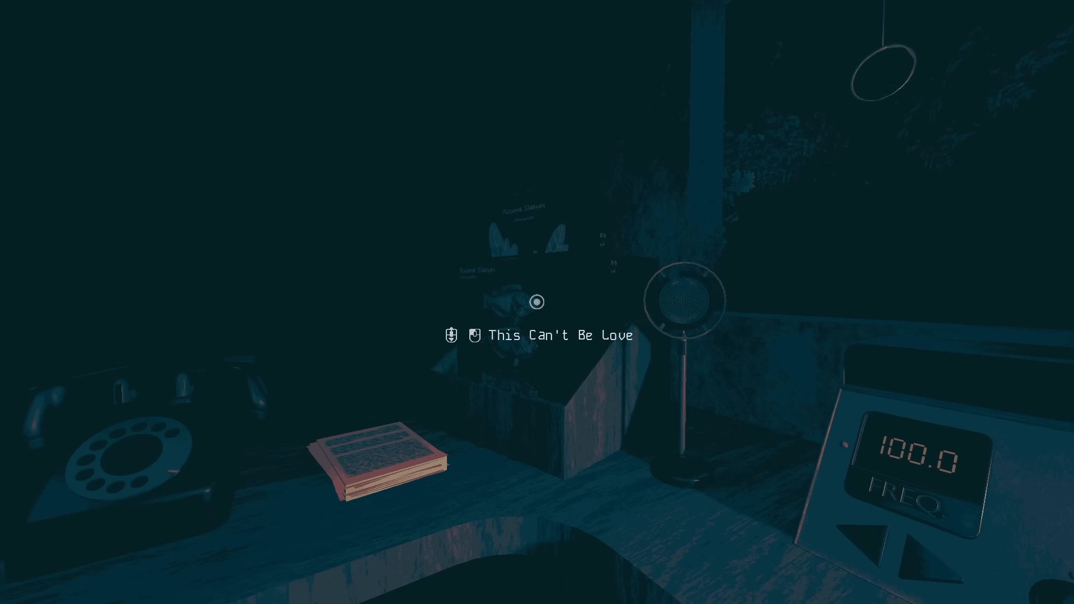
mouse_move(537, 302)
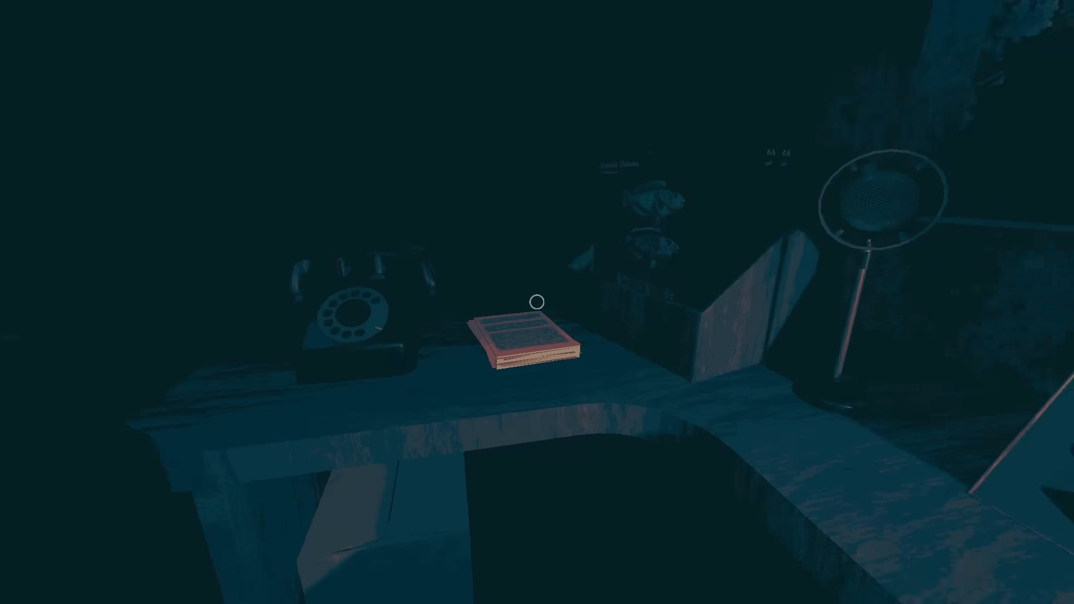
mouse_move(537, 303)
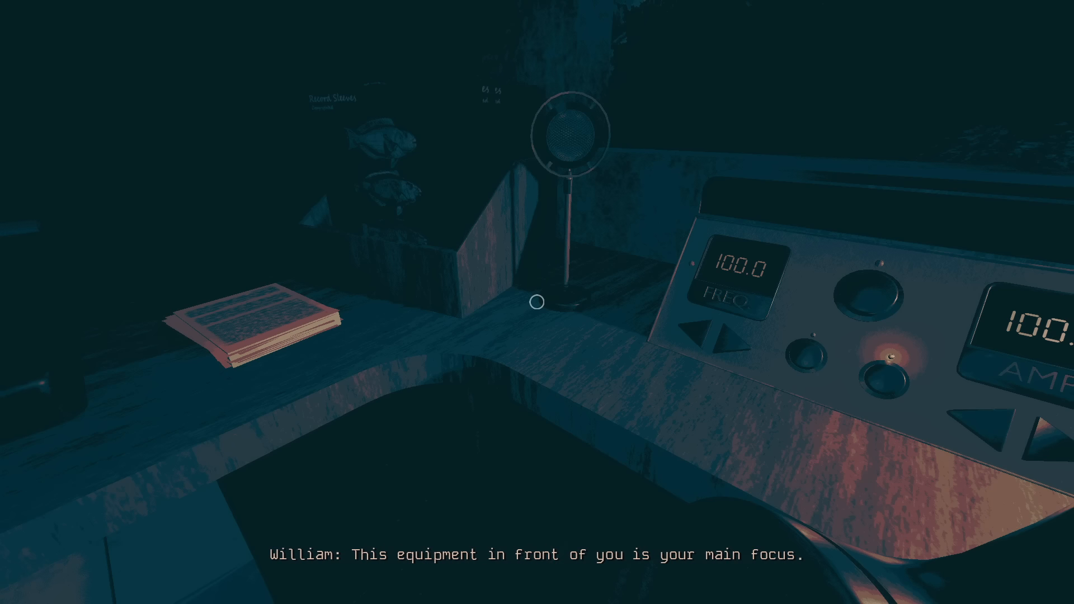
mouse_move(537, 302)
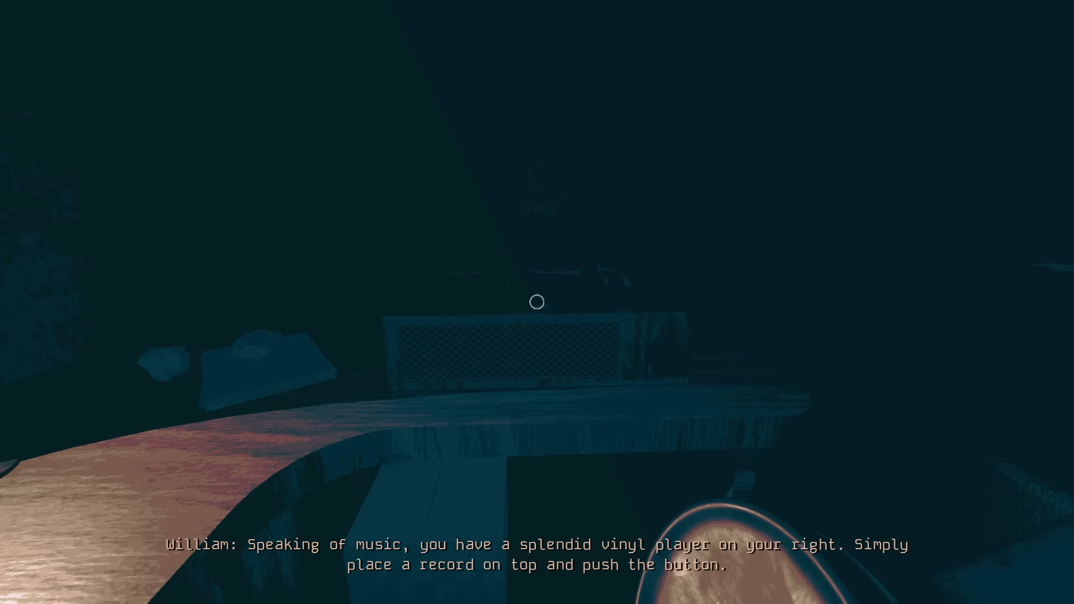
mouse_move(537, 301)
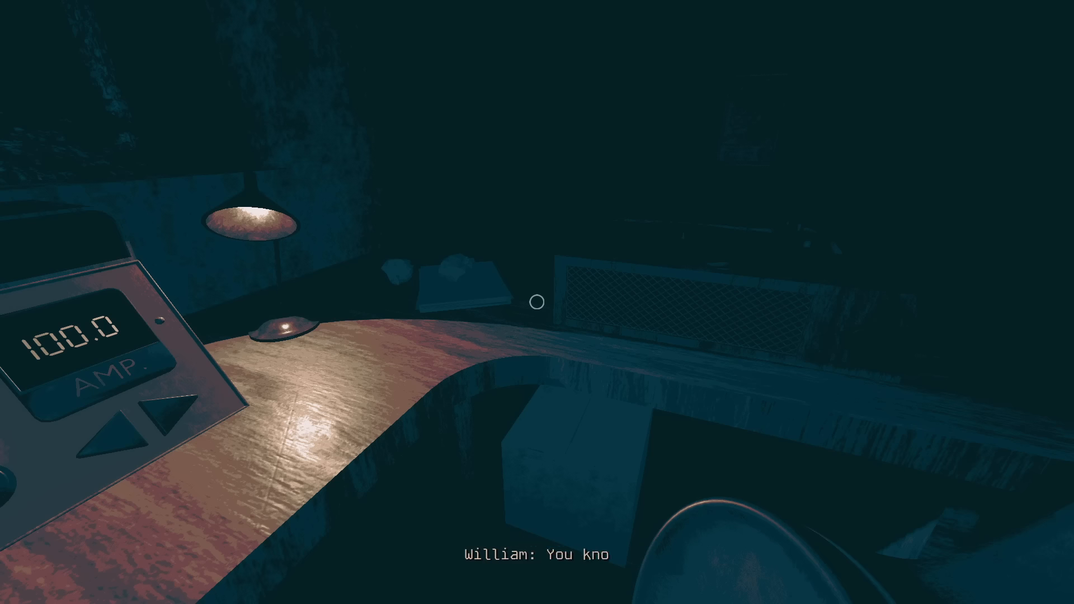
mouse_move(537, 302)
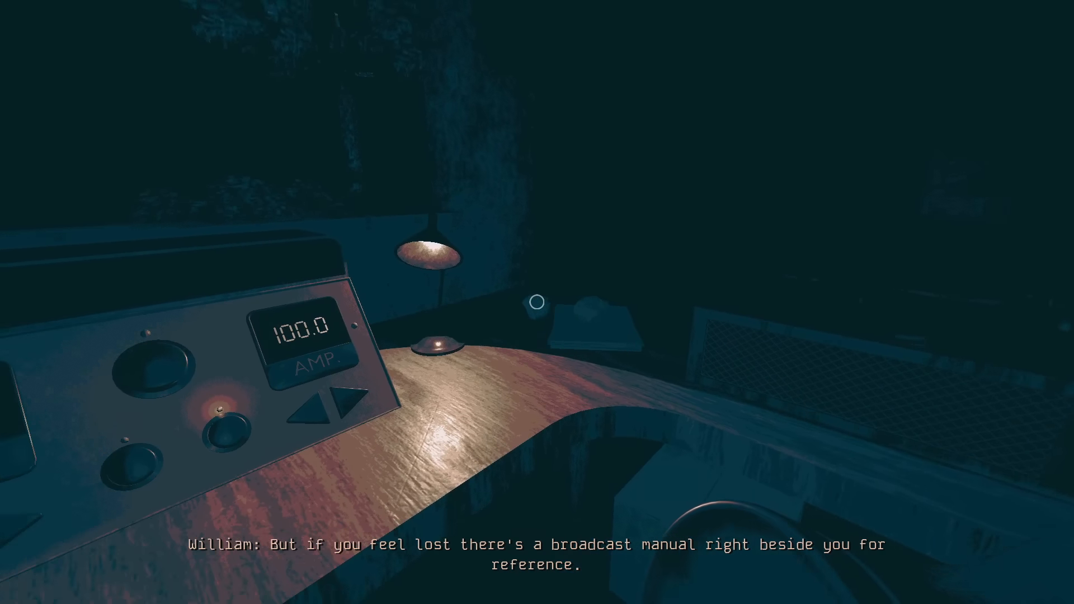
mouse_move(537, 301)
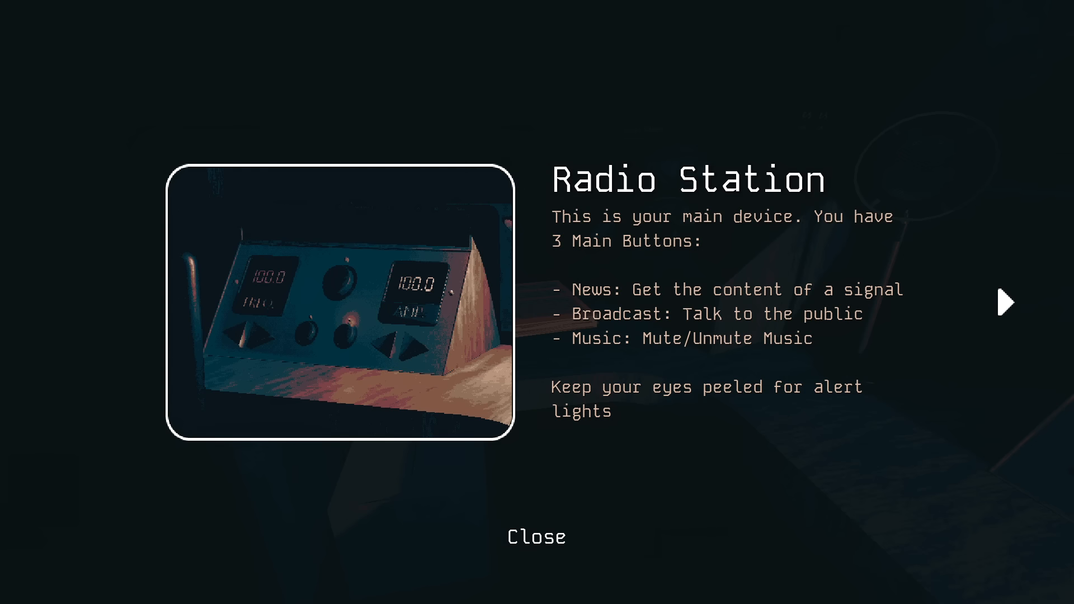
Page through the manual from Radio Station past Vinyl Player and Antenna Calibrator to Generator, then close it.
left_click(1004, 303)
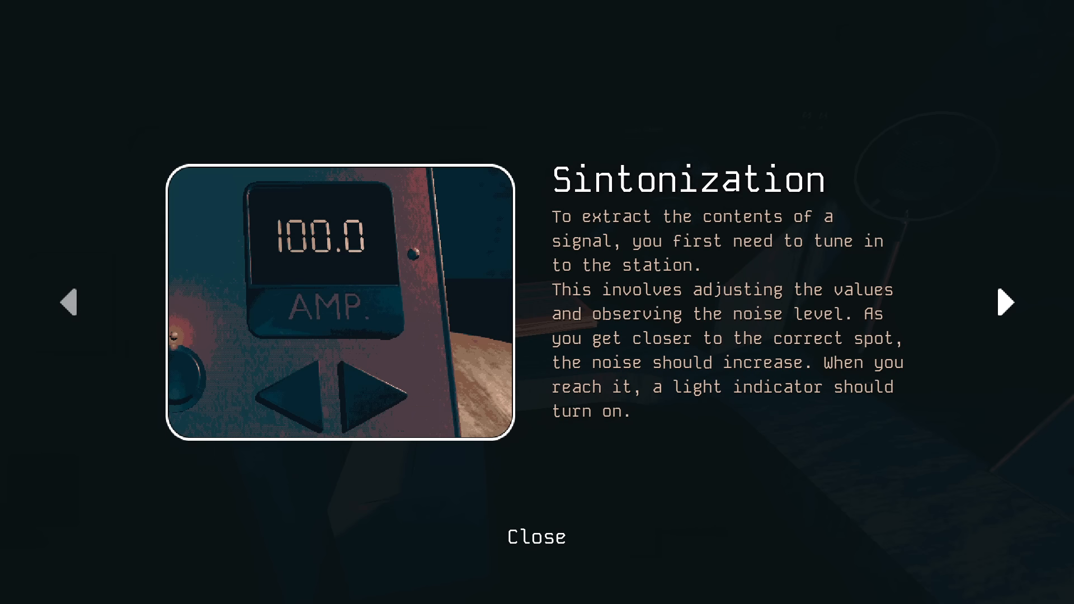
left_click(1006, 303)
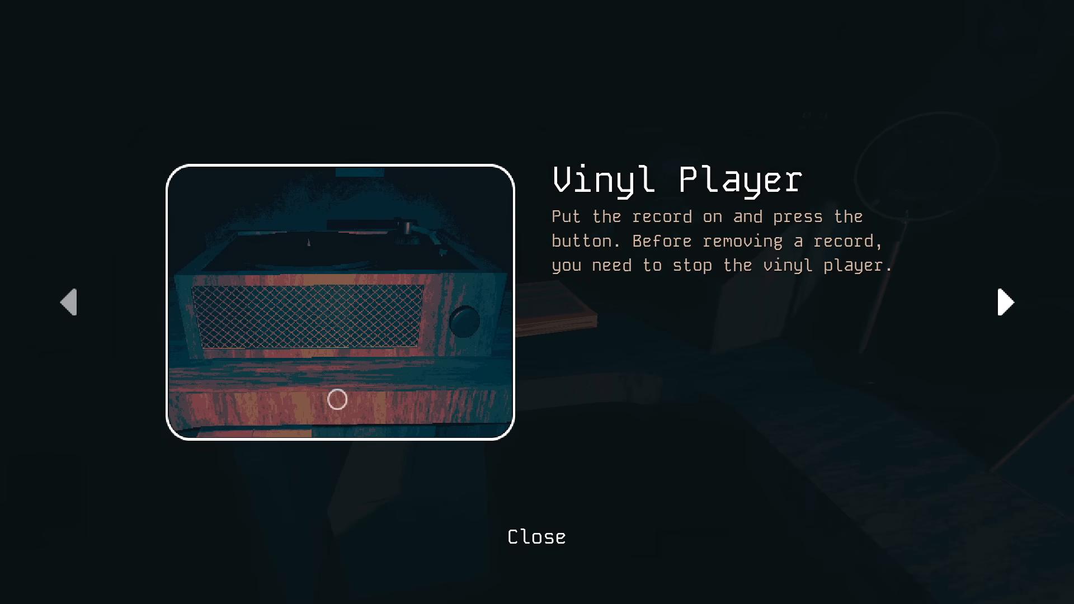
left_click(1006, 304)
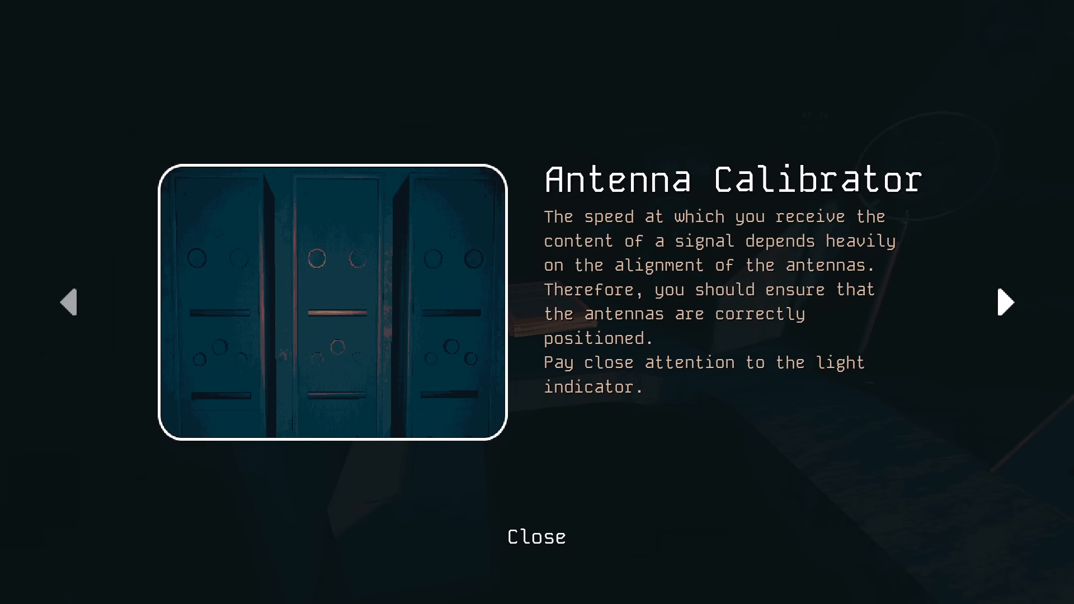
left_click(1006, 302)
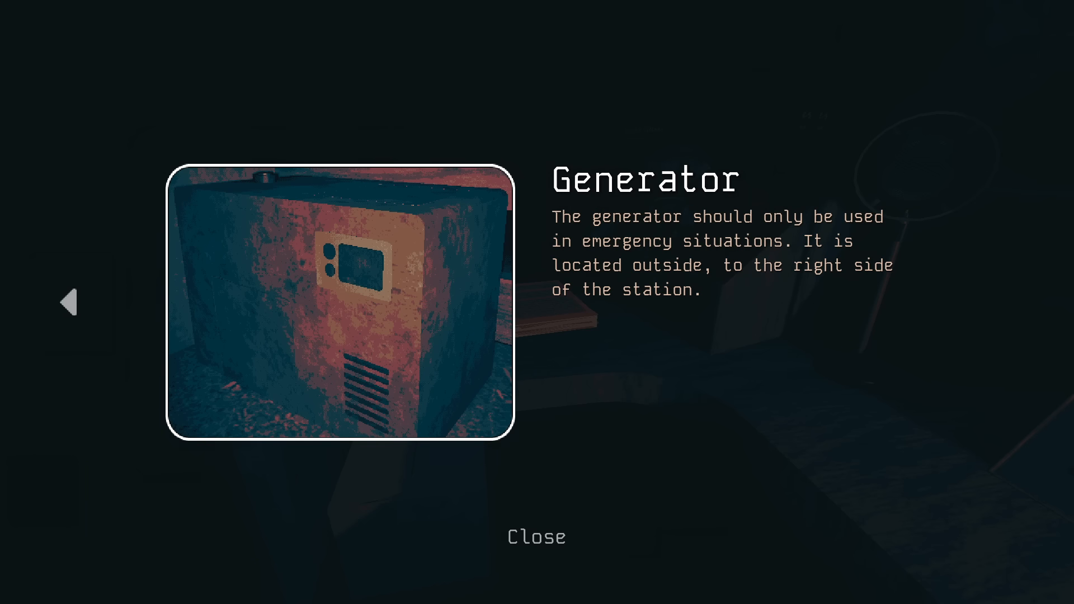
left_click(536, 536)
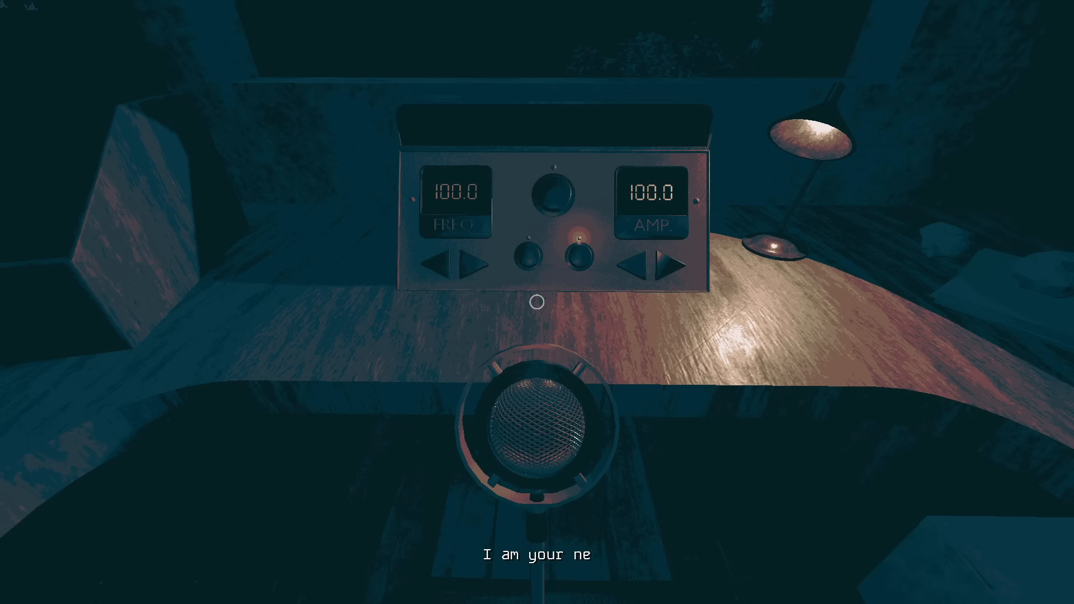
mouse_move(537, 302)
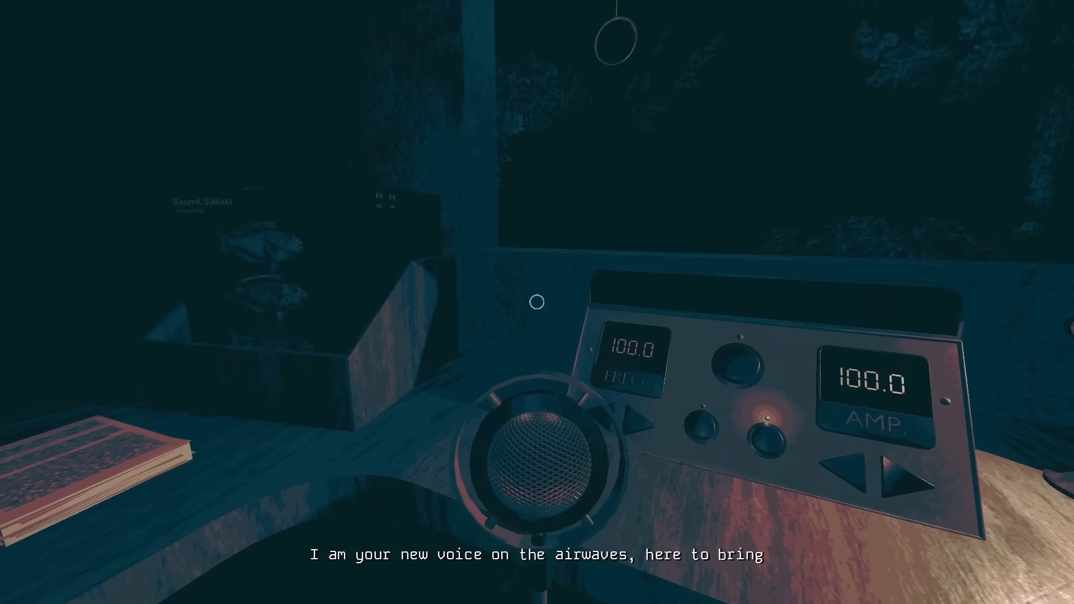
mouse_move(537, 302)
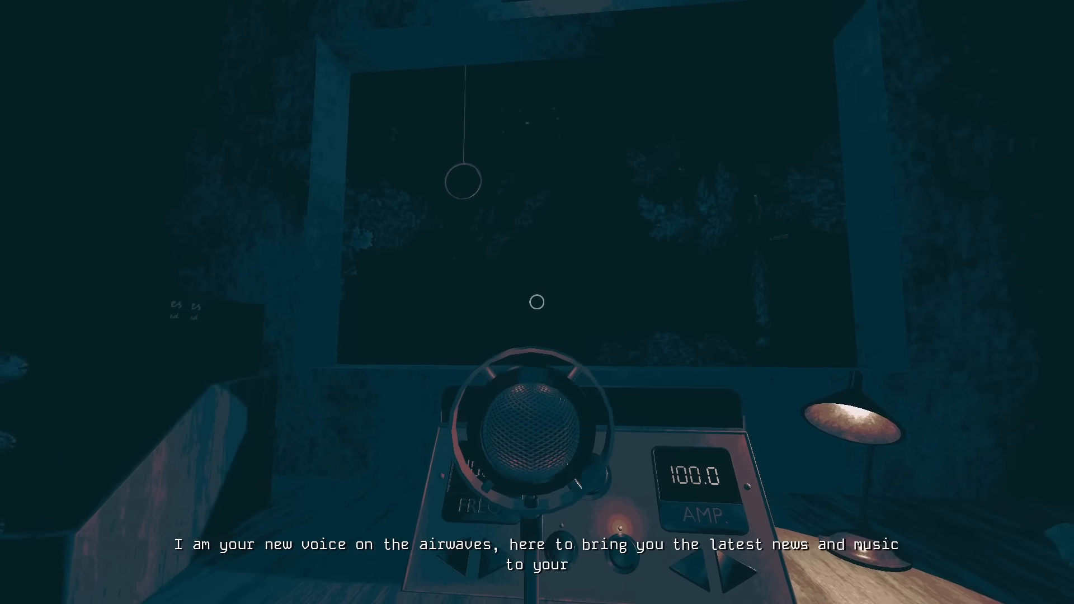
mouse_move(537, 302)
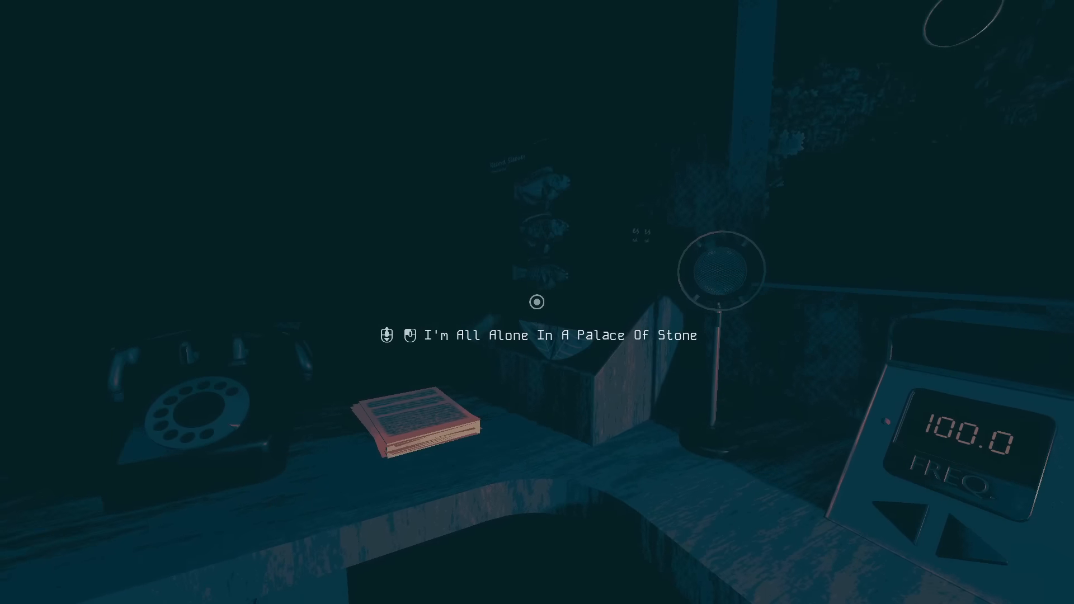
mouse_move(536, 301)
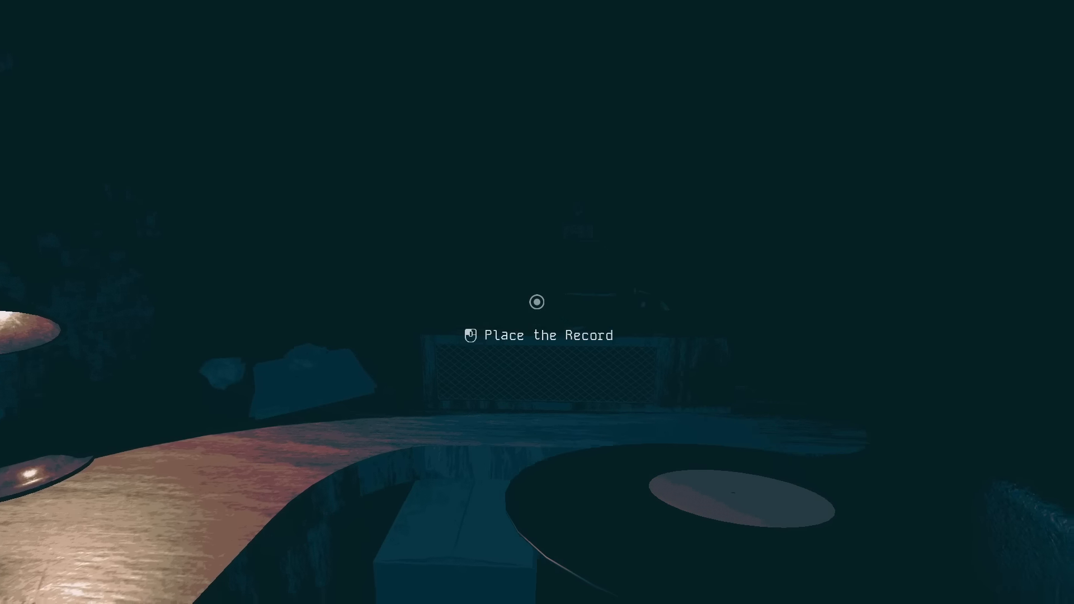
Place the record I'm All Alone In A Palace Of Stone on the vinyl player.
left_click(537, 302)
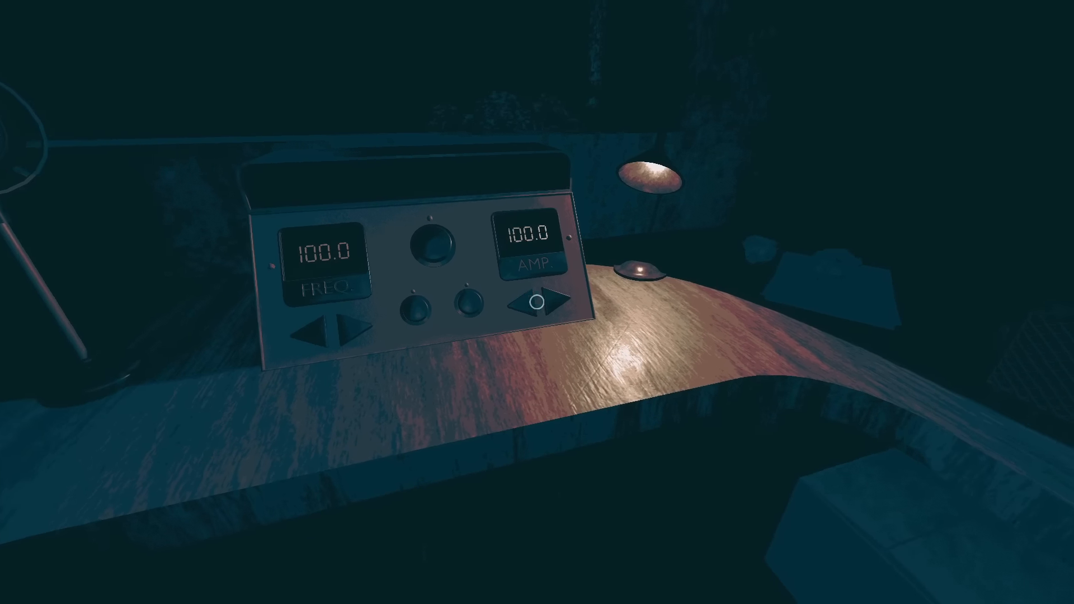
mouse_move(537, 302)
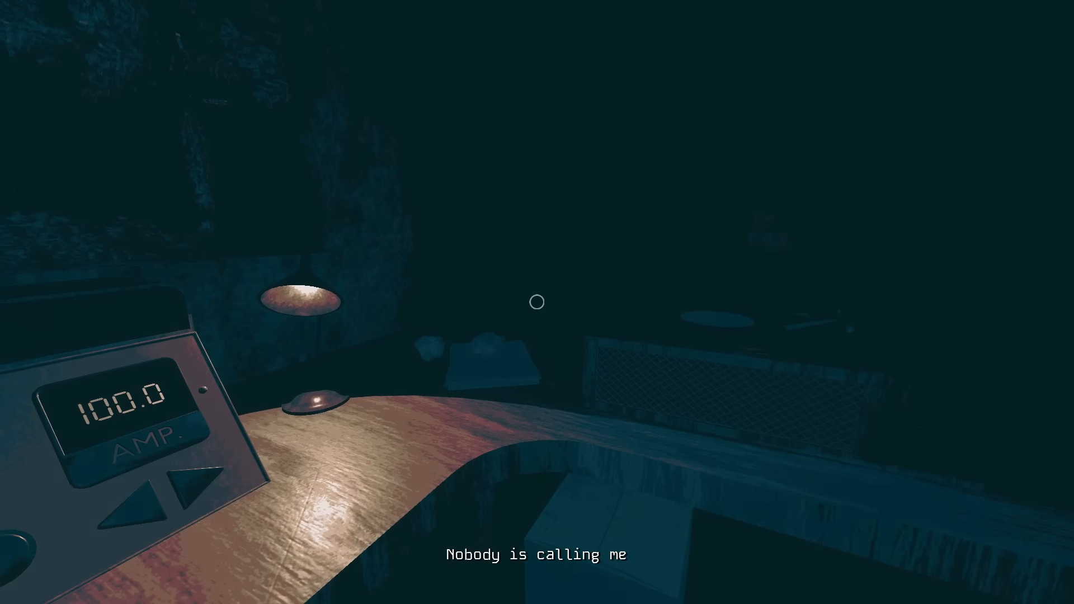
mouse_move(537, 301)
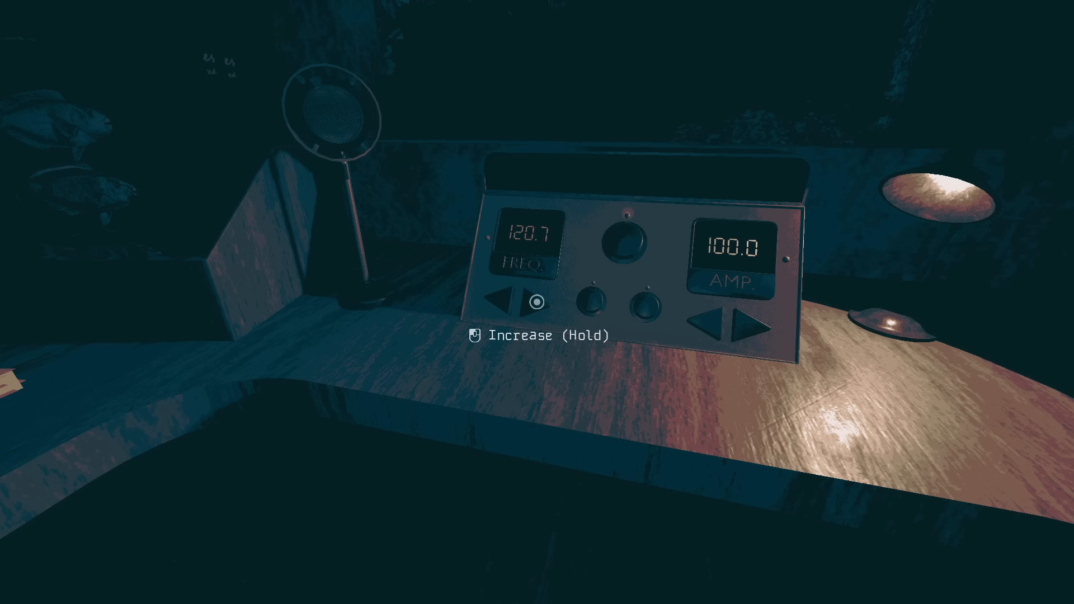
Bring the radio frequency down from 90.5 and settle it at 30.3.
left_click(547, 303)
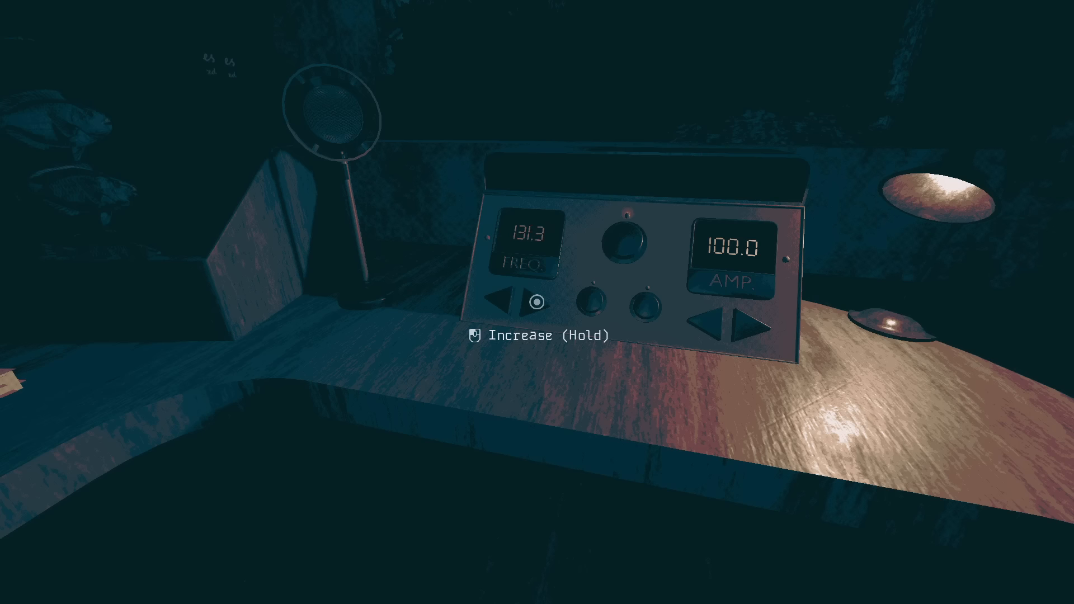
left_click(536, 303)
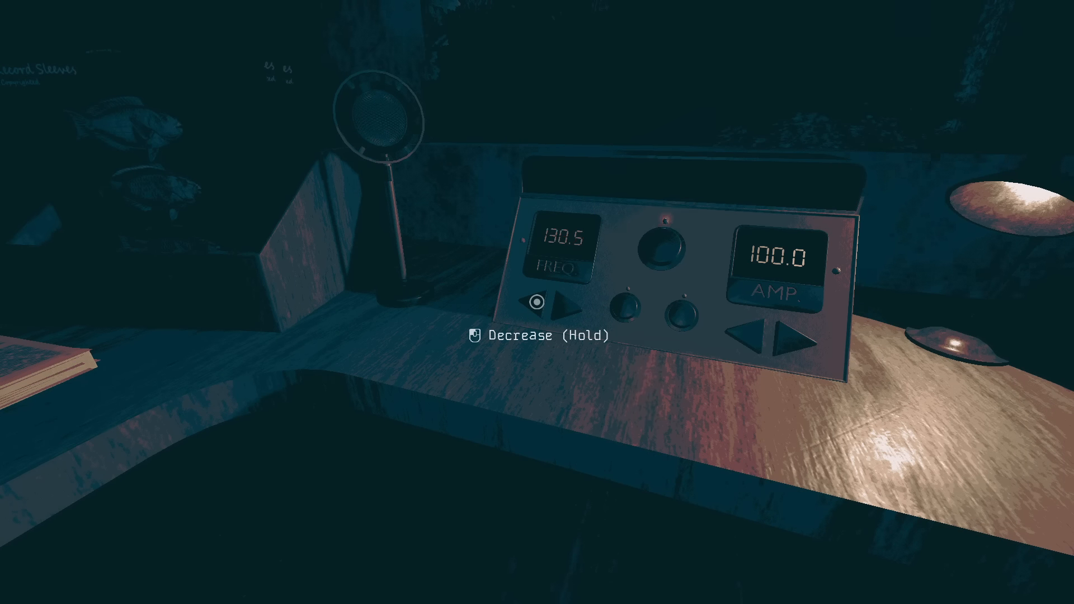
left_click(557, 305)
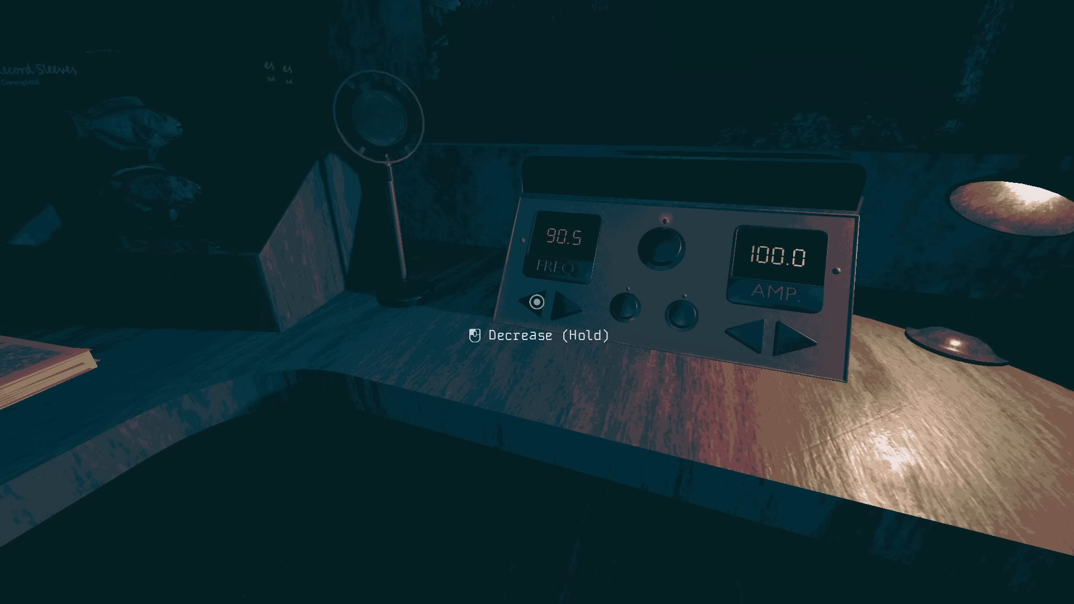
left_click(554, 301)
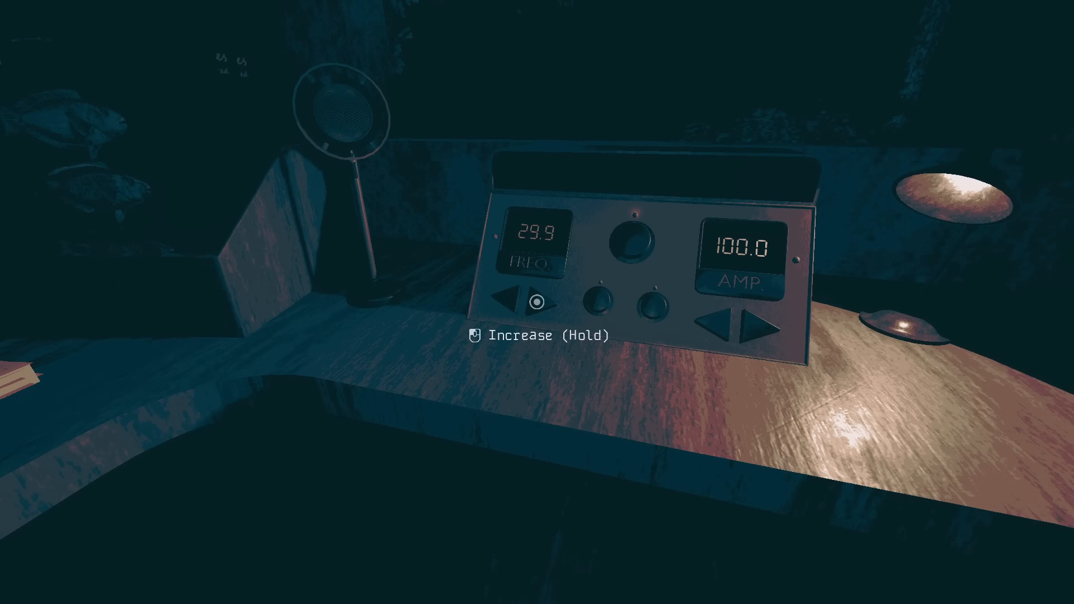
left_click(538, 301)
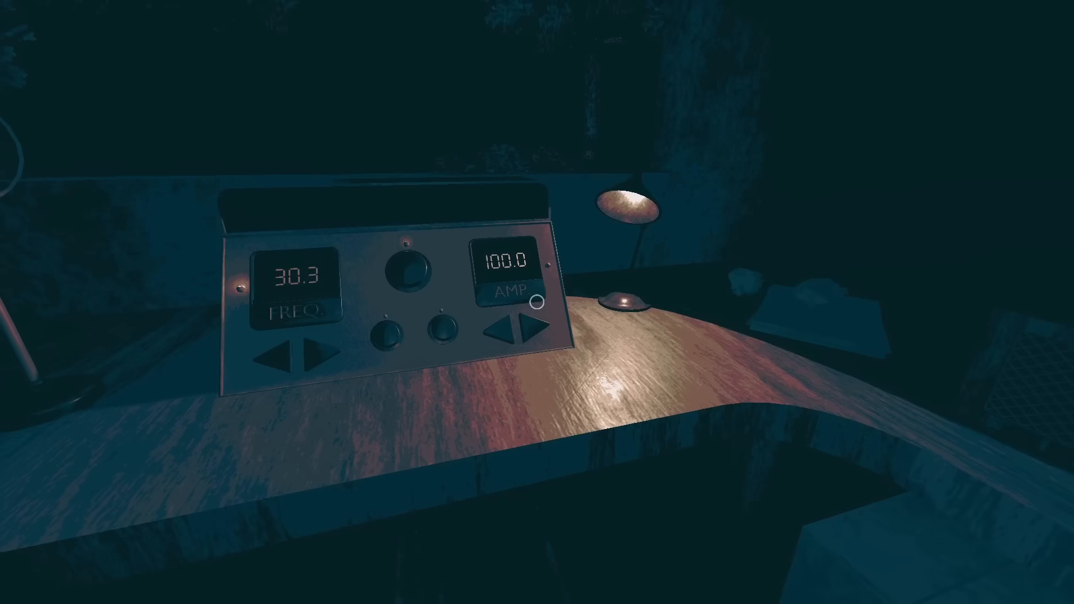
Lower the amplitude from above 100 and fine-tune it to 46.3.
left_click(534, 299)
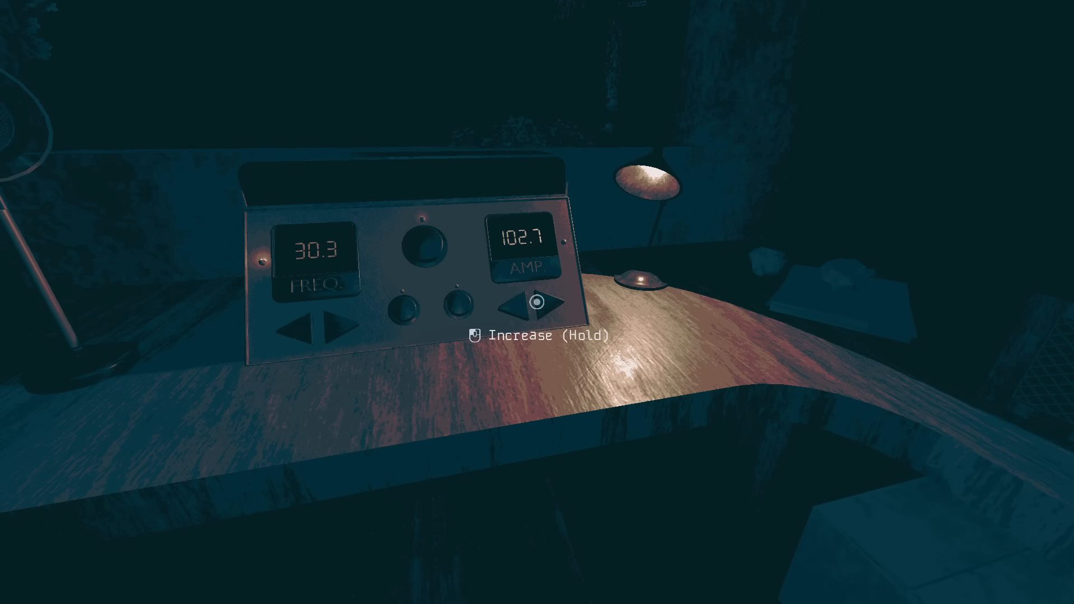
left_click(546, 307)
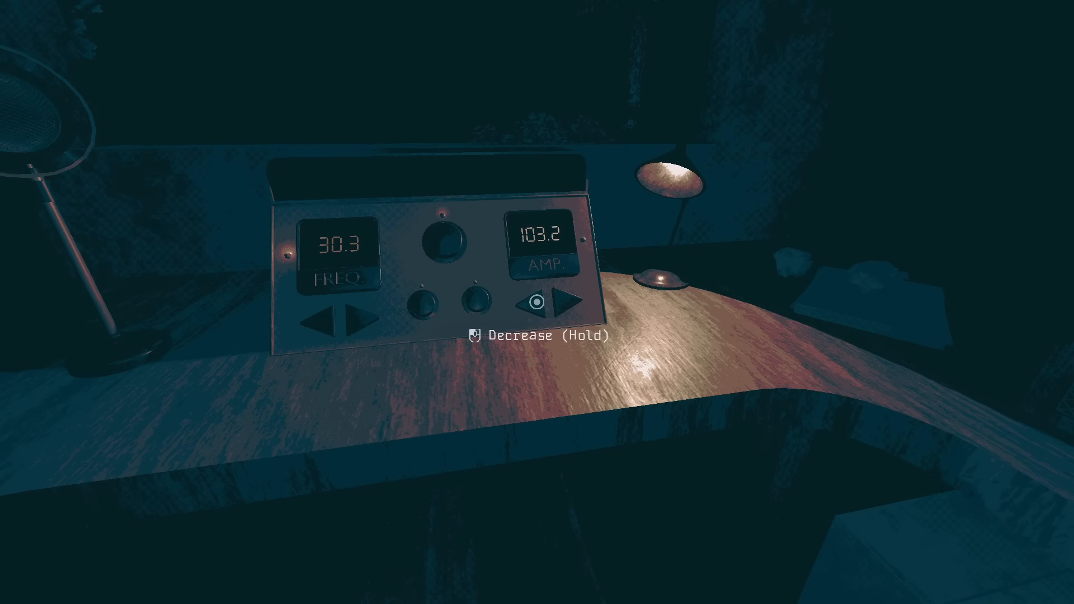
left_click(538, 302)
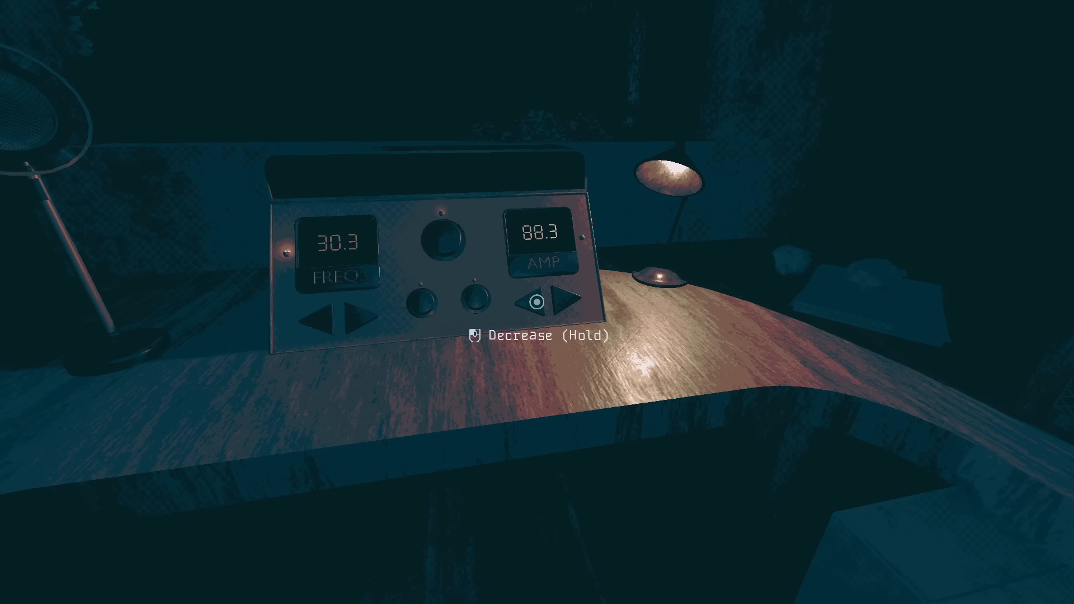
left_click(536, 301)
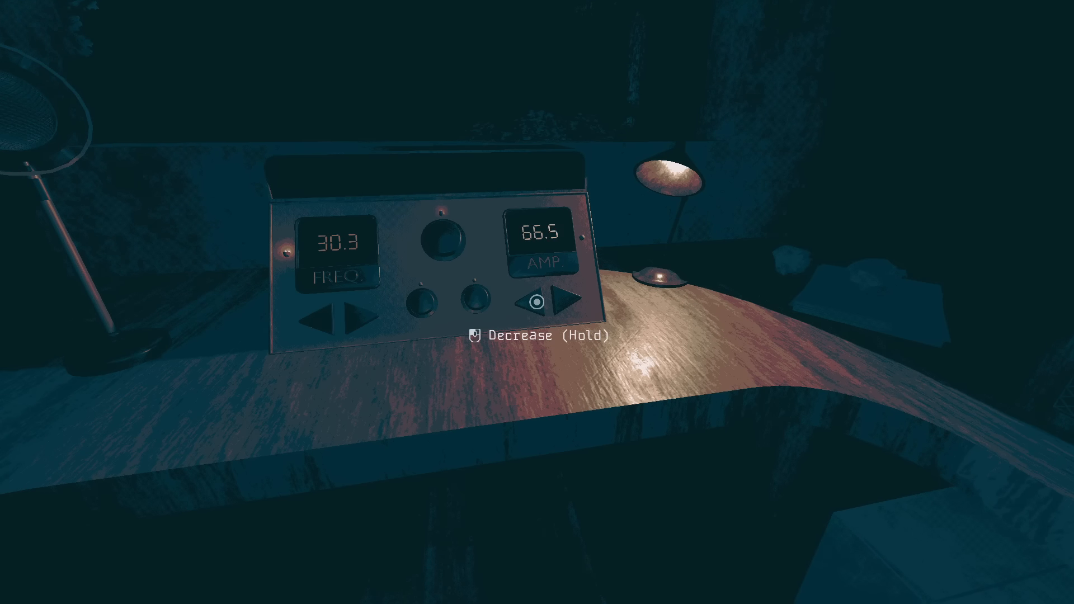
left_click(540, 303)
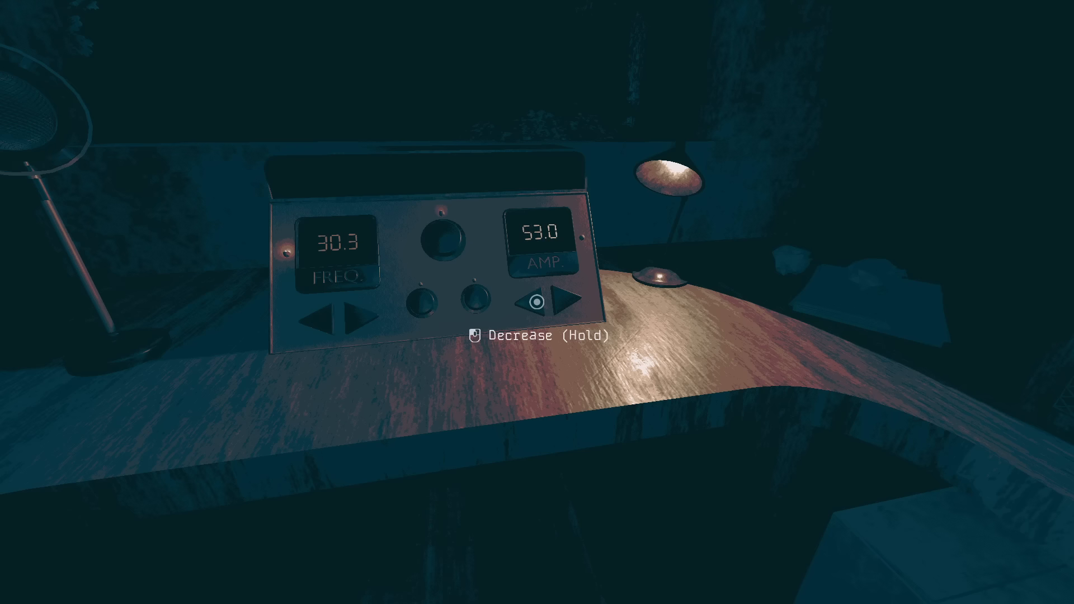
left_click(538, 303)
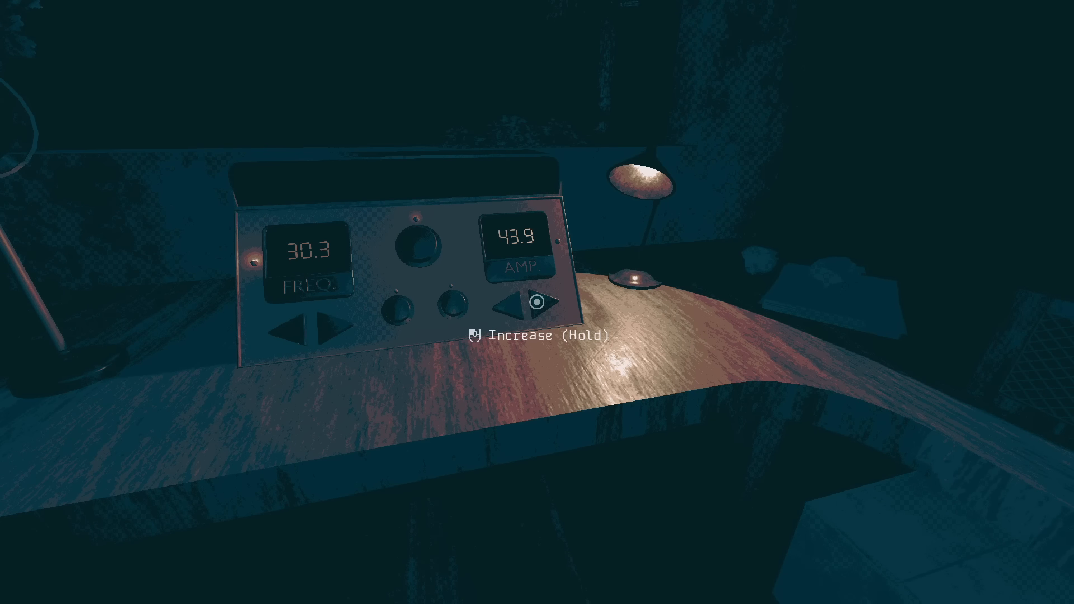
left_click(538, 299)
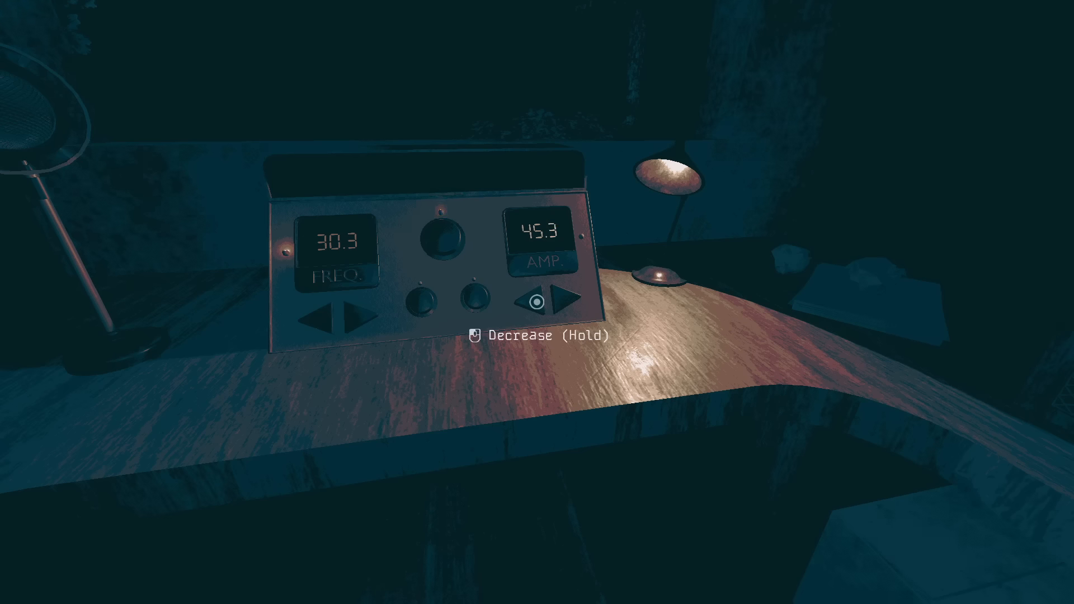
left_click(521, 300)
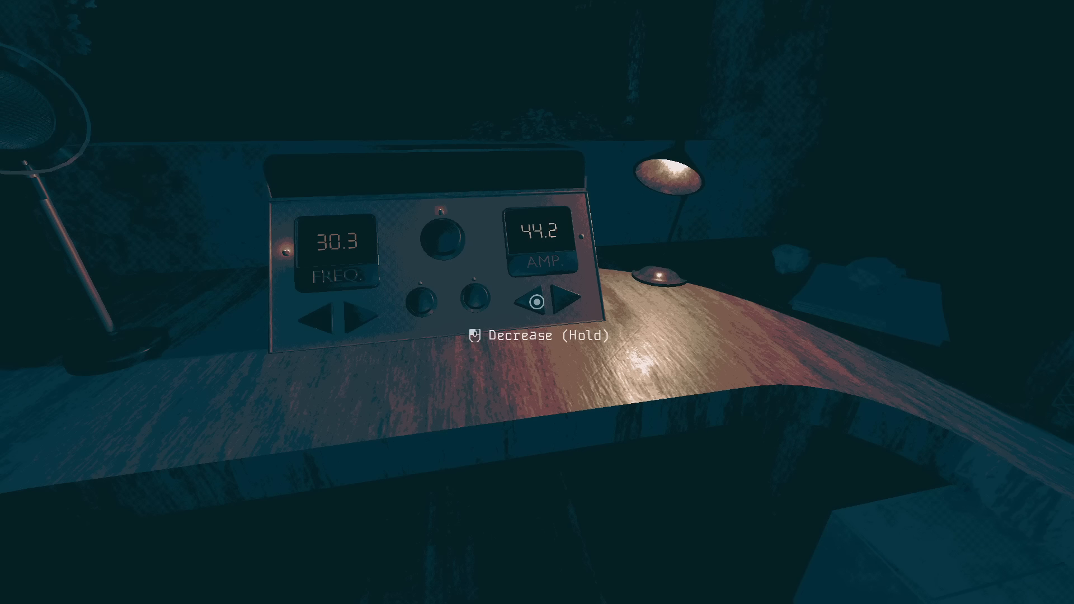
left_click(557, 300)
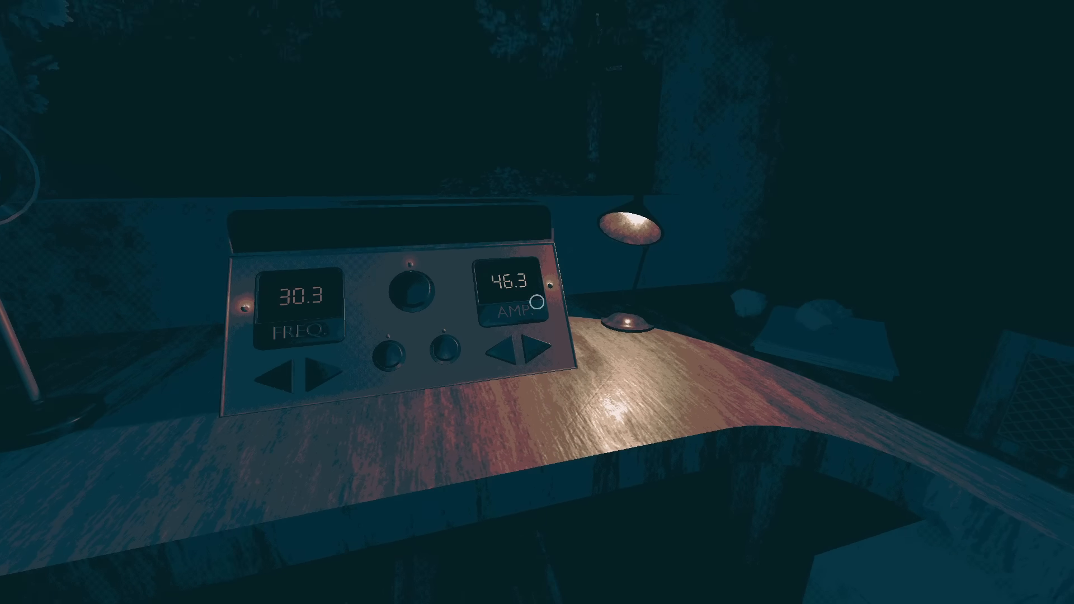
mouse_move(536, 303)
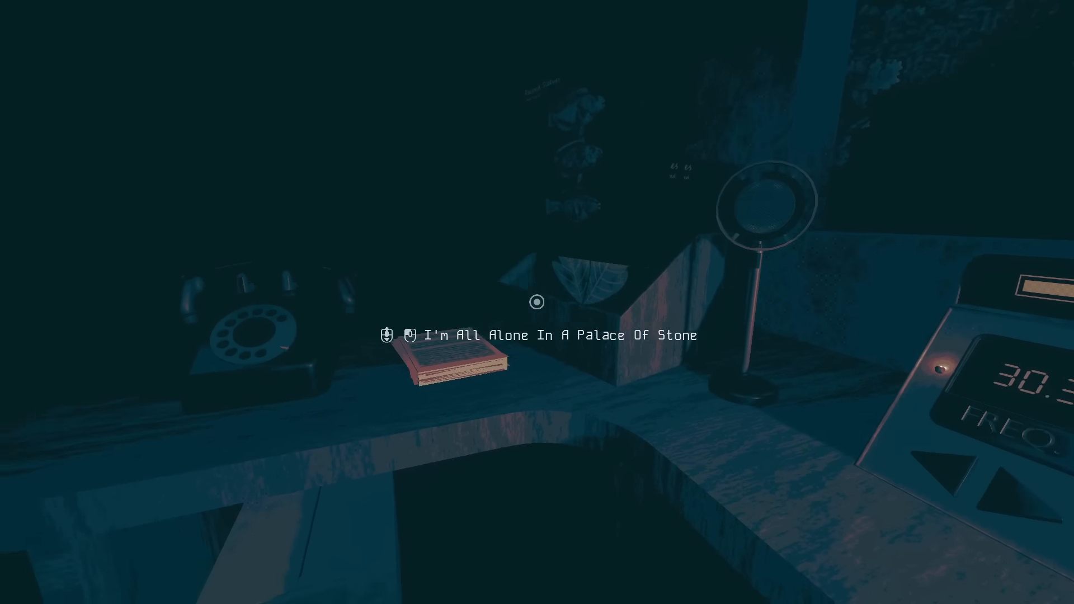
mouse_move(537, 302)
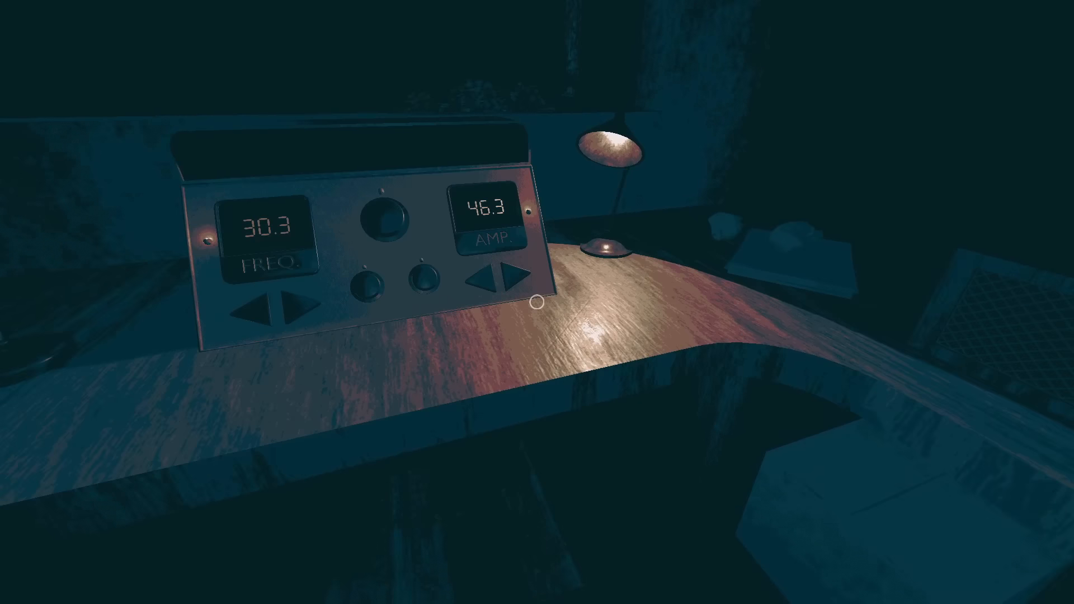
mouse_move(537, 302)
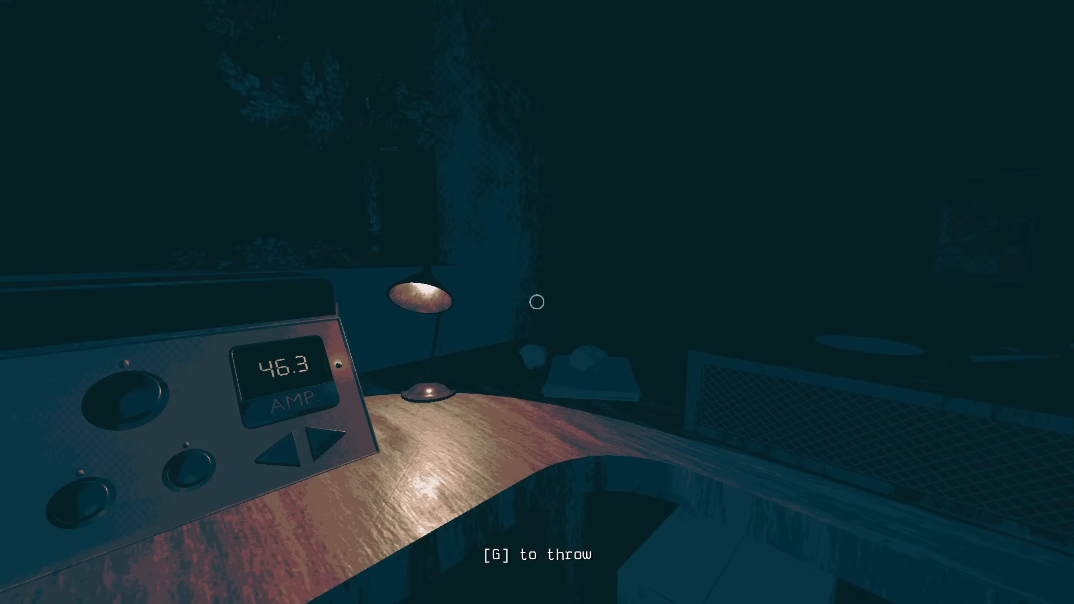
mouse_move(537, 301)
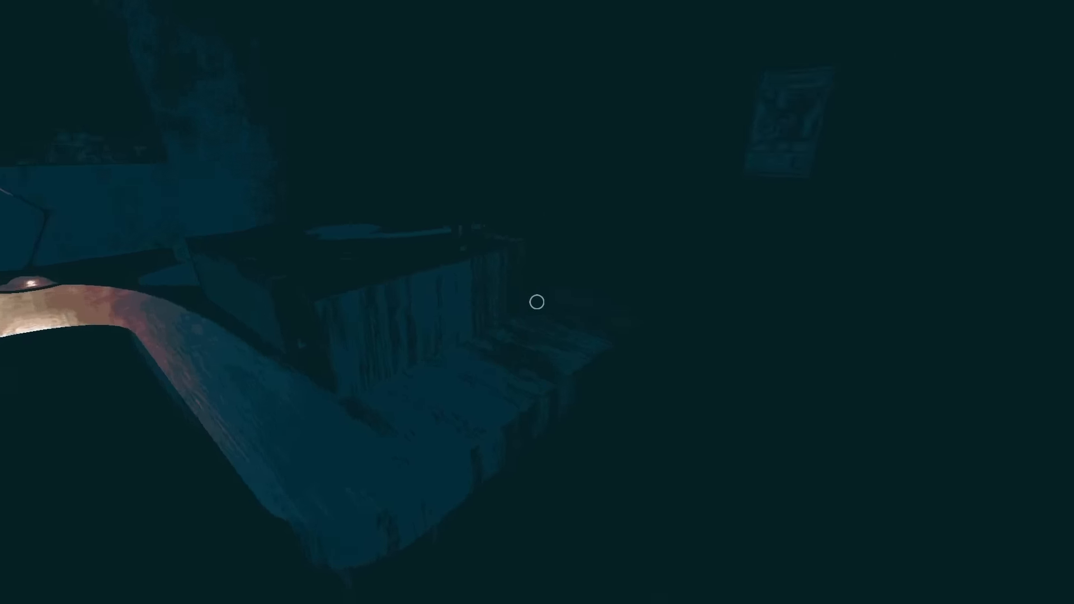
mouse_move(537, 302)
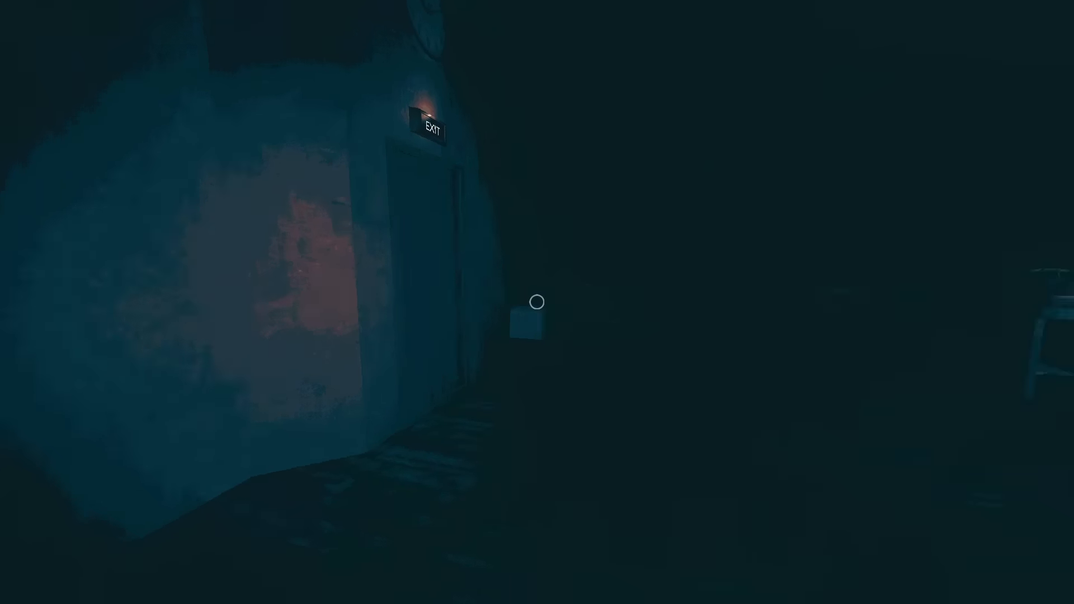
mouse_move(537, 301)
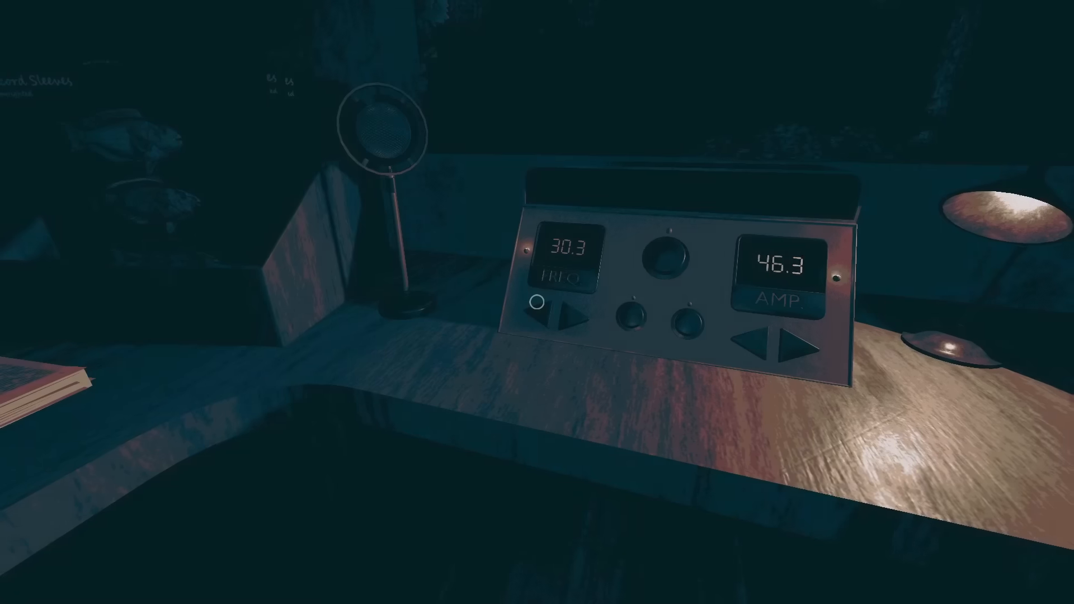
mouse_move(537, 302)
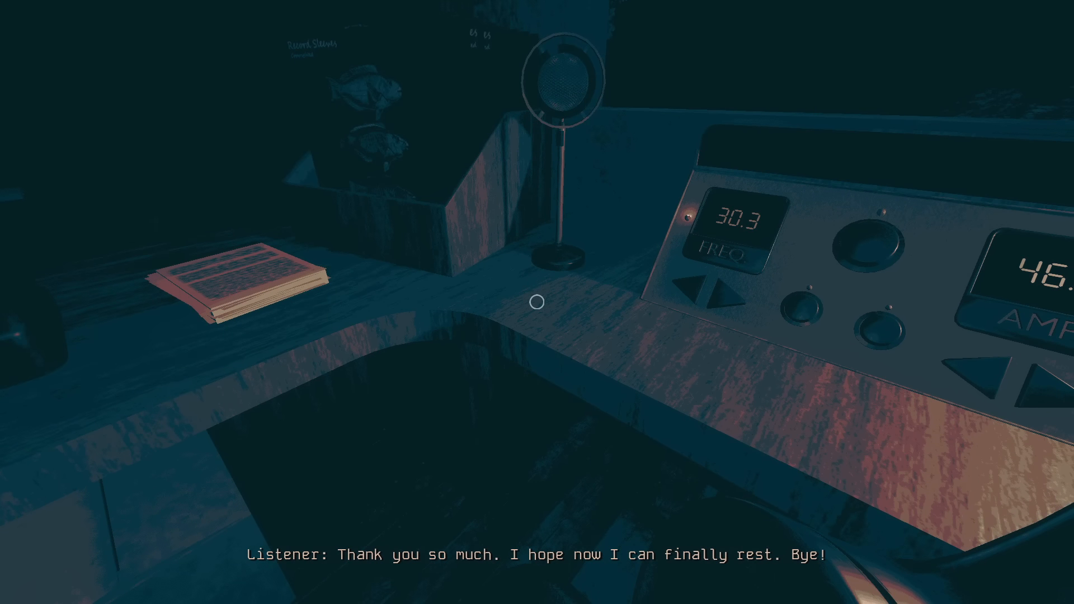
mouse_move(537, 301)
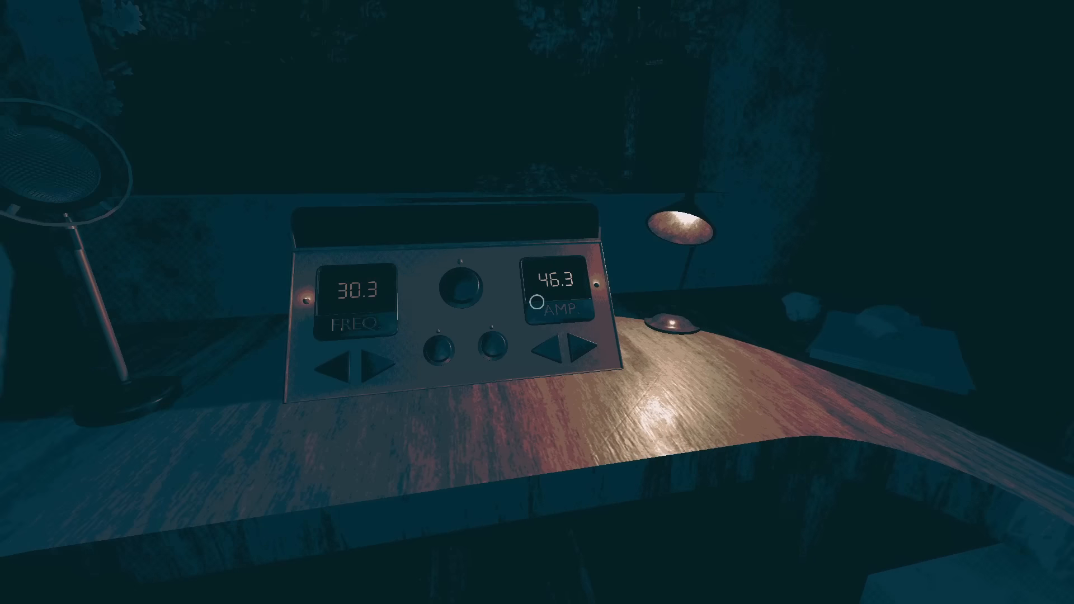
mouse_move(537, 302)
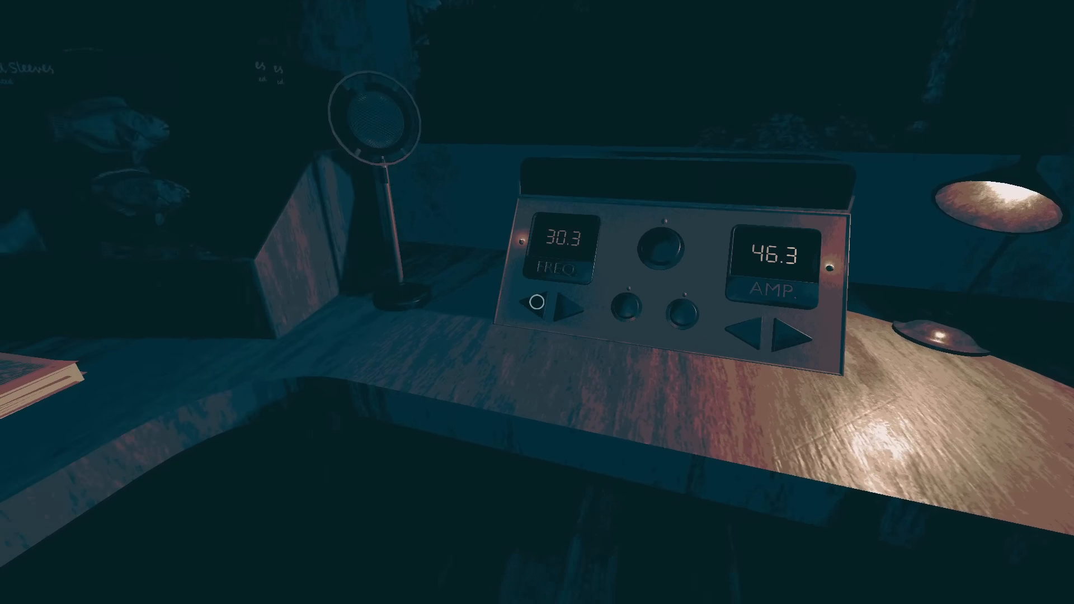
mouse_move(537, 302)
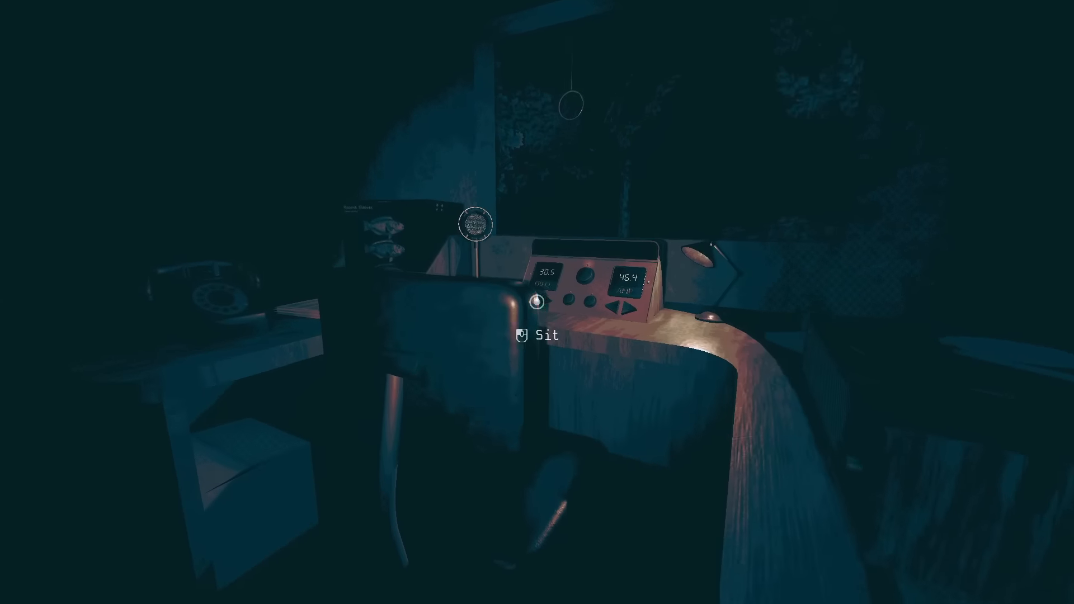
Sit at the radio desk and raise the amplitude from 46.4 to about 126.7.
left_click(539, 334)
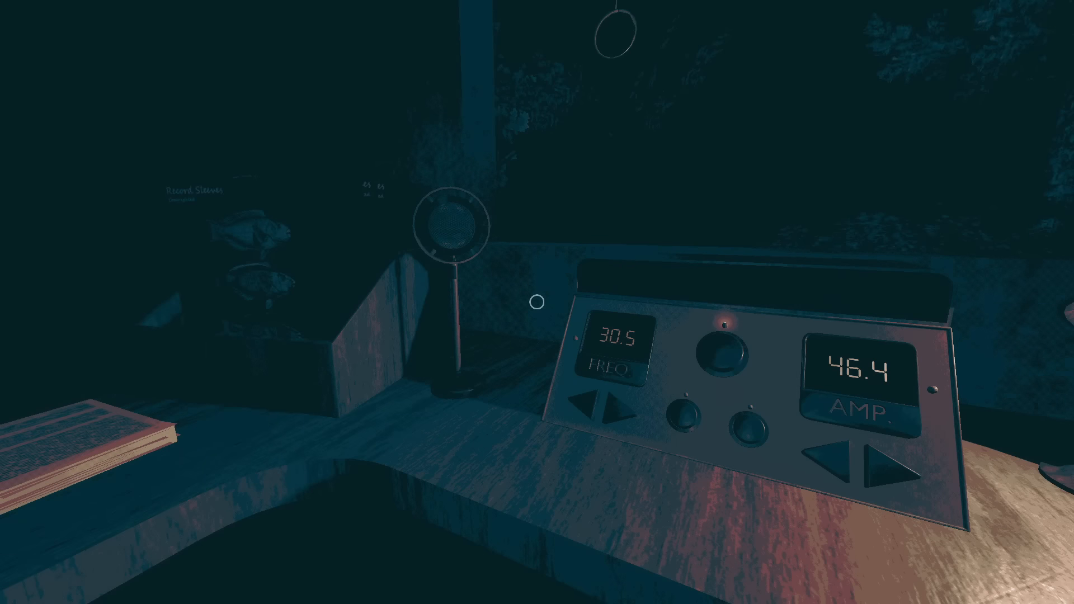
mouse_move(537, 302)
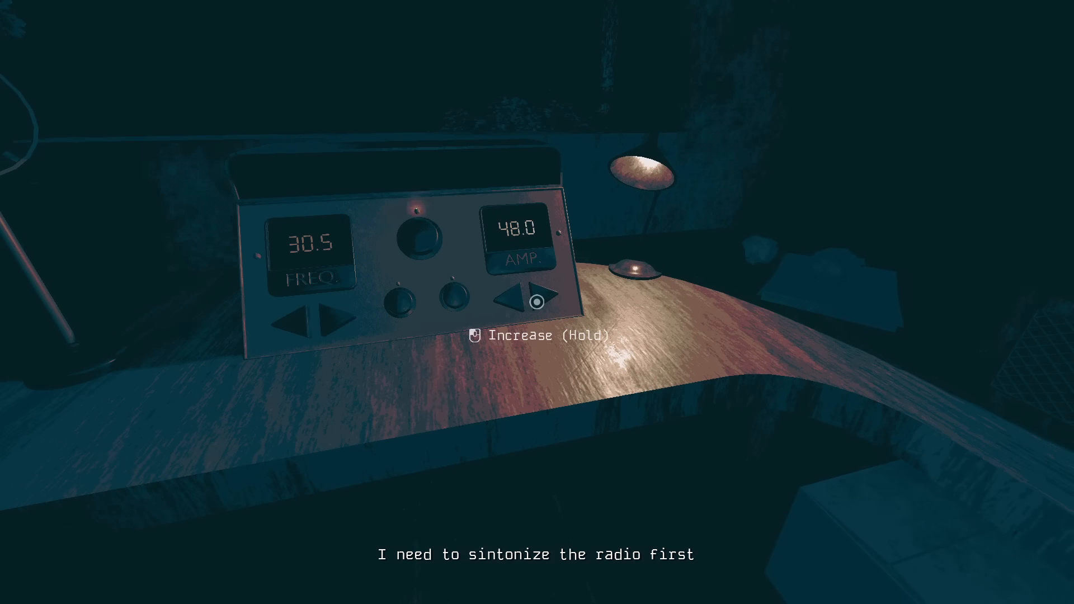
left_click(540, 300)
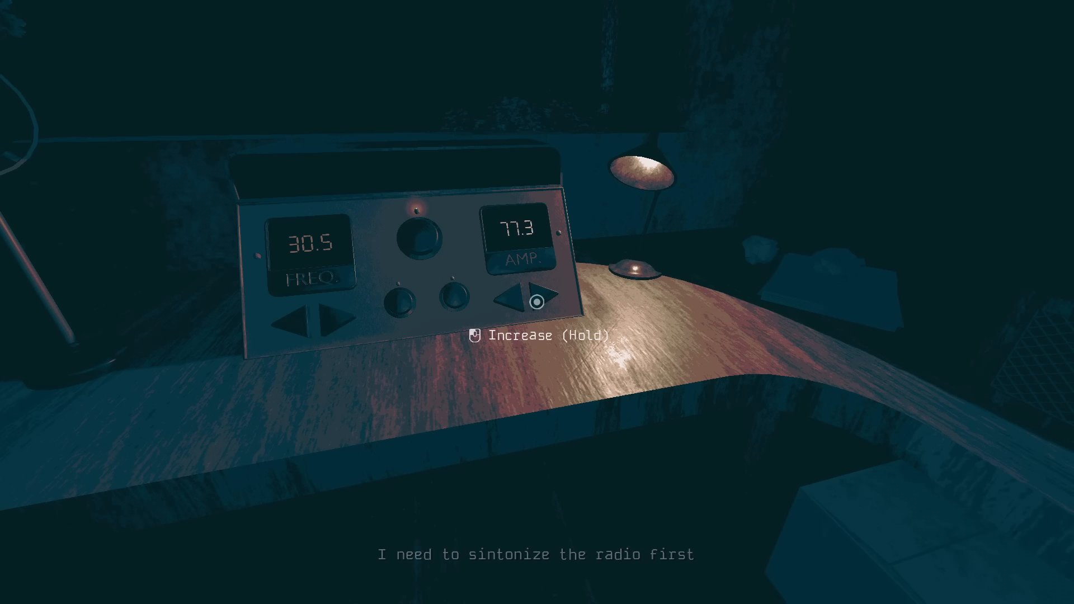
left_click(542, 300)
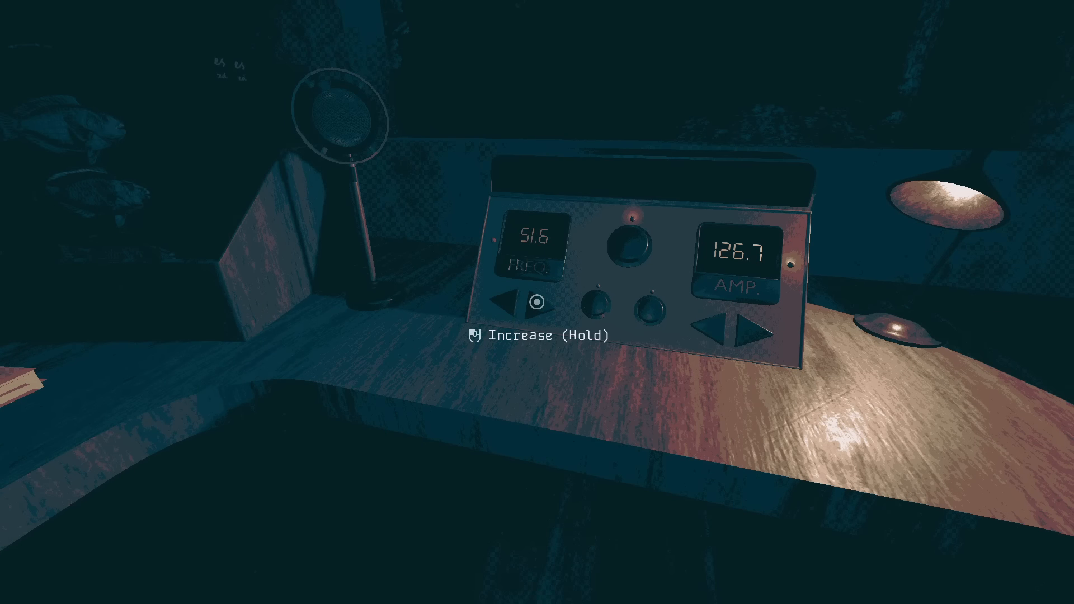
Raise the frequency past 148 and settle it back at 148.6 so the signal bar fills.
left_click(538, 302)
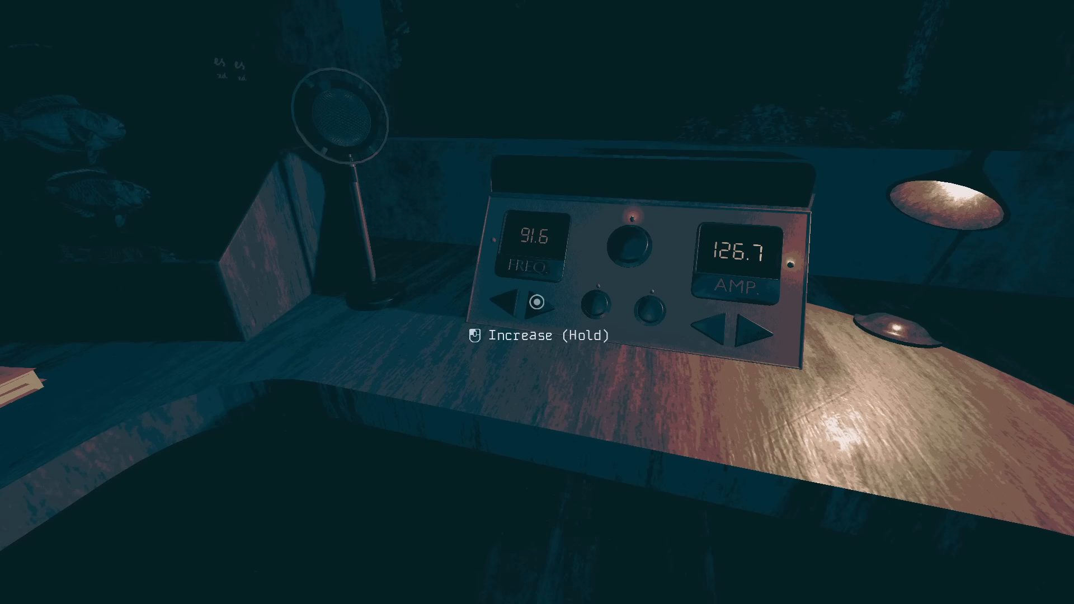
left_click(552, 304)
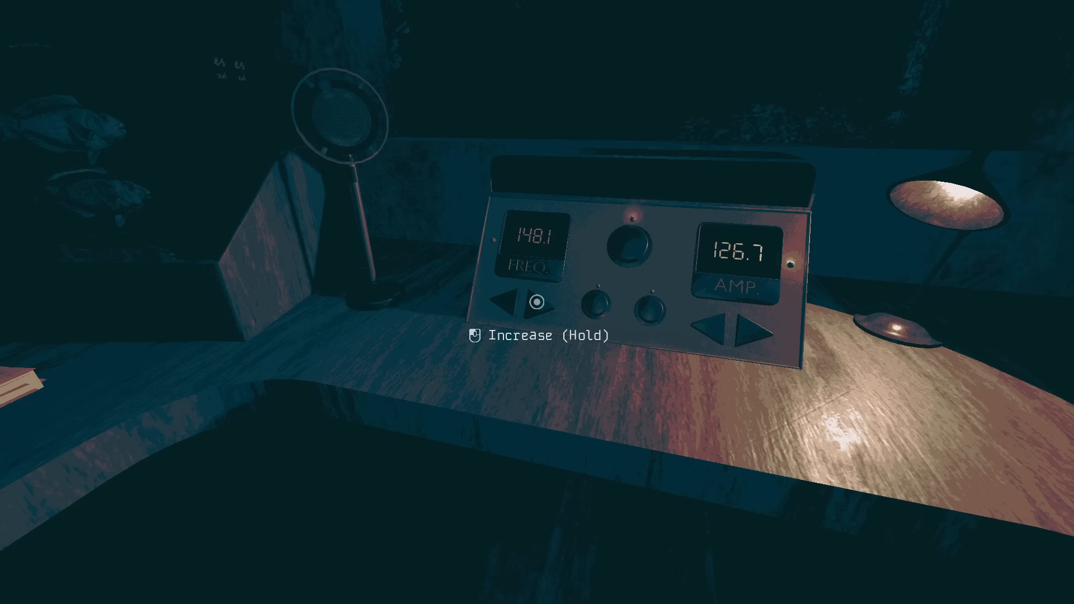
left_click(535, 303)
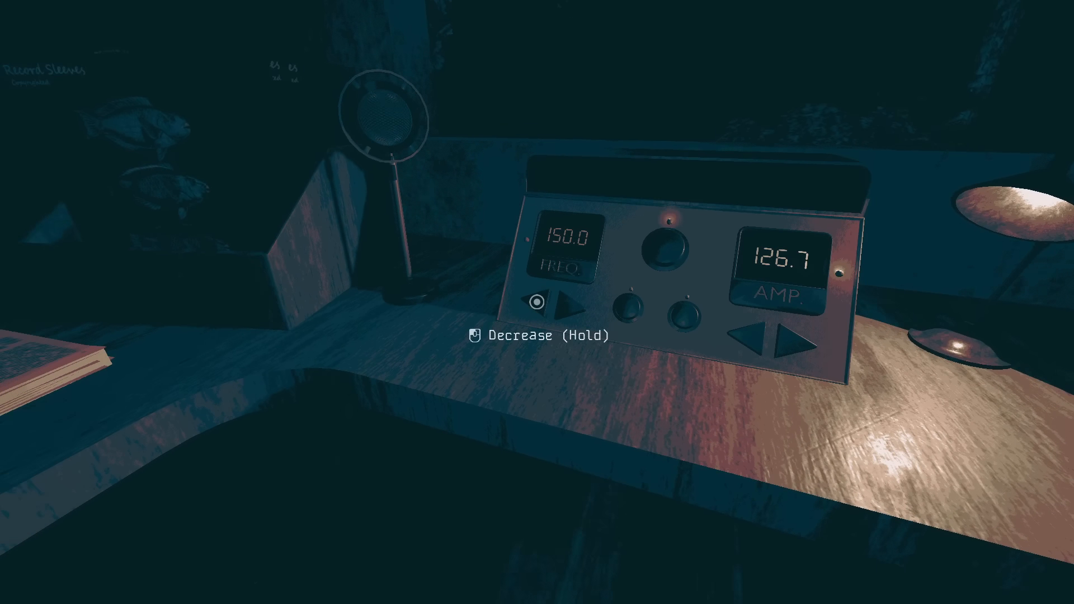
left_click(561, 309)
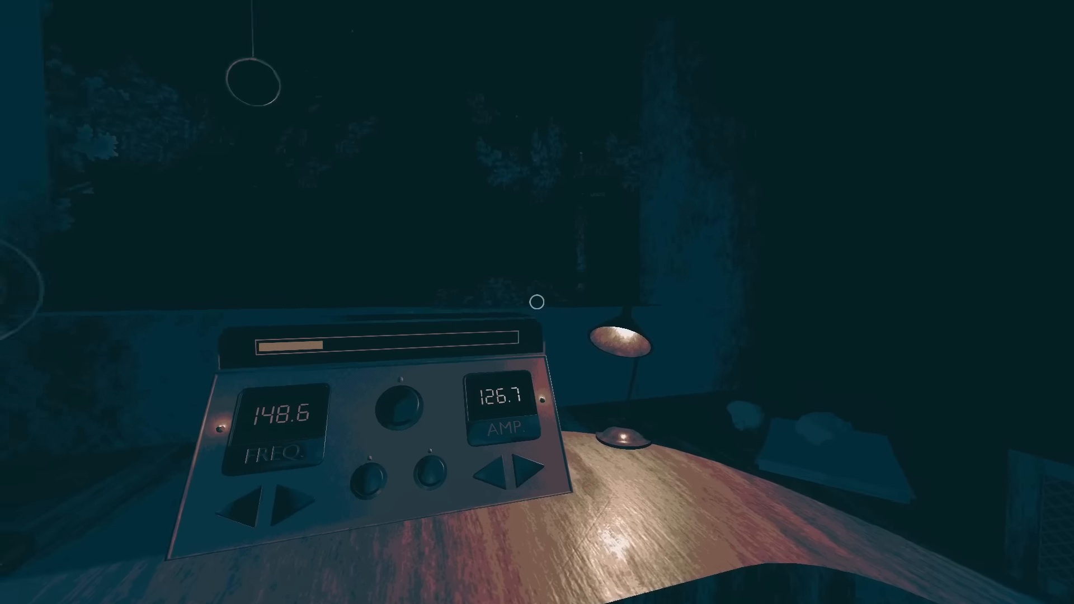
mouse_move(537, 302)
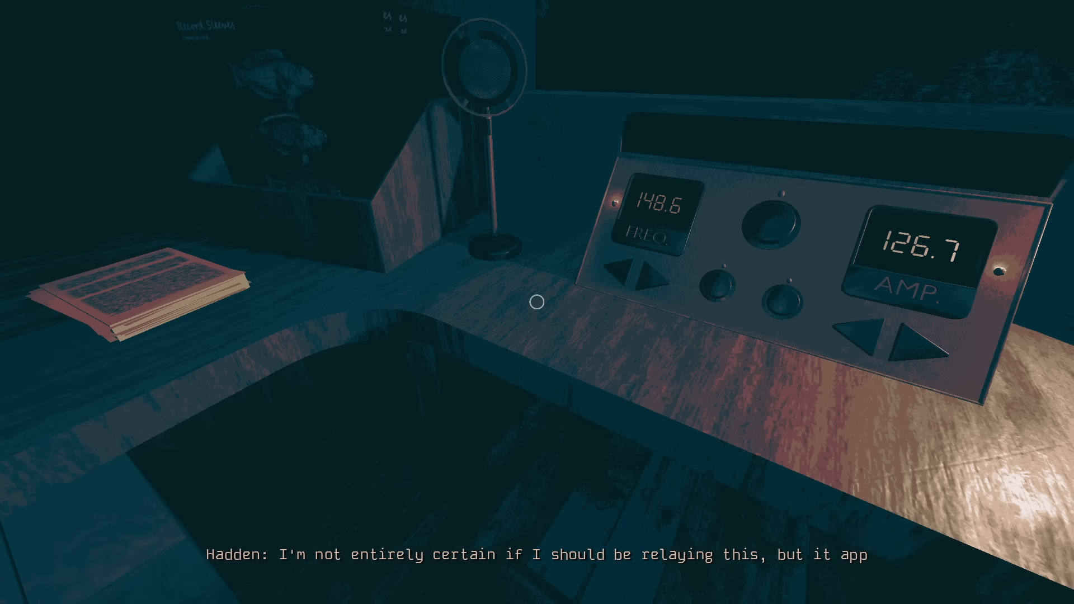
mouse_move(537, 302)
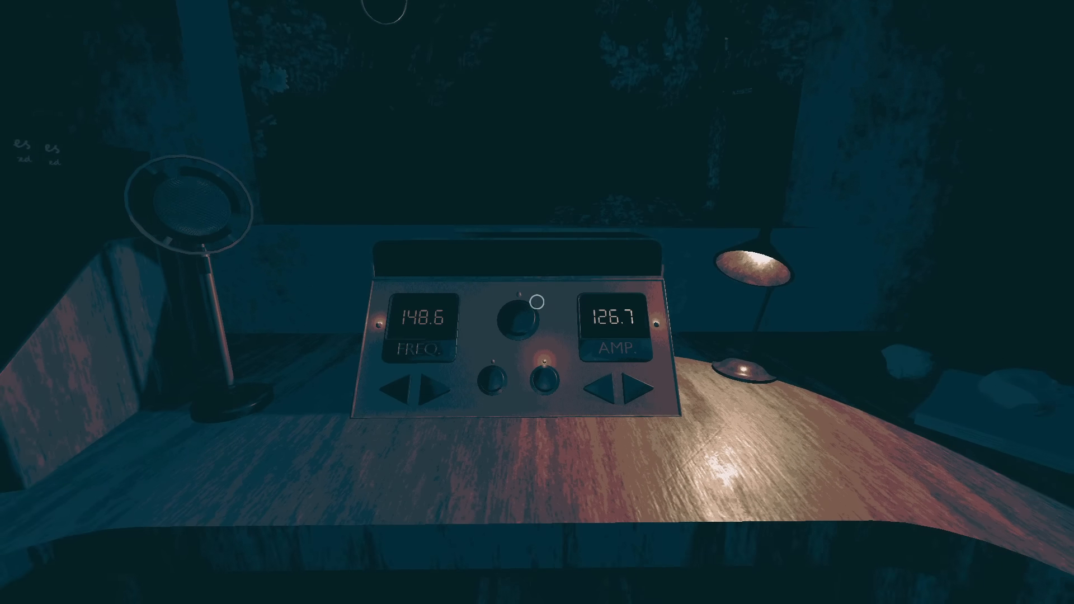
mouse_move(537, 302)
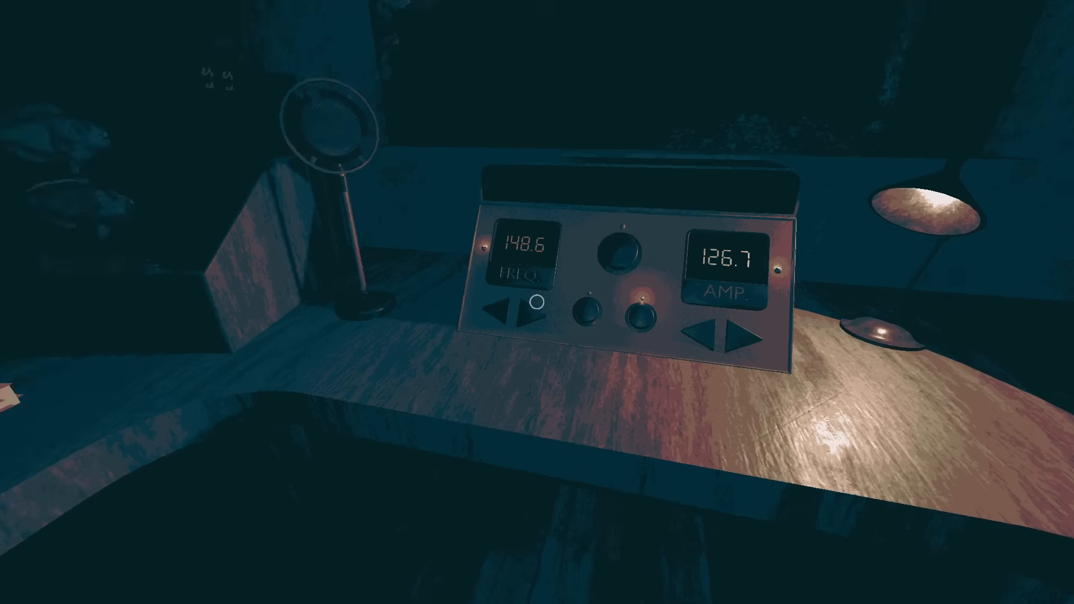
mouse_move(537, 302)
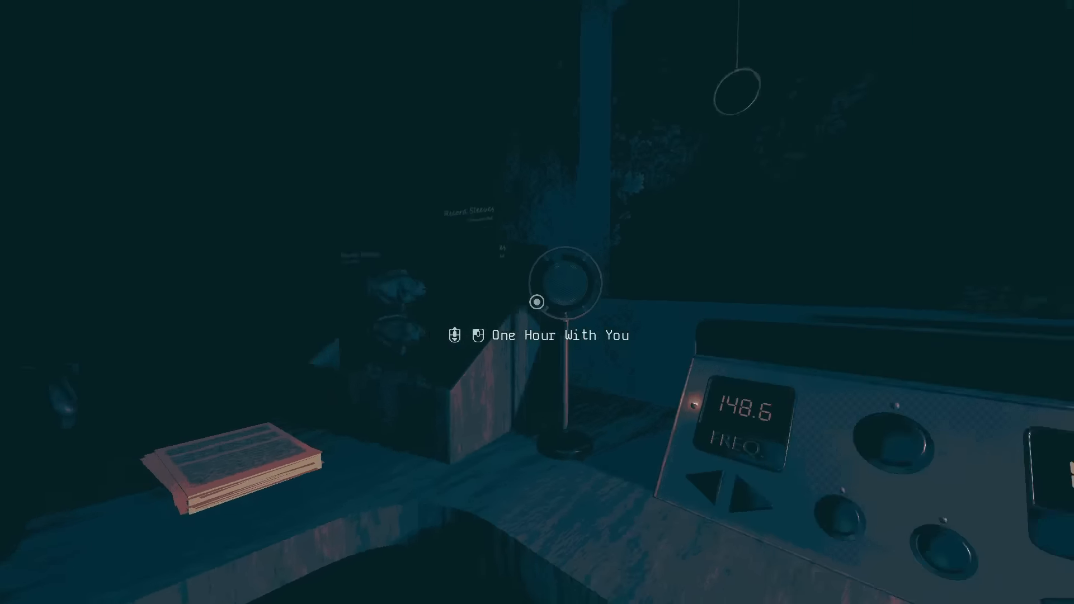
mouse_move(537, 302)
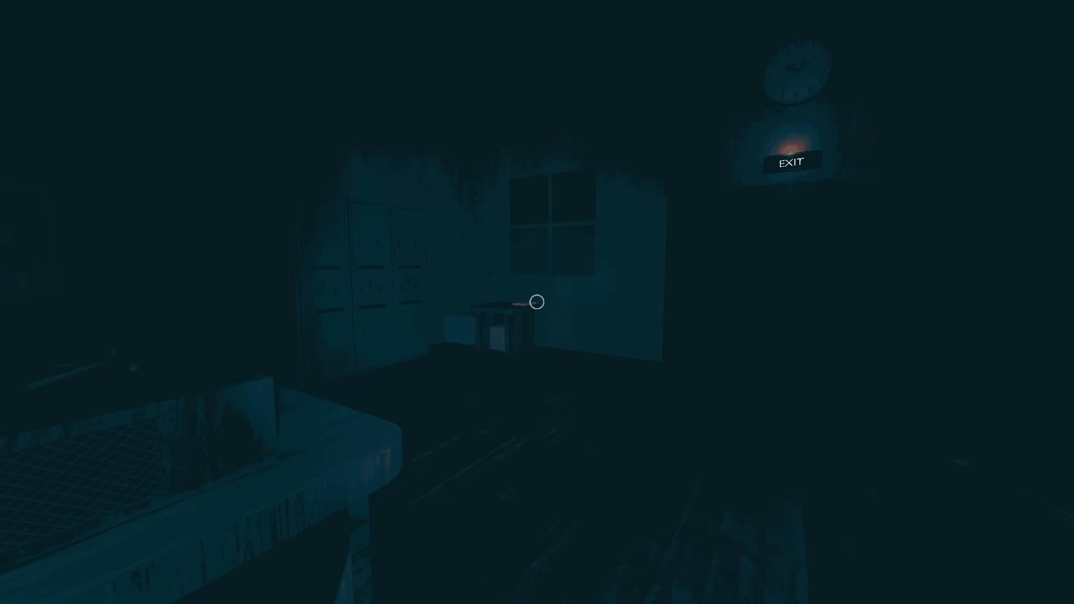
mouse_move(536, 301)
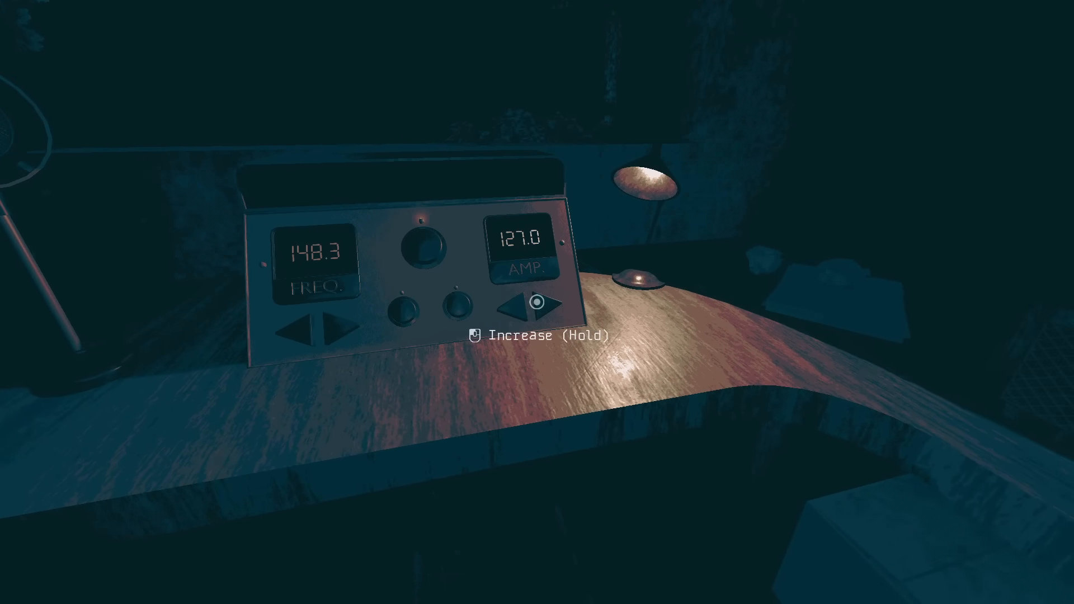
Raise the amplitude to 127.8 and lower the frequency to about 100.5.
left_click(535, 305)
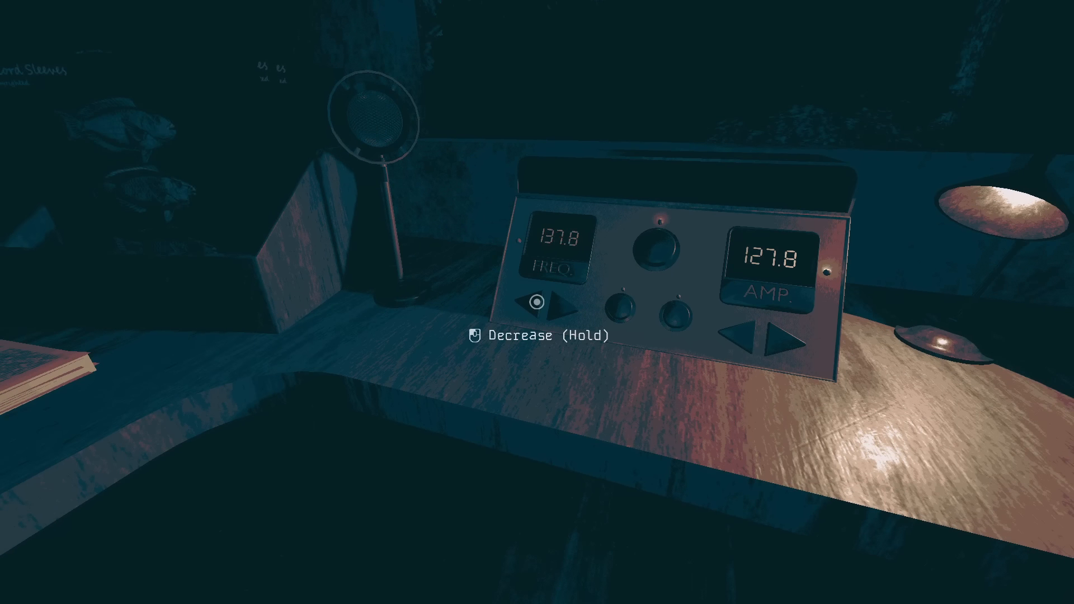
left_click(542, 303)
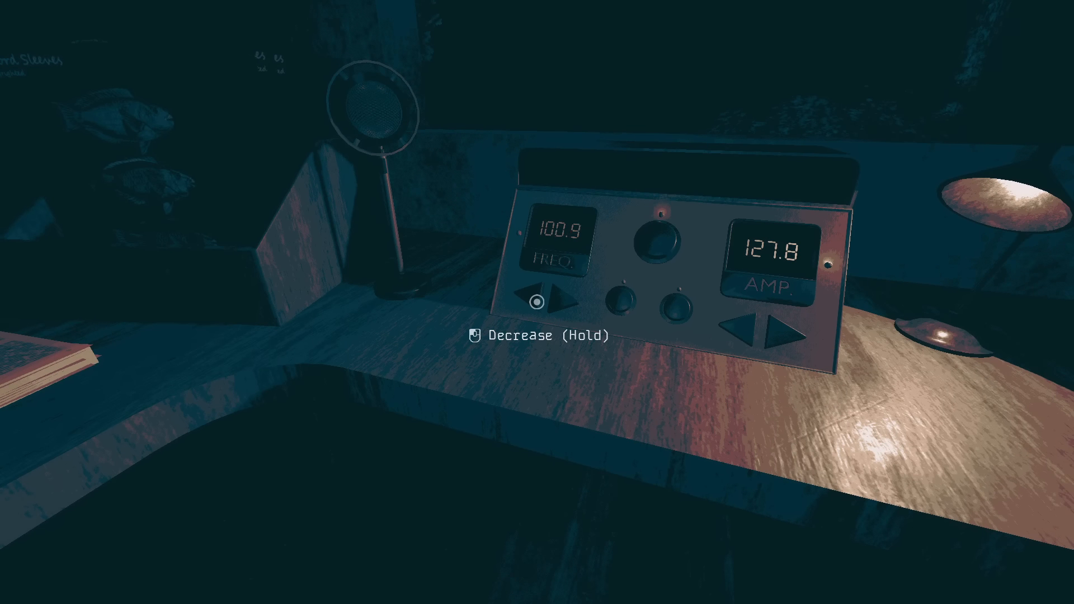
left_click(544, 303)
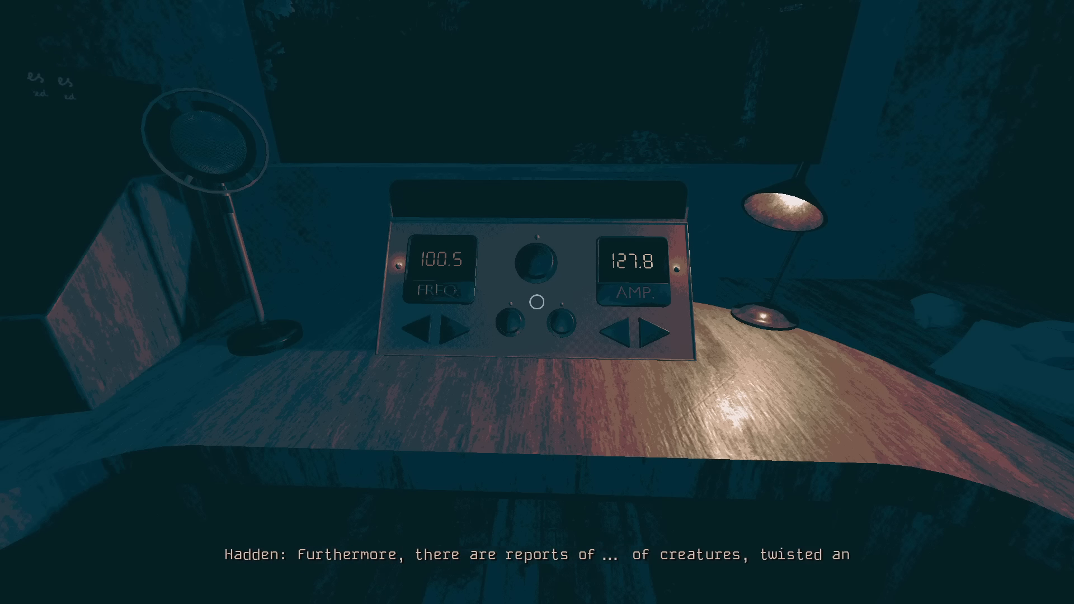
mouse_move(537, 302)
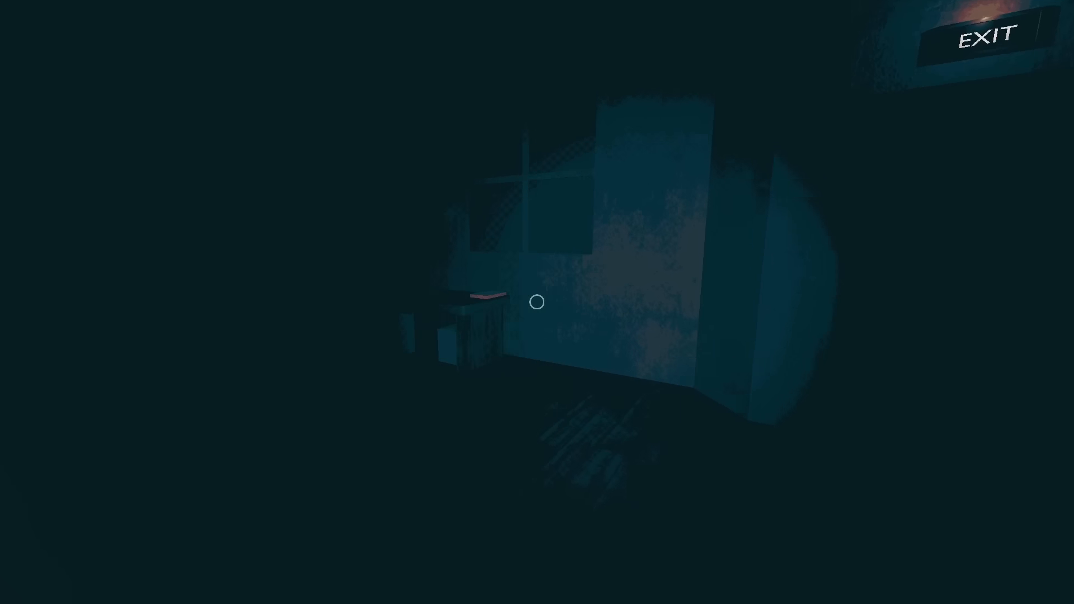
mouse_move(537, 302)
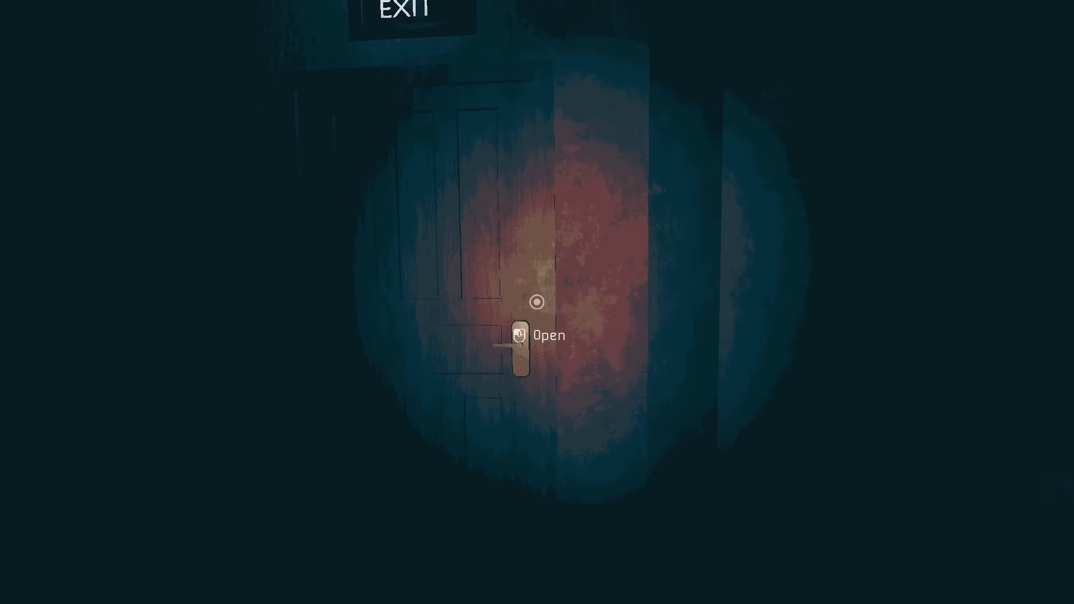
Open the door beneath the EXIT sign.
left_click(536, 335)
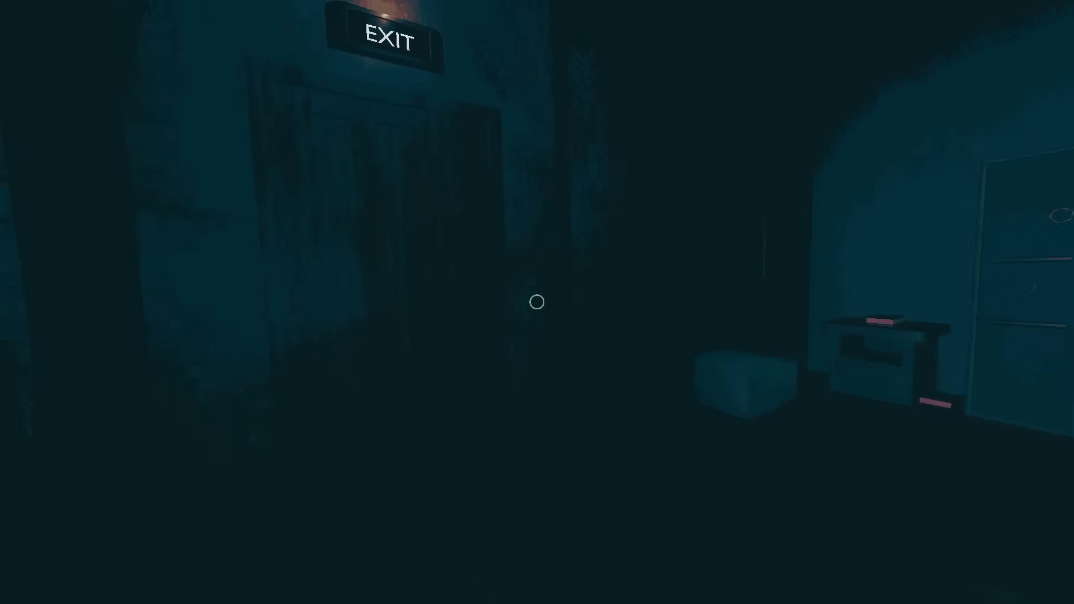
mouse_move(537, 302)
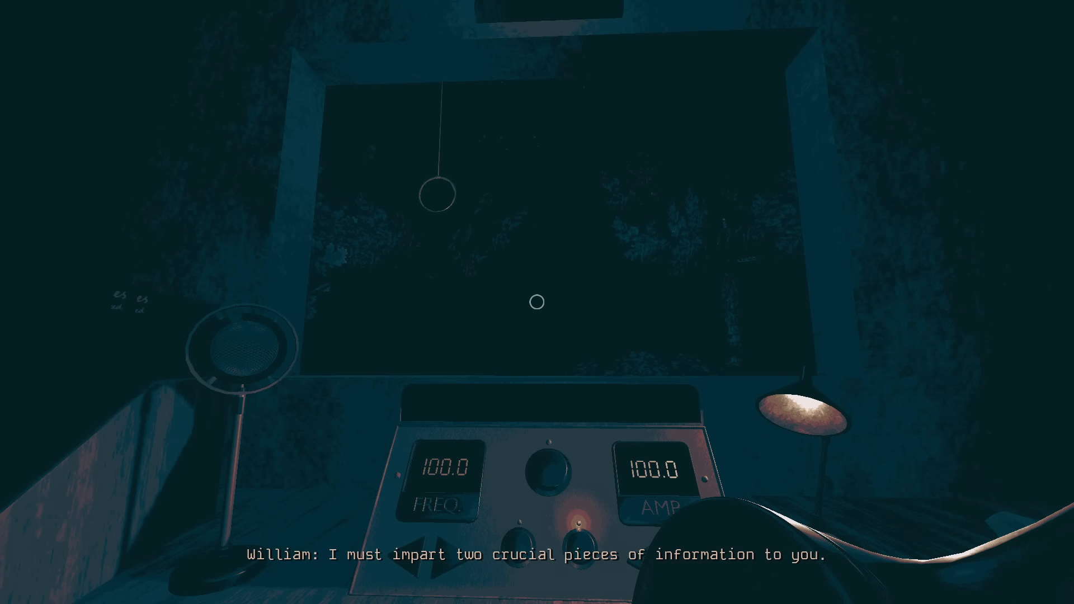
mouse_move(537, 302)
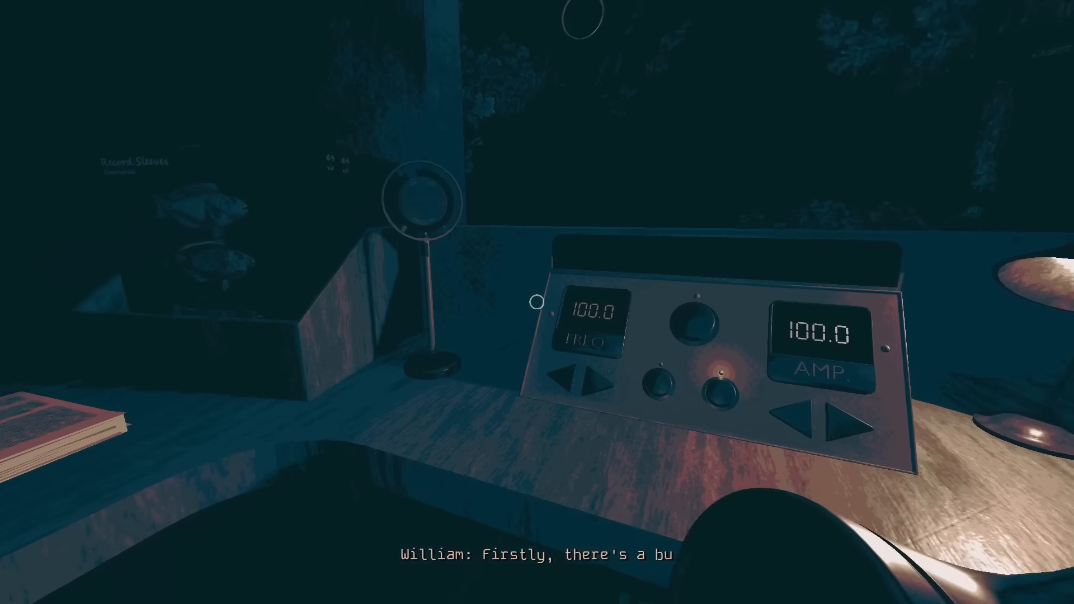
mouse_move(537, 302)
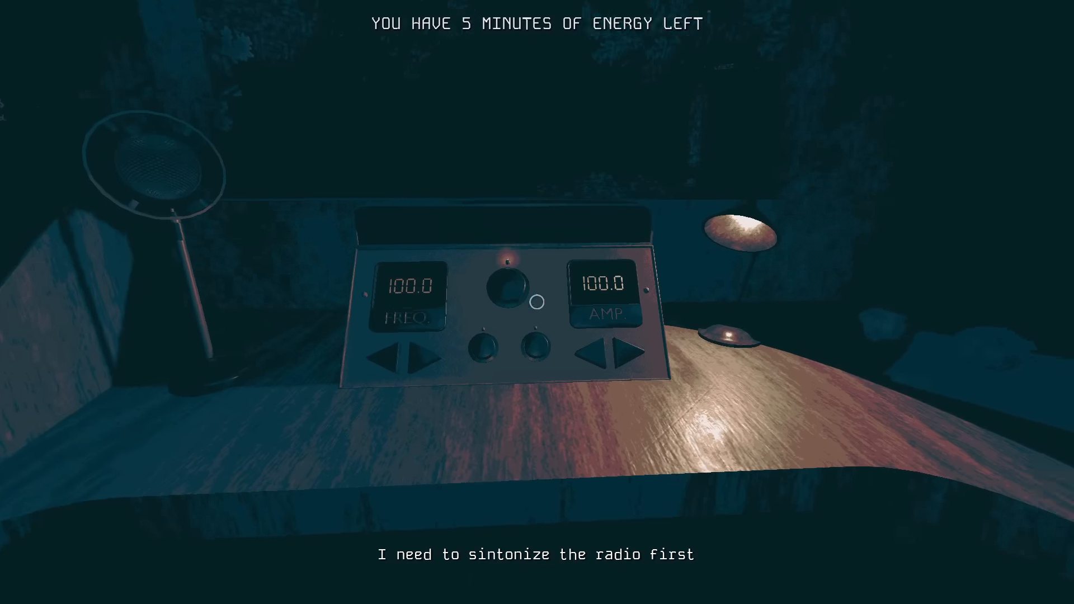
Drop the amplitude near zero, raise it back and fine-tune it to about 121.2.
left_click(536, 299)
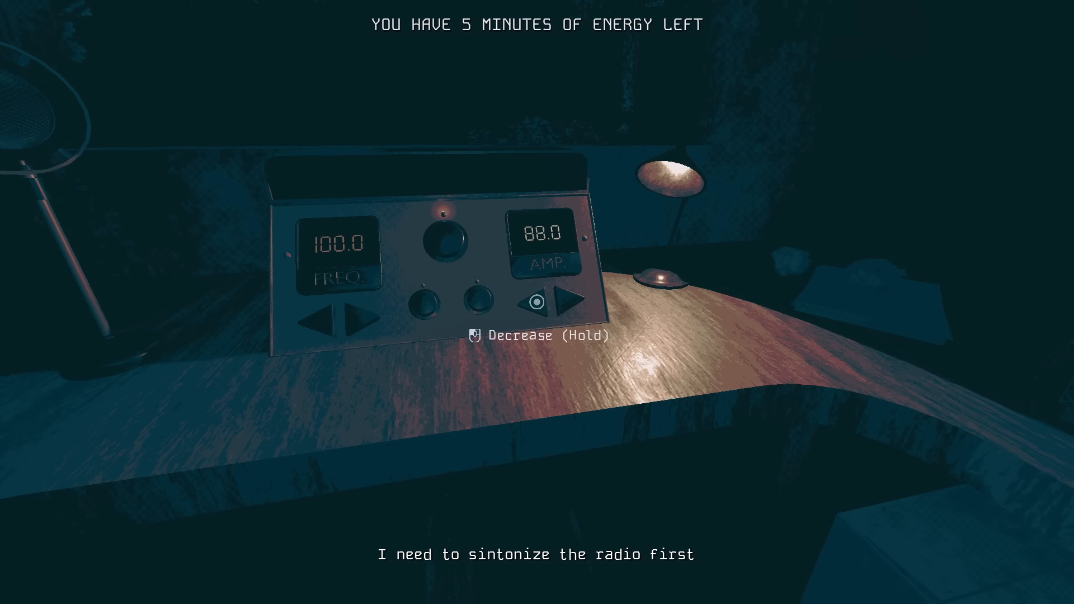
left_click(535, 303)
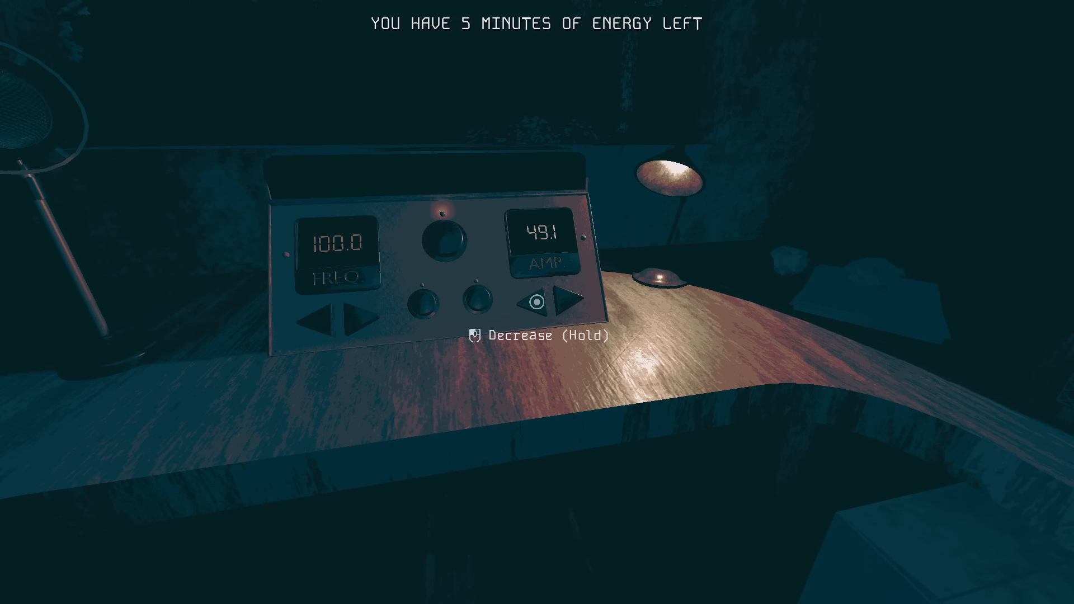
left_click(535, 300)
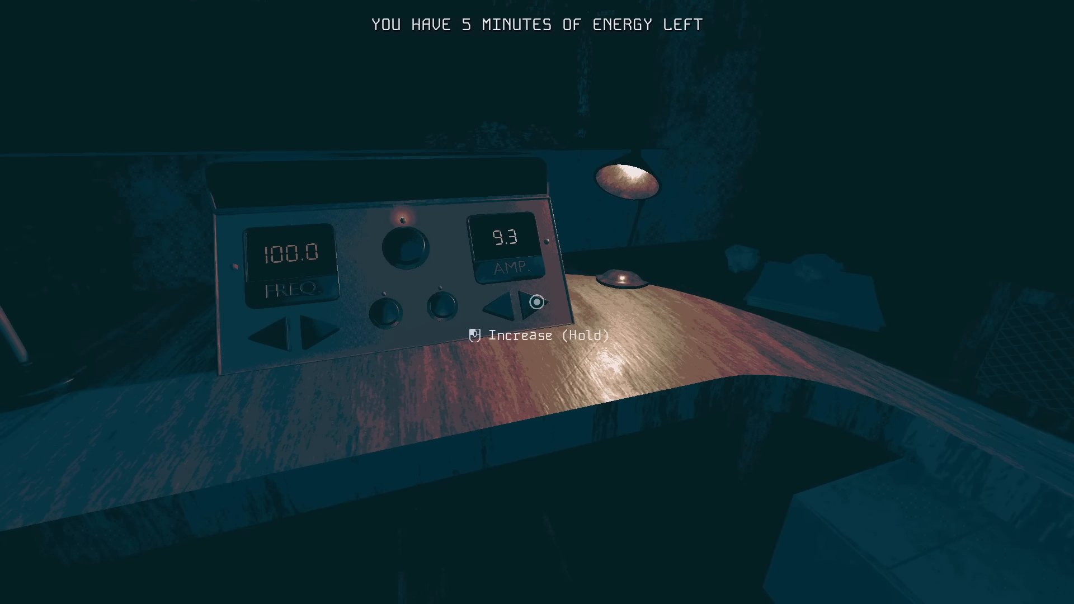
left_click(537, 303)
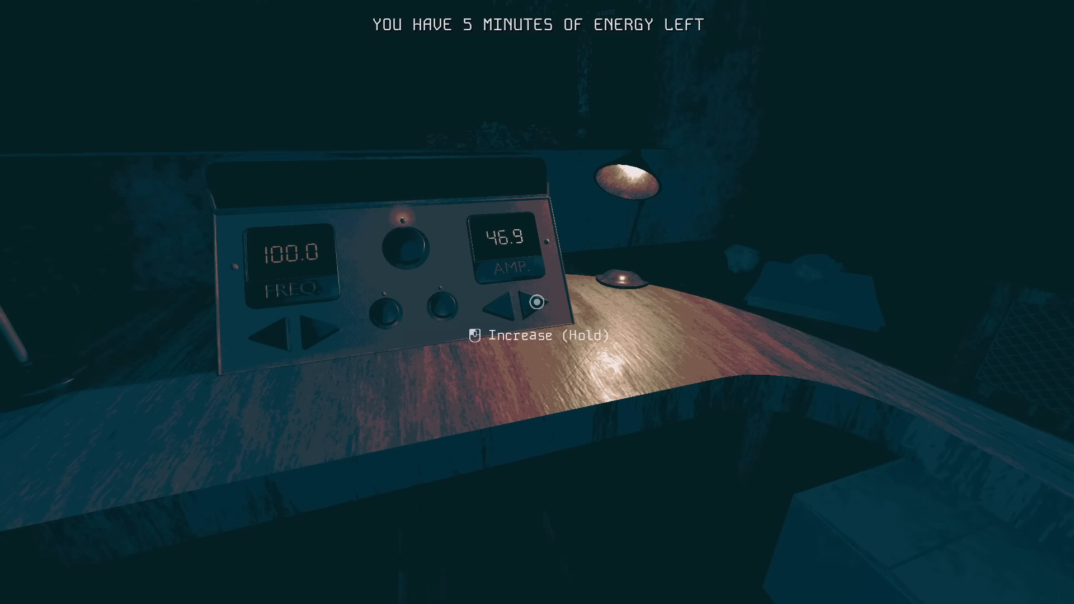
left_click(536, 303)
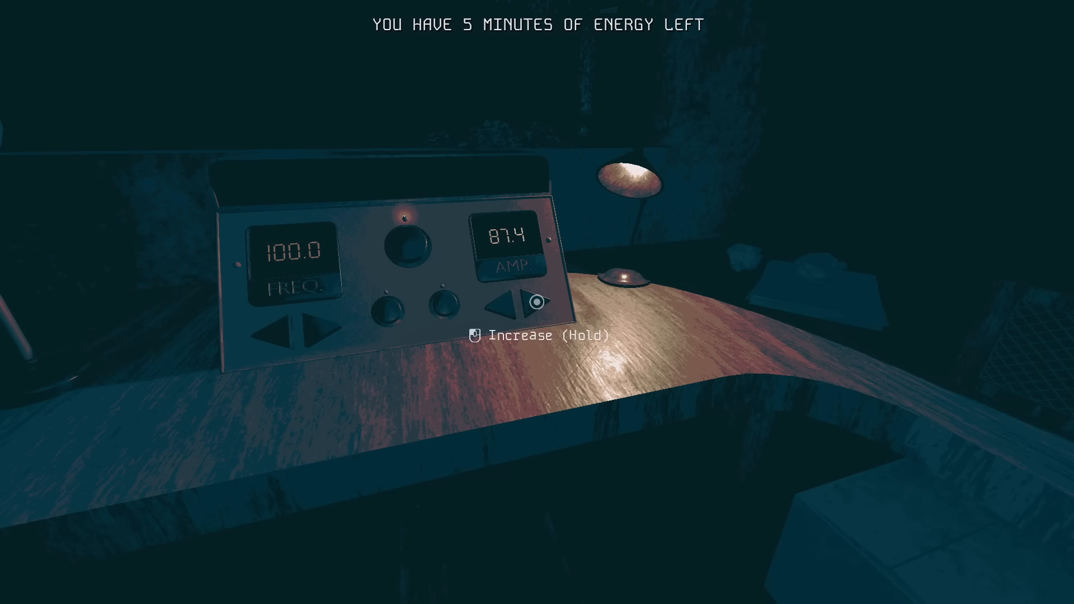
left_click(536, 305)
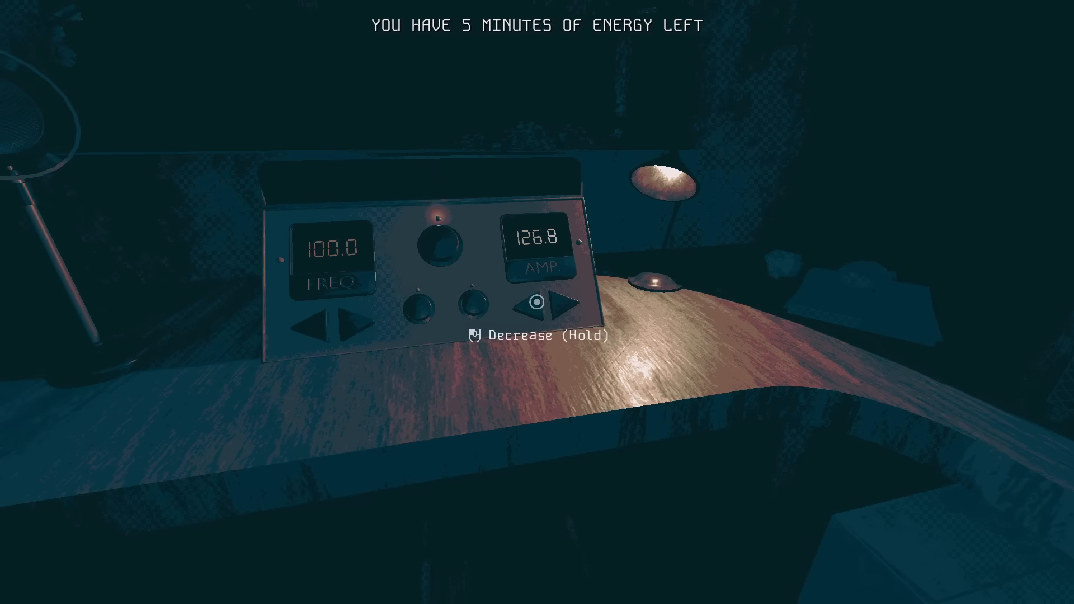
left_click(535, 301)
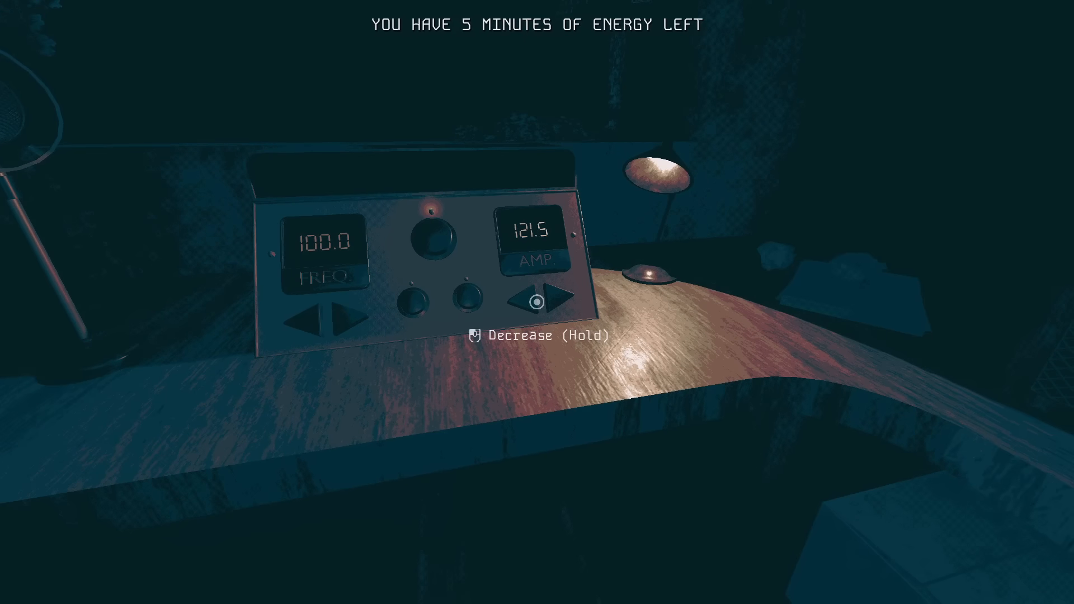
left_click(514, 300)
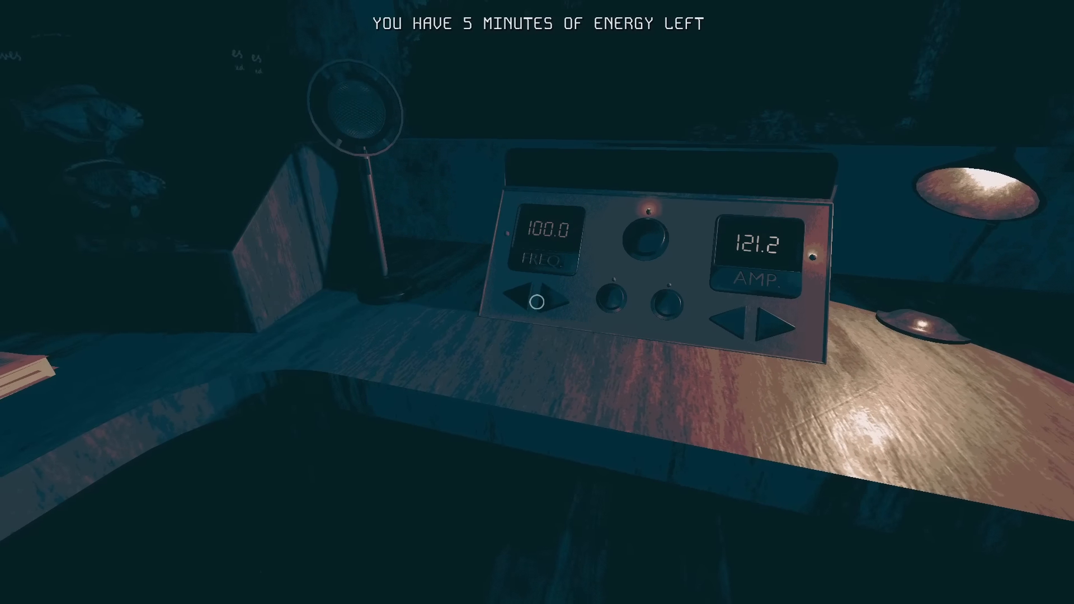
Lower the frequency to the bottom, then nudge it back up to near 7.6.
left_click(536, 301)
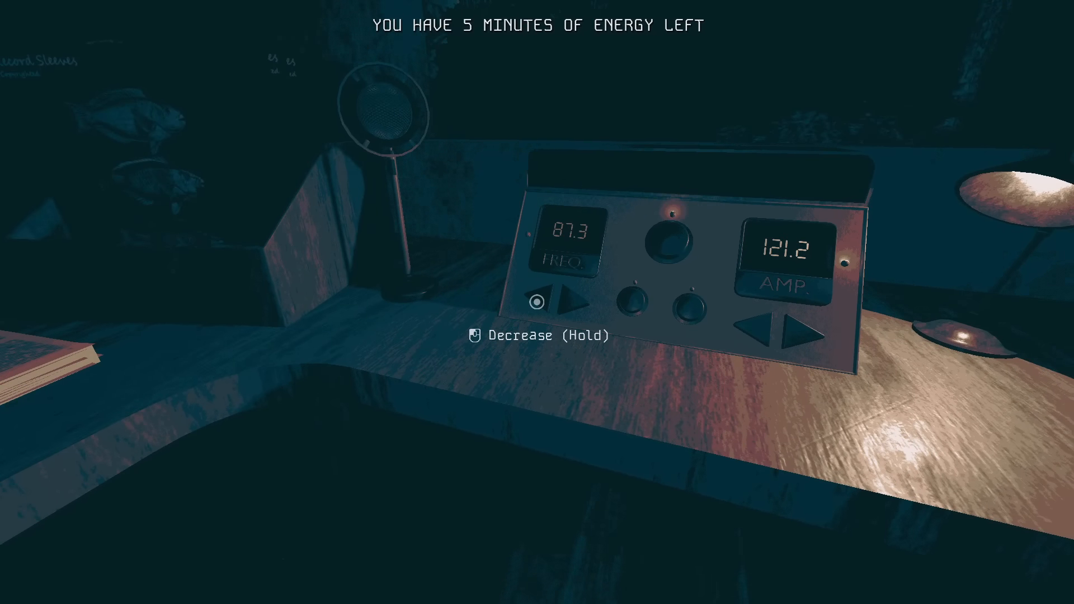
left_click(559, 306)
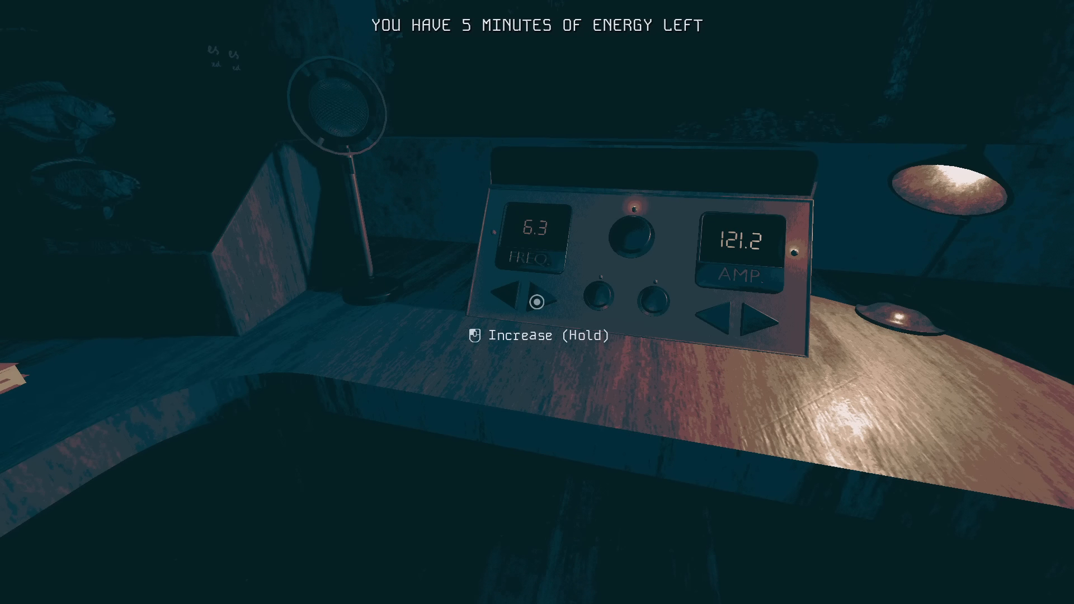
left_click(536, 304)
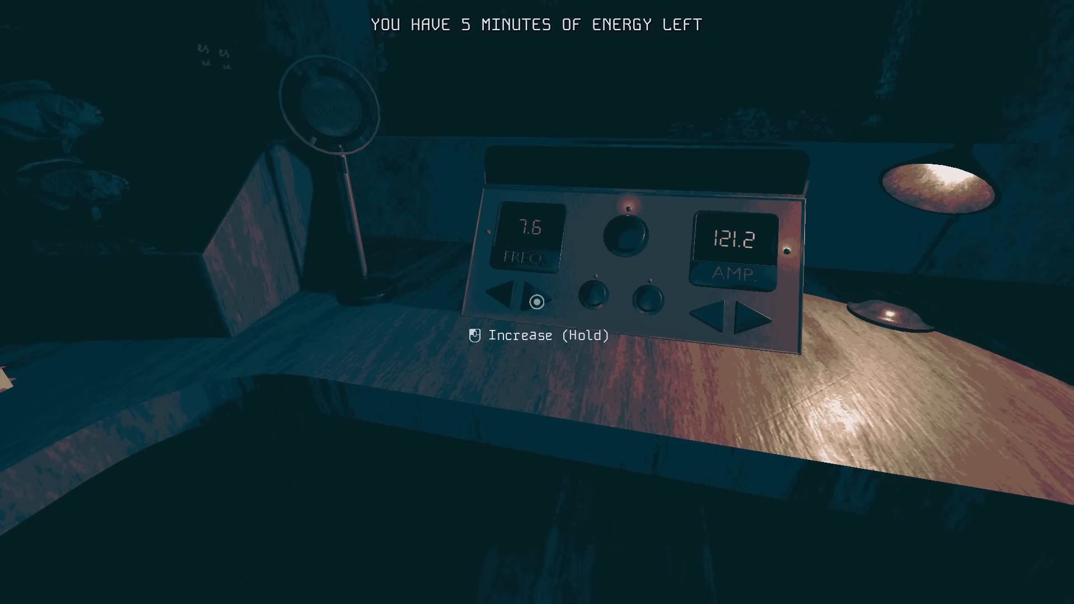
left_click(538, 303)
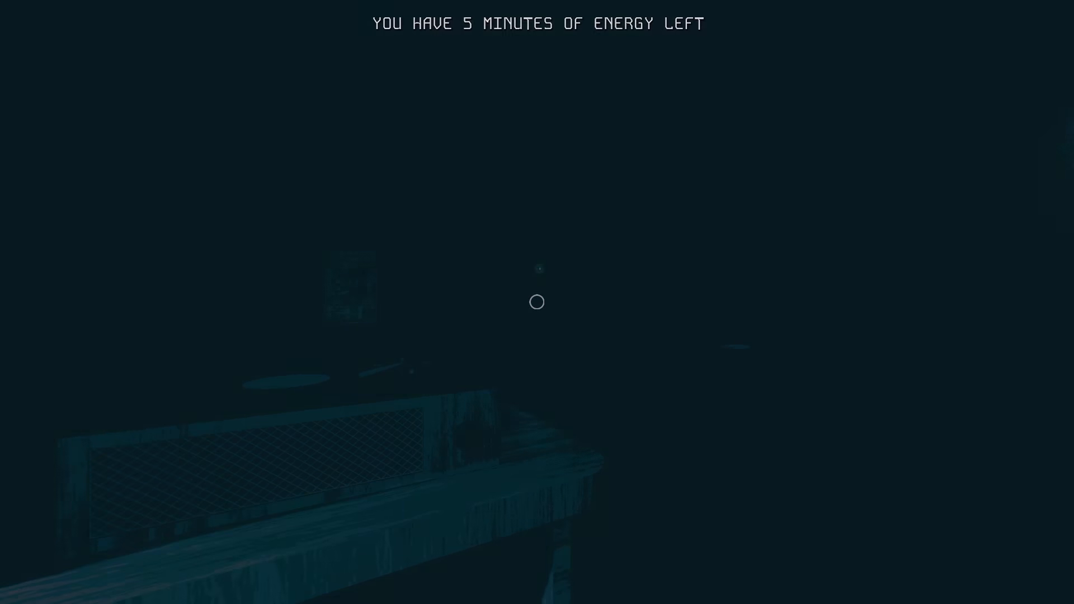
mouse_move(537, 302)
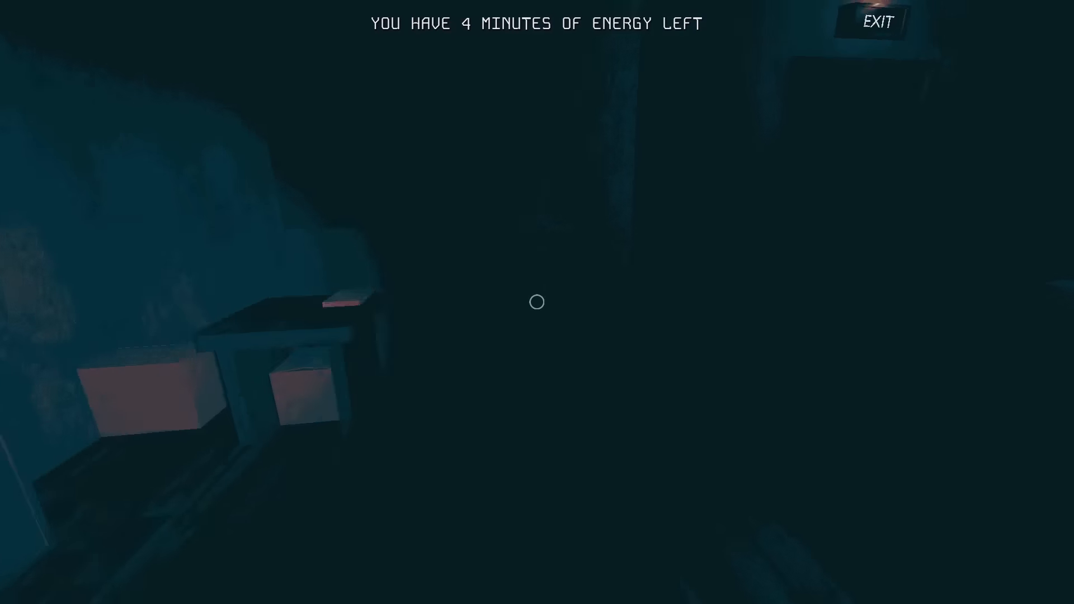
mouse_move(537, 302)
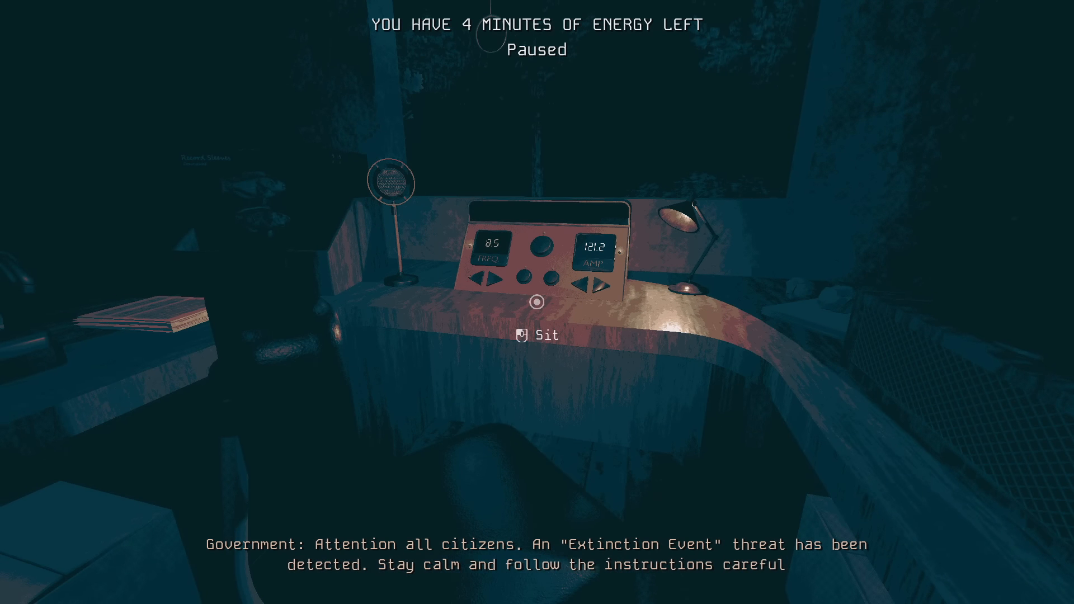
mouse_move(537, 302)
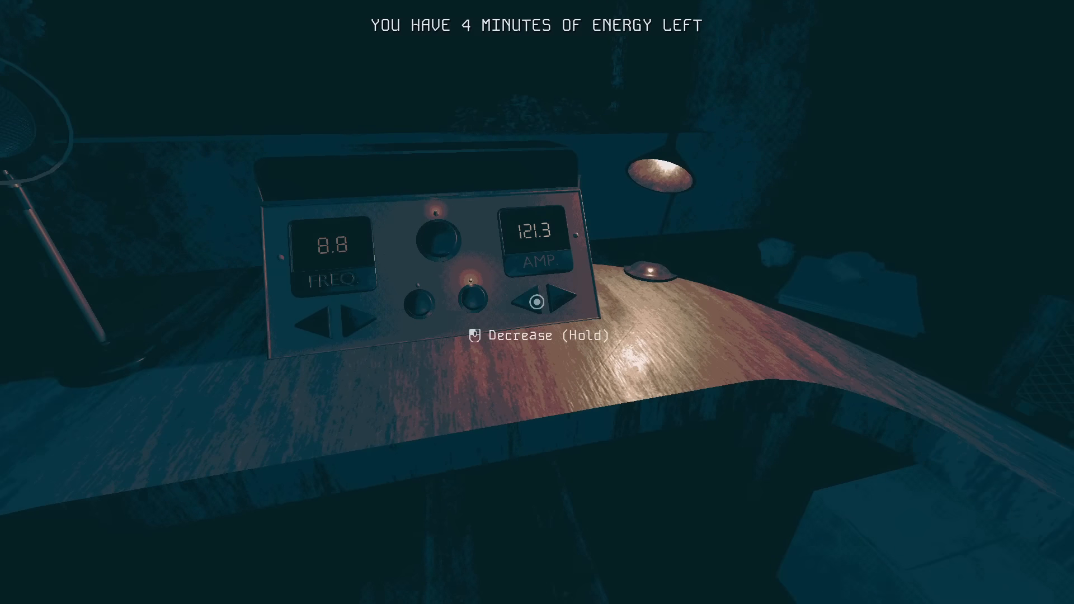
Adjust the amplitude to about 120.3 and trim the frequency to around 109.4.
left_click(563, 294)
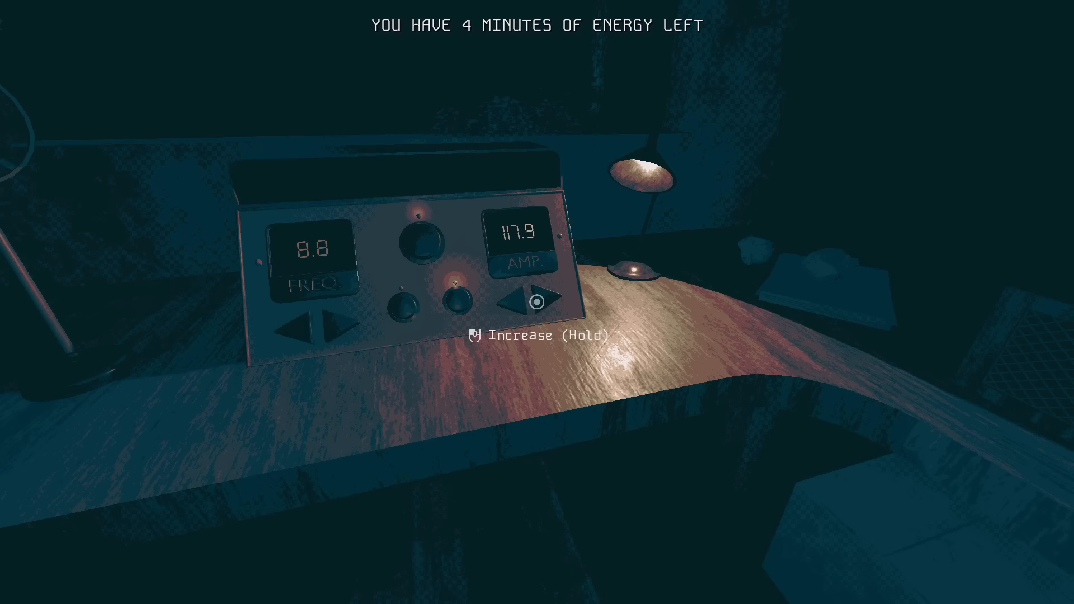
left_click(539, 301)
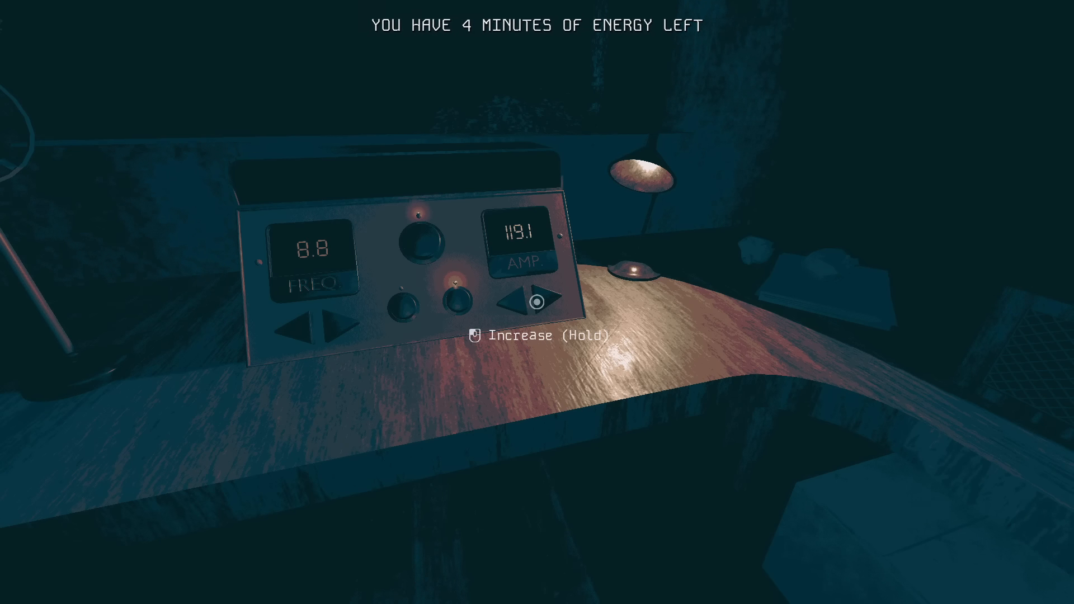
left_click(538, 300)
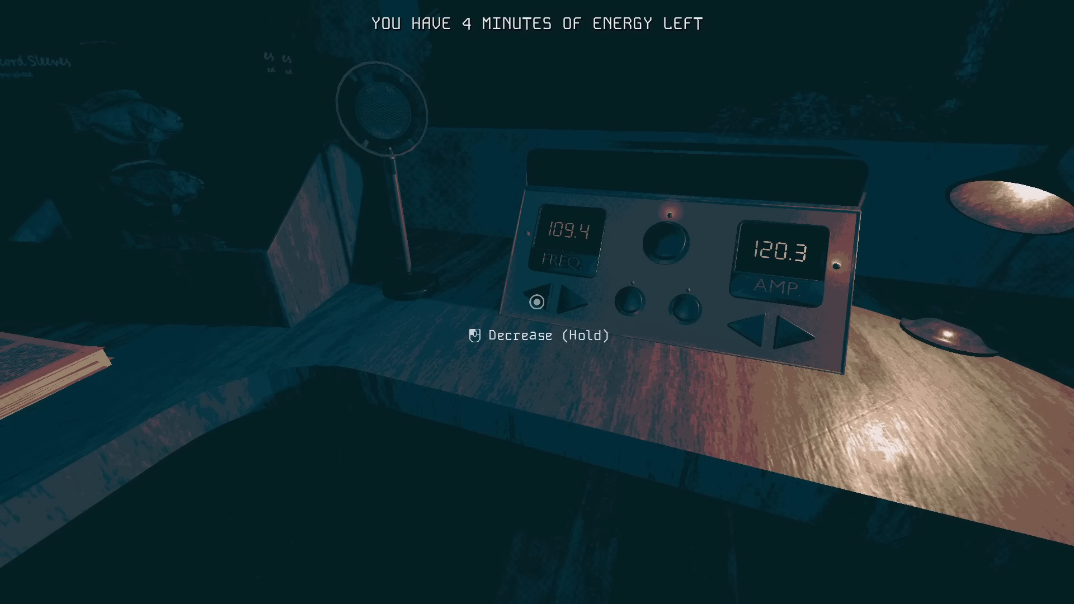
left_click(537, 301)
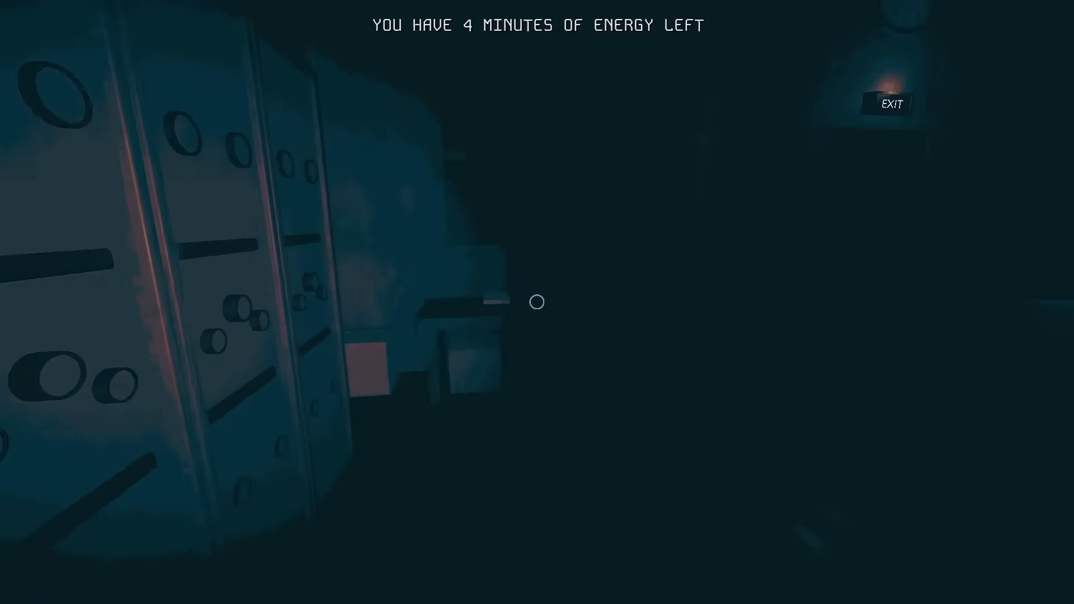
mouse_move(537, 302)
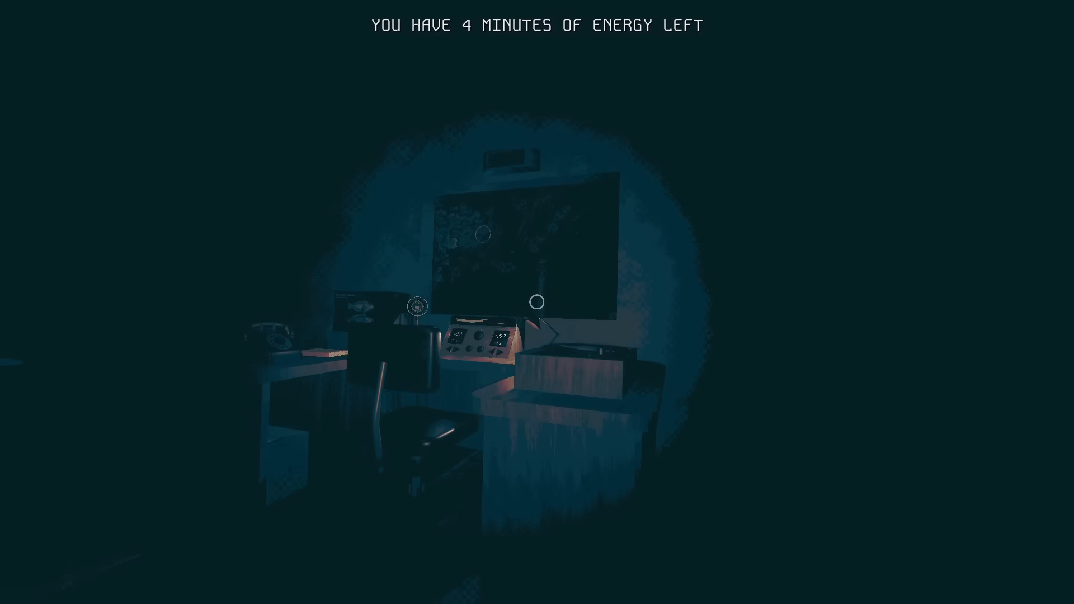
mouse_move(537, 302)
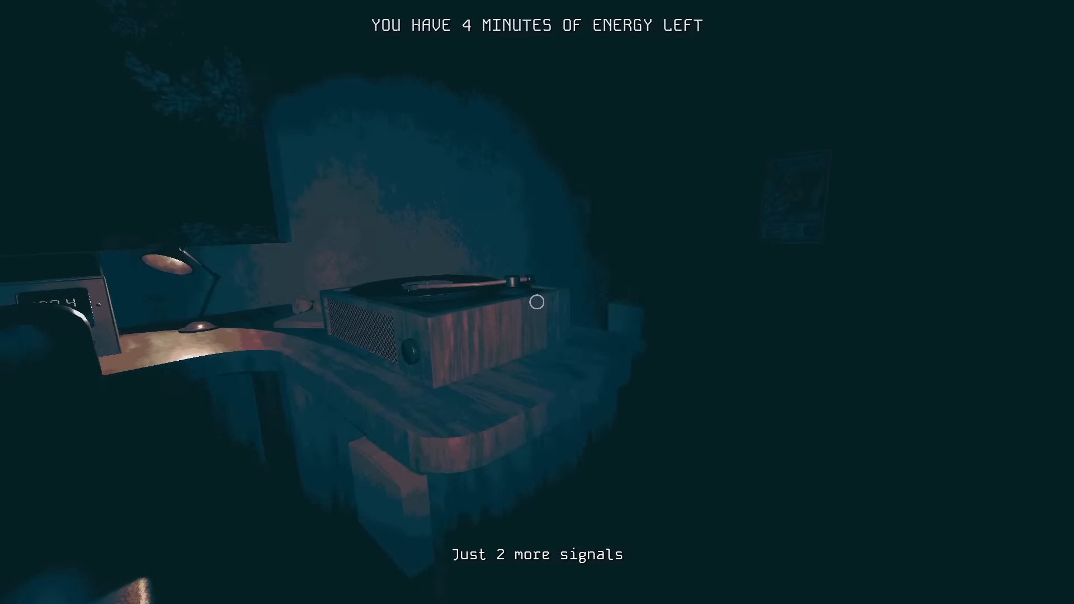
mouse_move(537, 302)
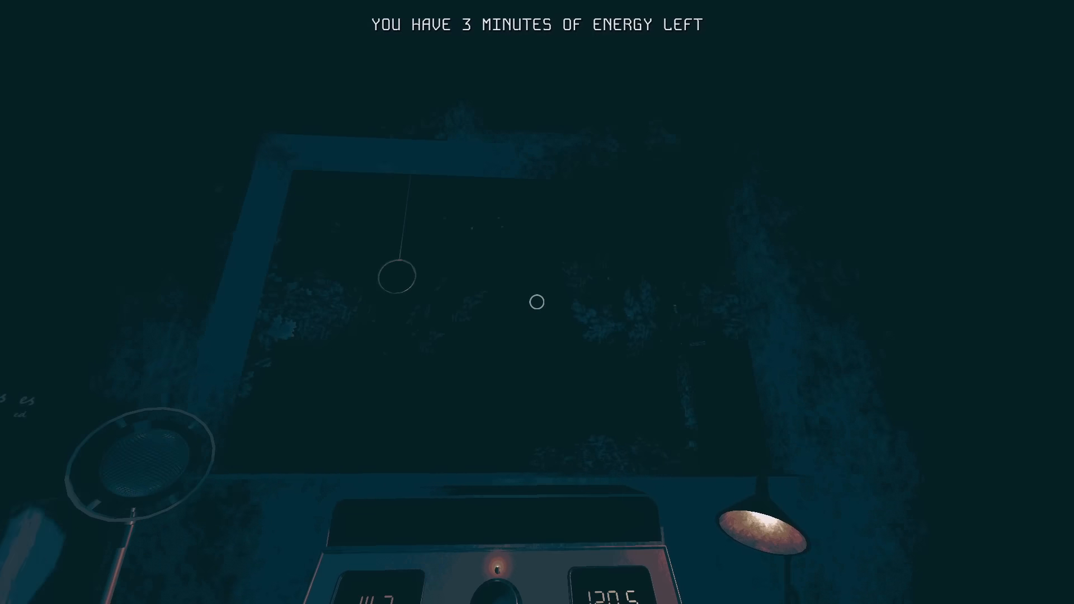
mouse_move(536, 302)
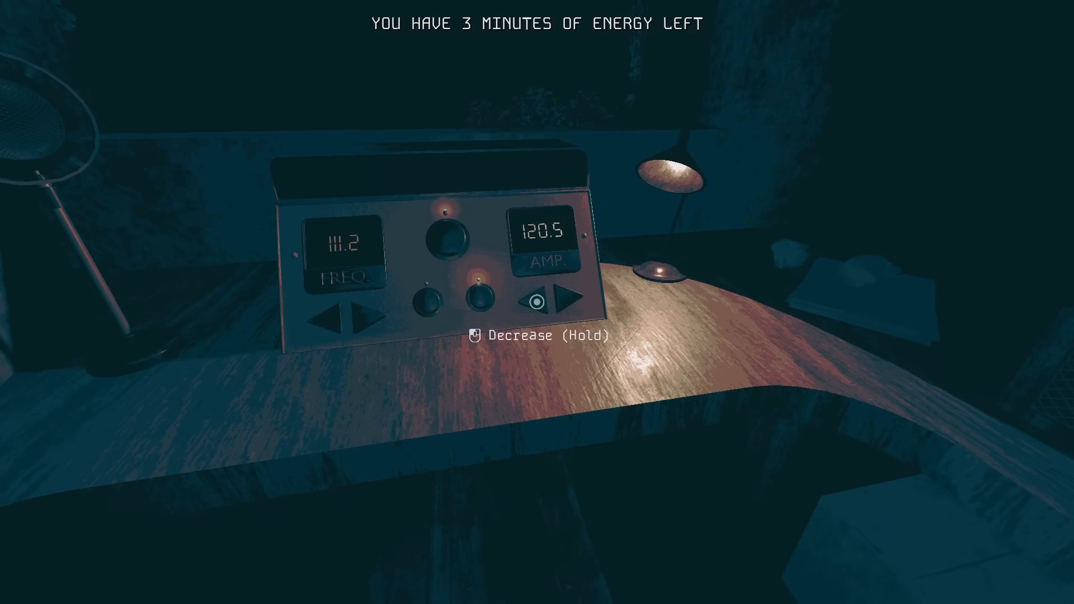
Lower the amplitude and fine-tune it down to 39.1.
left_click(536, 301)
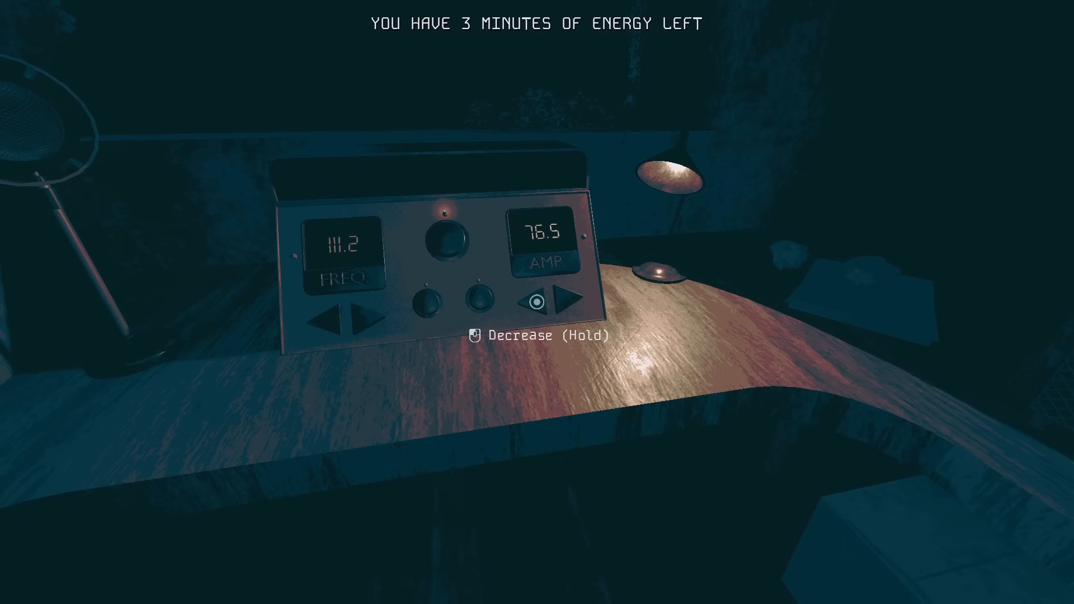
left_click(538, 302)
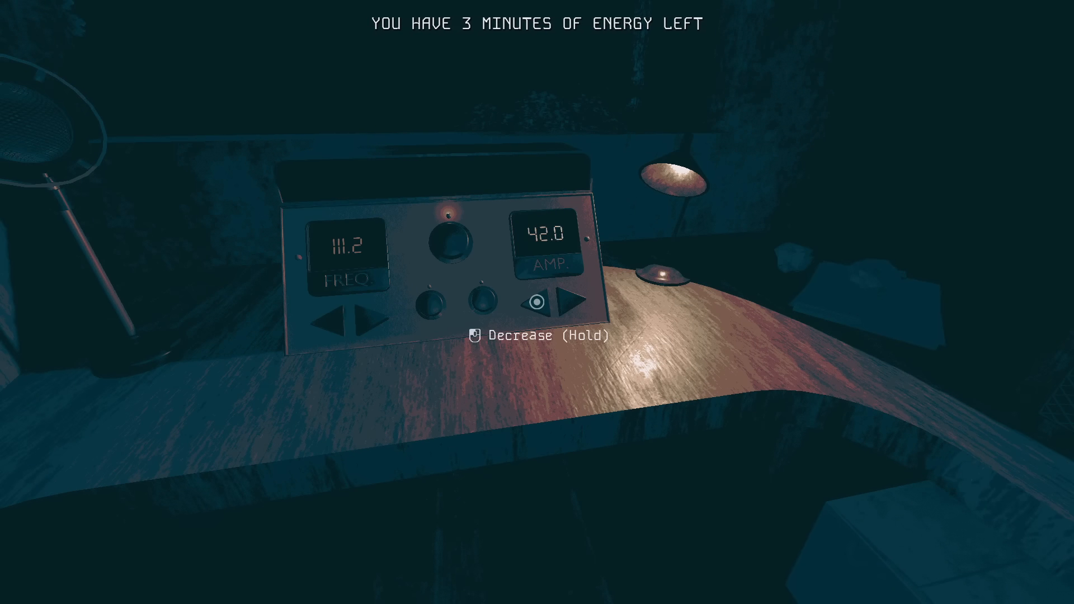
left_click(538, 303)
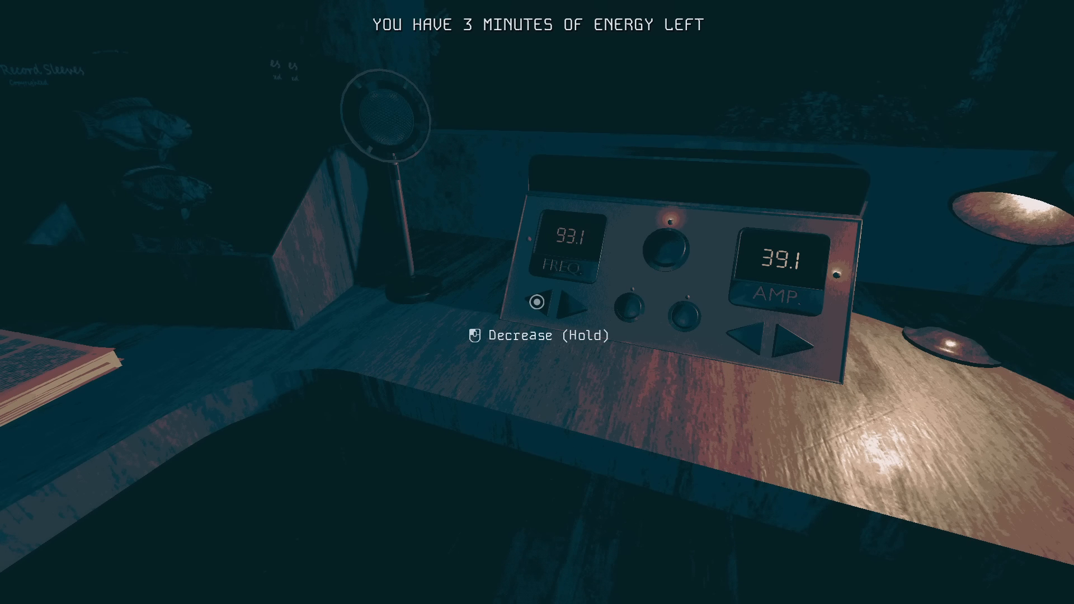
Sweep the frequency down to about 2.3, then raise it back up toward 112.0.
left_click(580, 303)
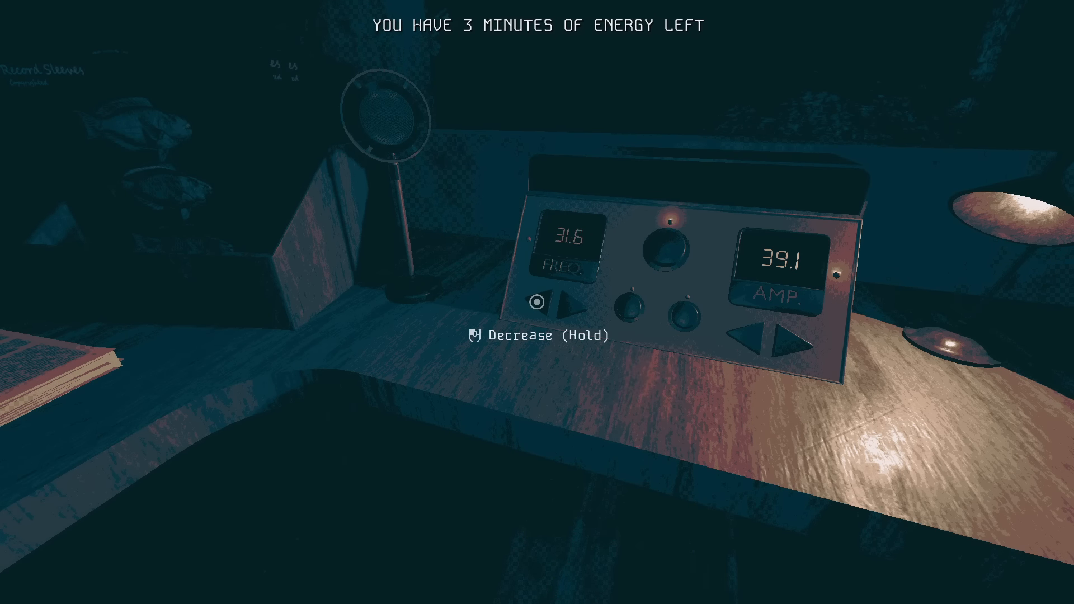
left_click(562, 304)
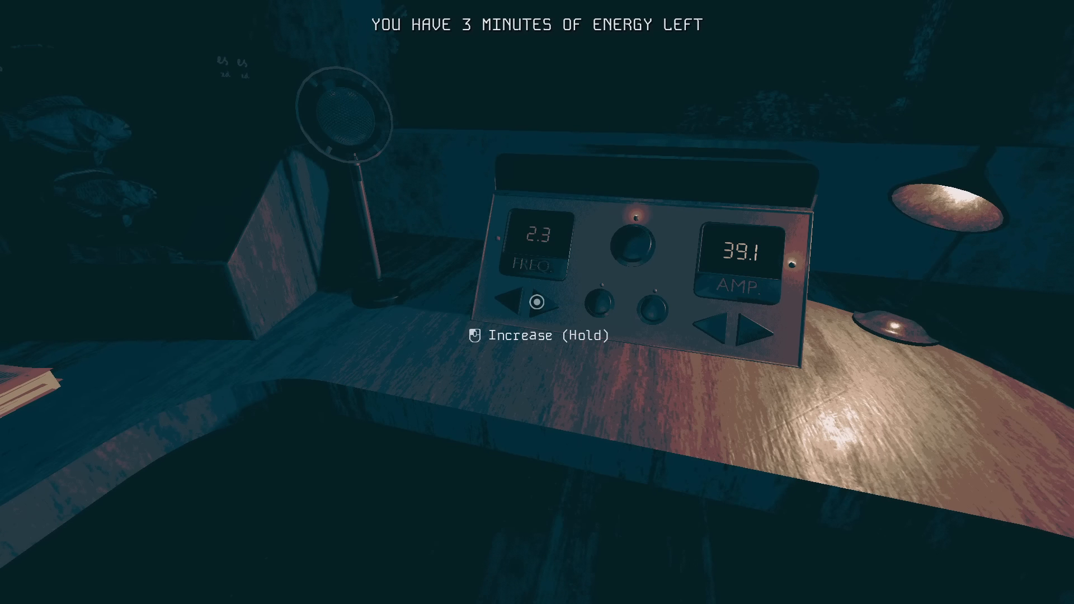
left_click(538, 301)
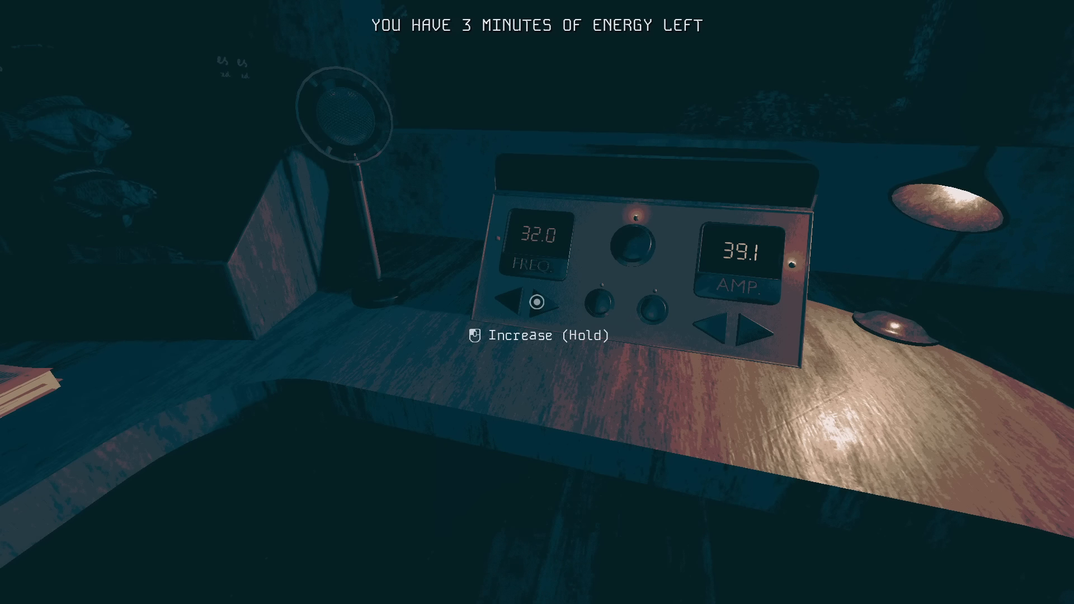
left_click(534, 303)
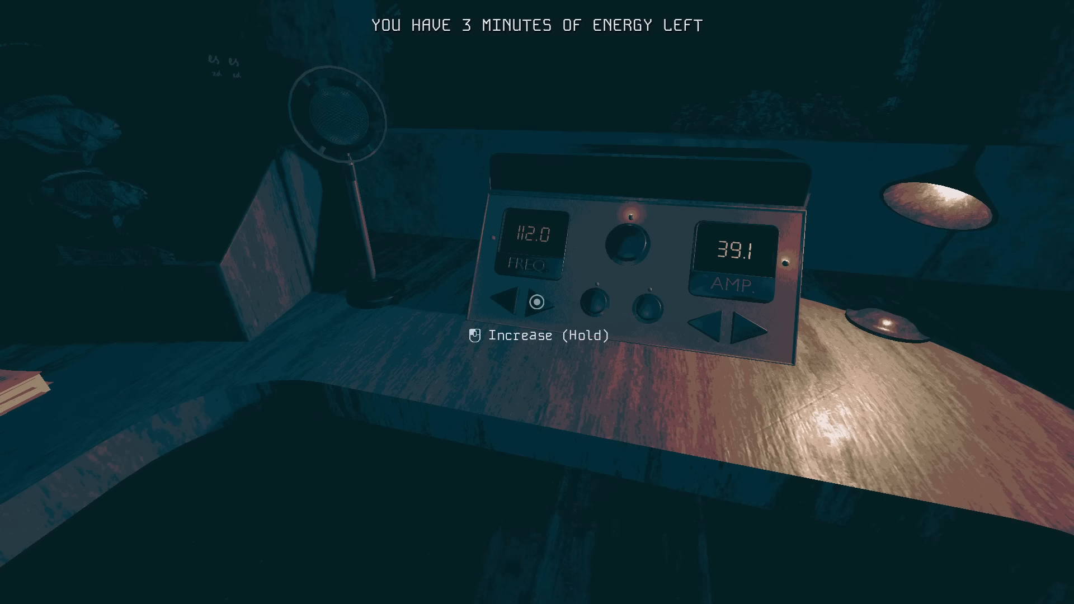
left_click(537, 302)
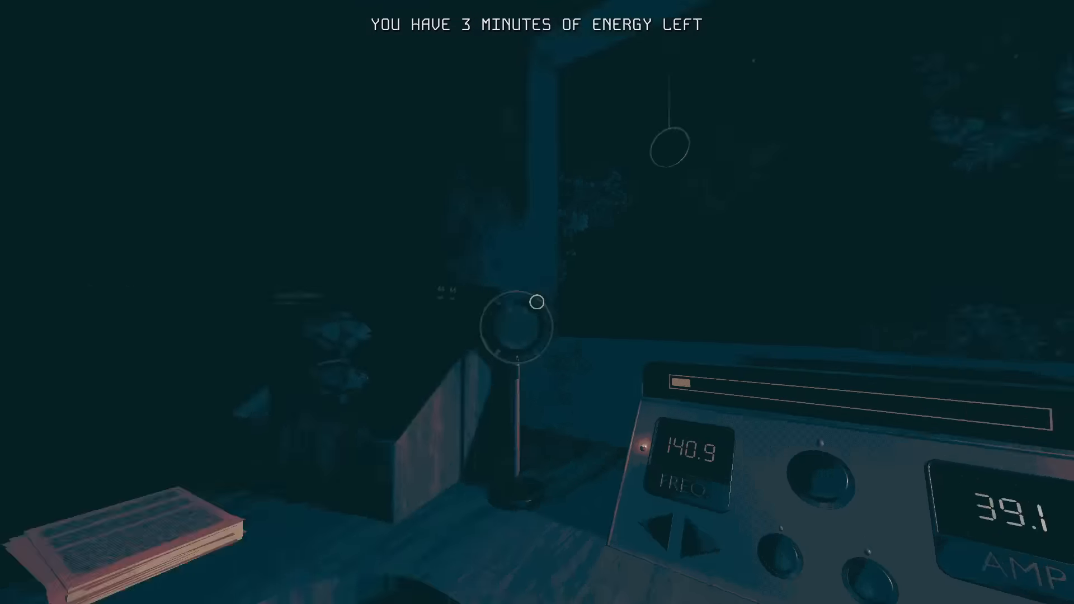
mouse_move(537, 301)
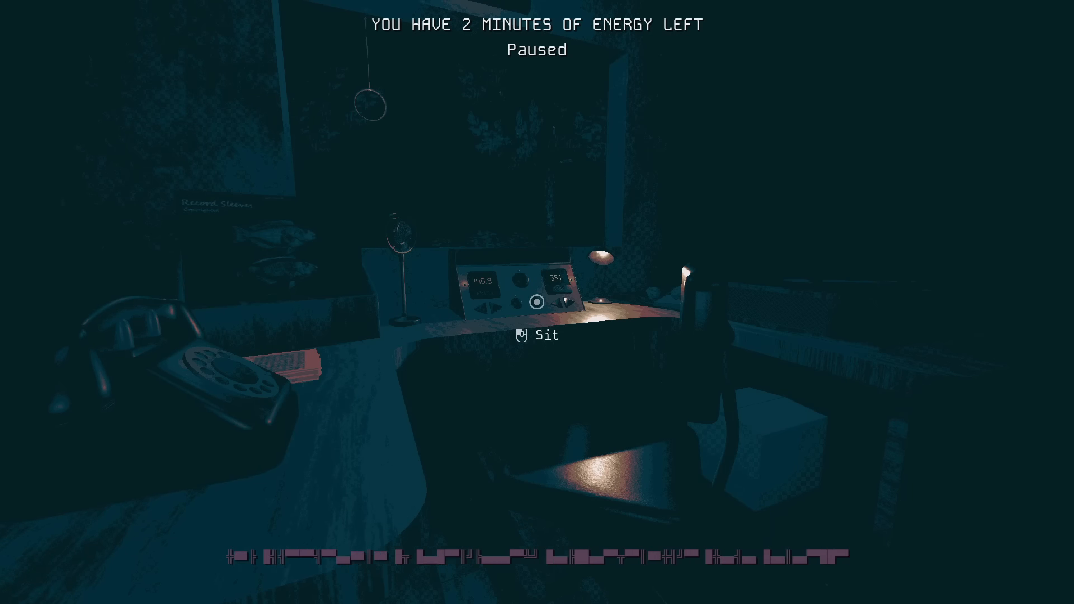
mouse_move(537, 302)
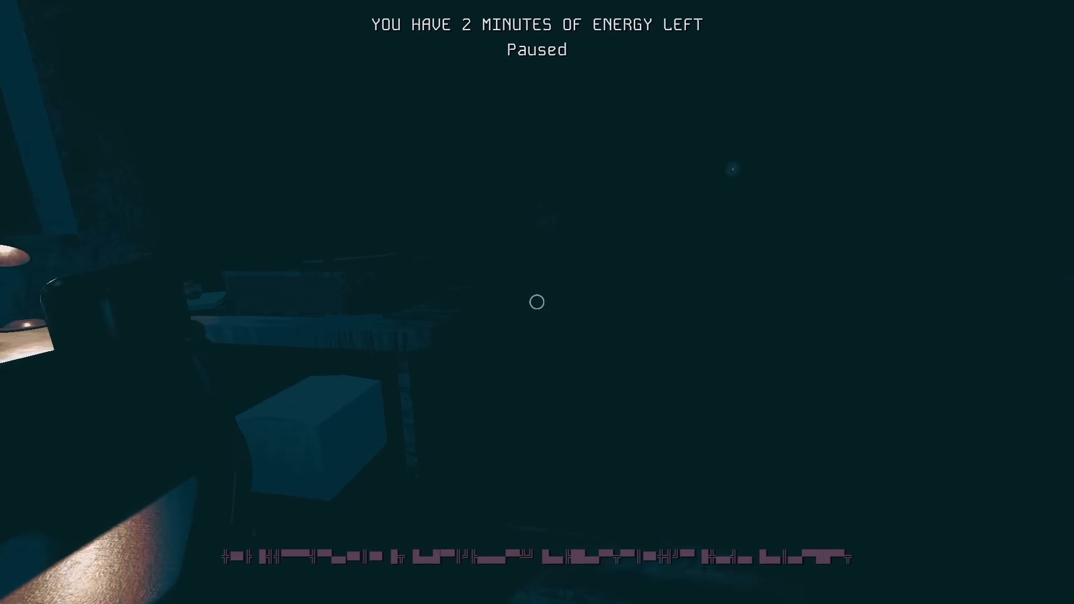
mouse_move(537, 302)
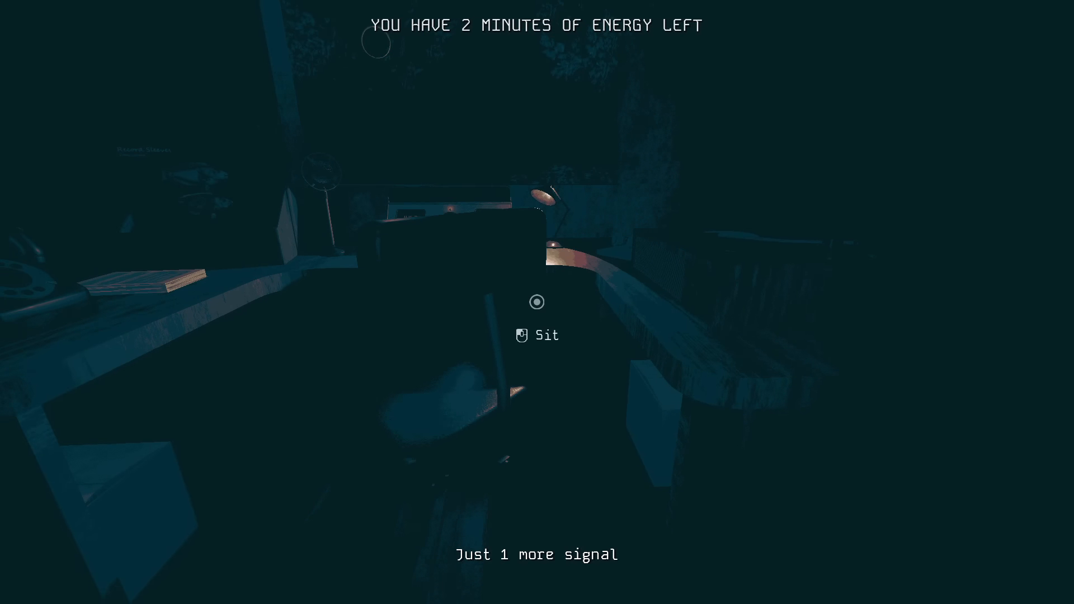
Sit at the radio console and retune the frequency down to 34.3.
left_click(537, 302)
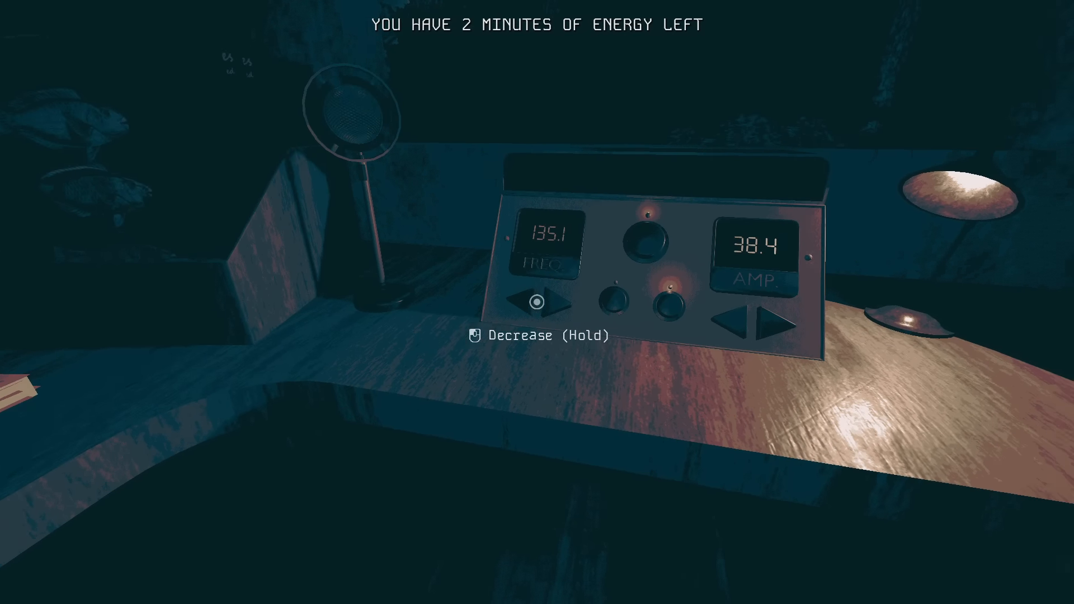
left_click(536, 303)
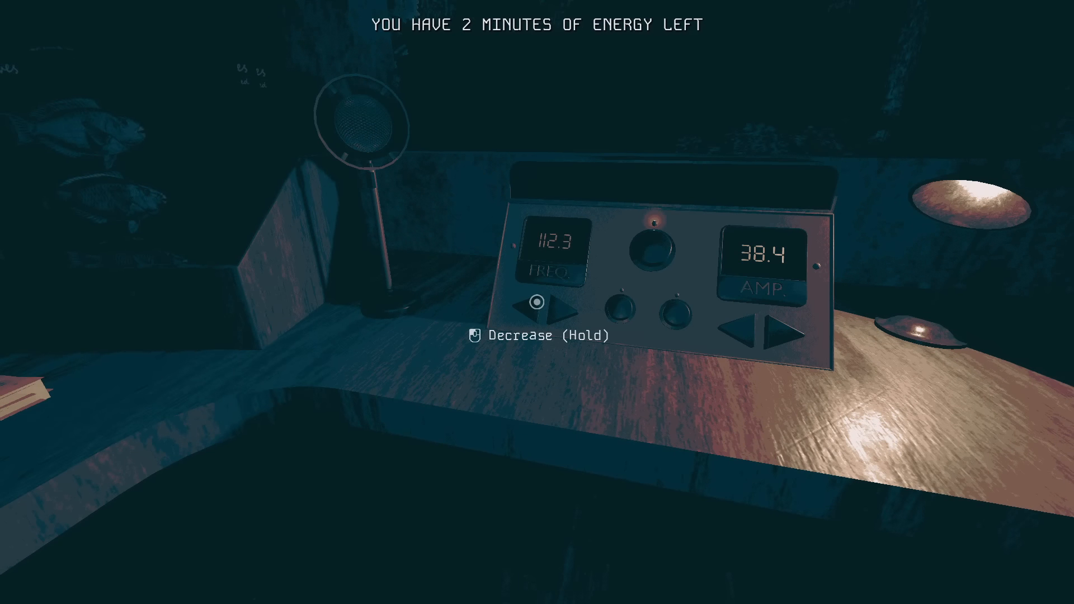
left_click(538, 304)
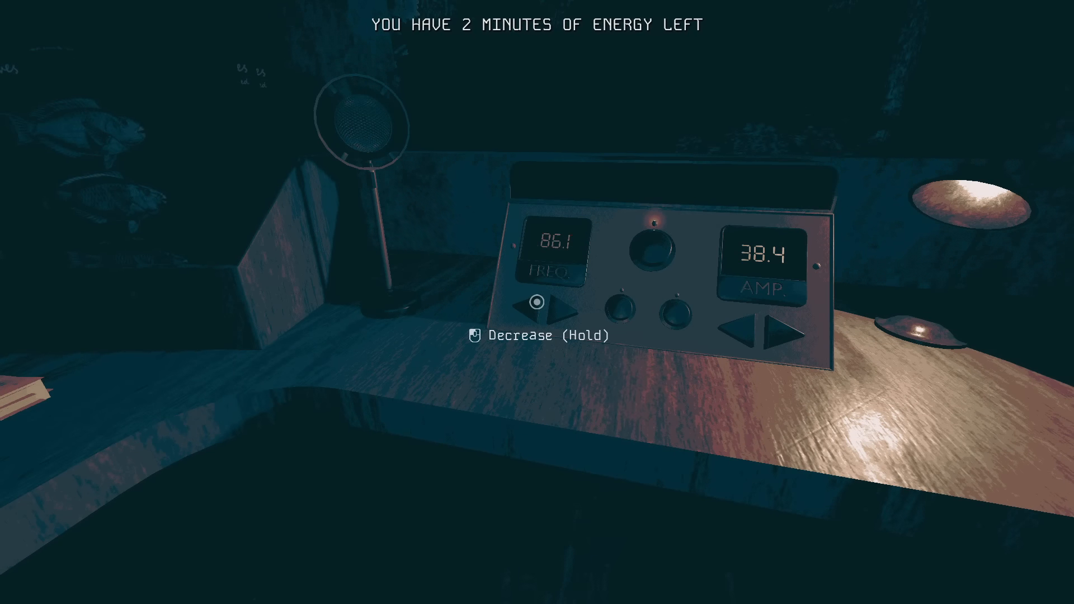
left_click(536, 303)
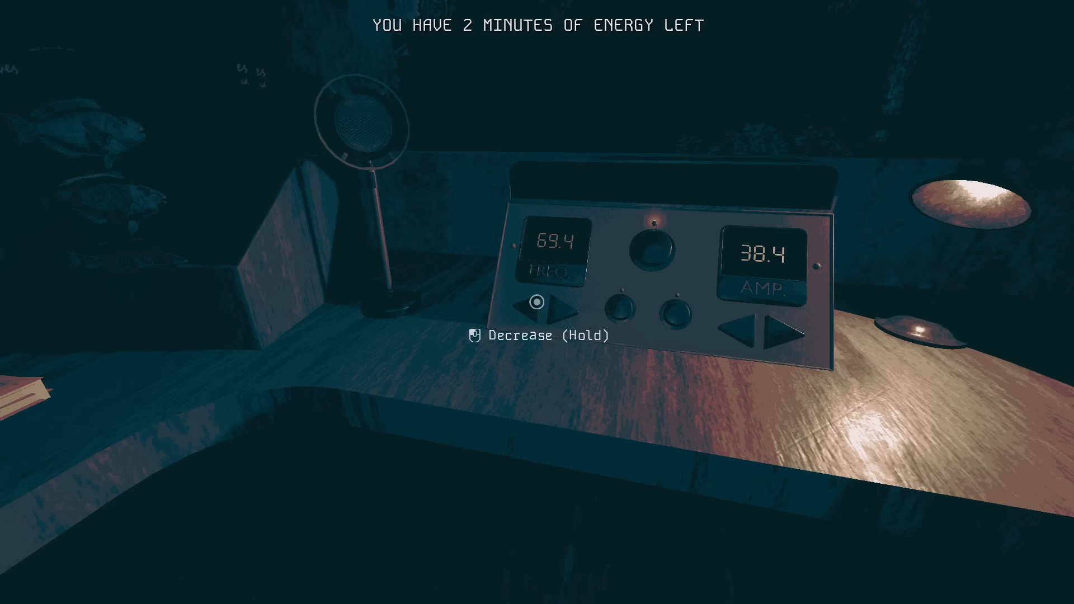
left_click(537, 304)
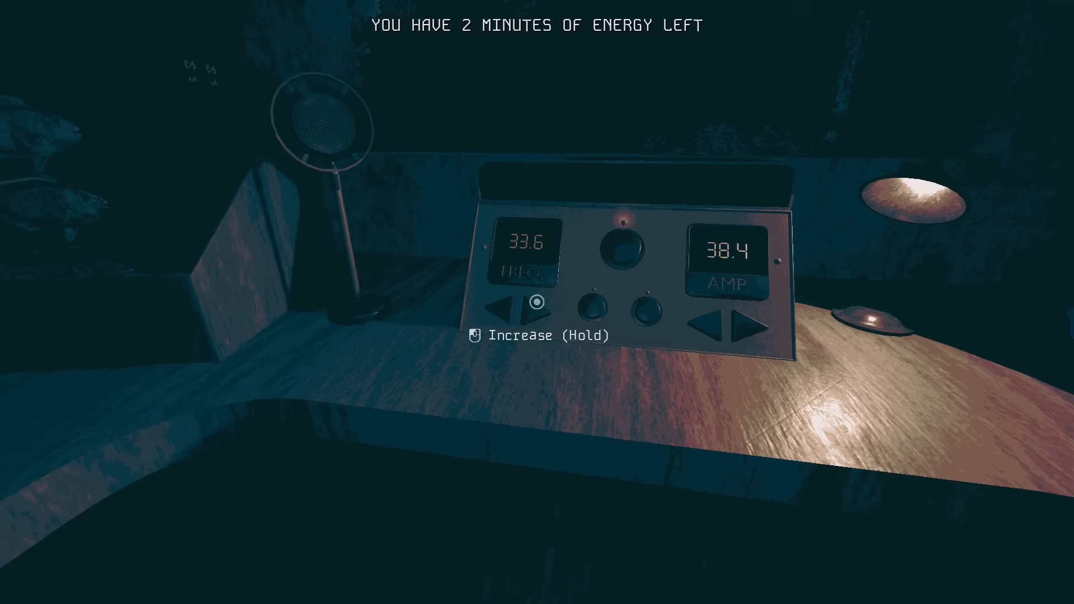
left_click(537, 303)
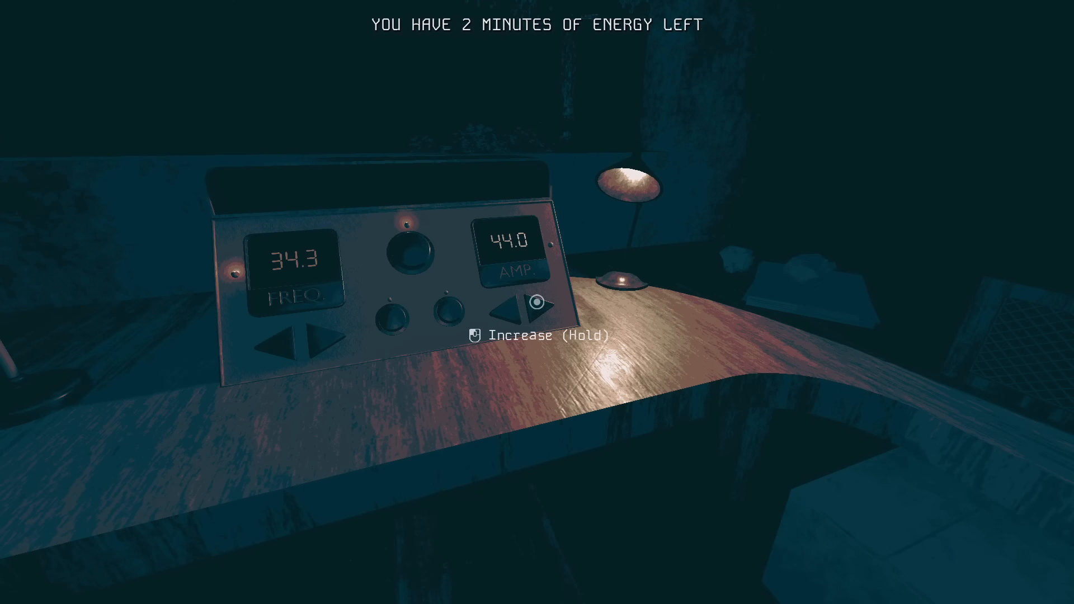
Adjust the signal amplitude up, then bring it back down to 8.4.
left_click(539, 305)
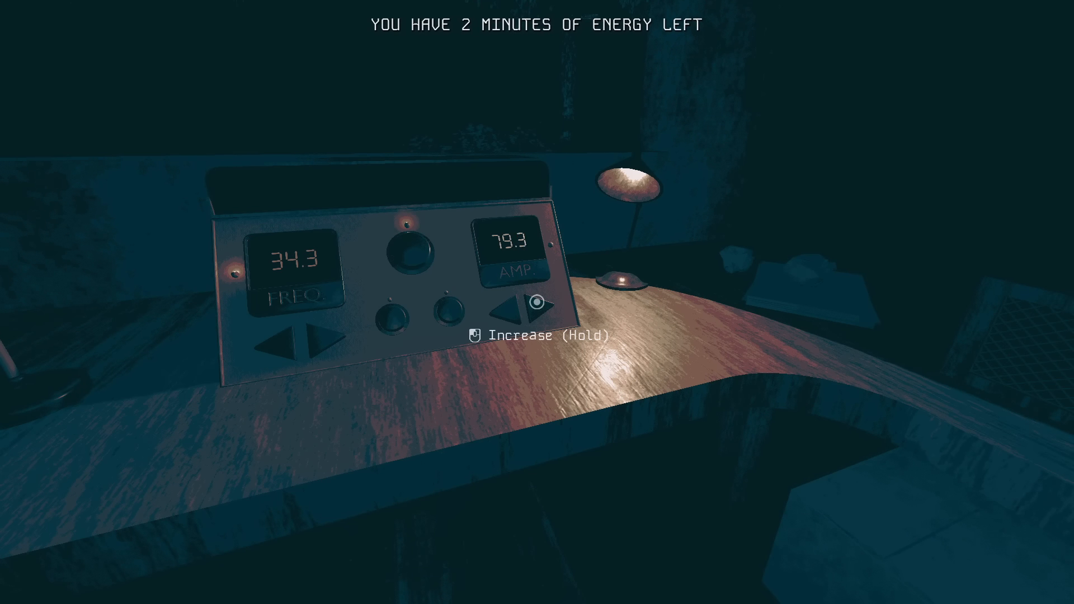
left_click(537, 303)
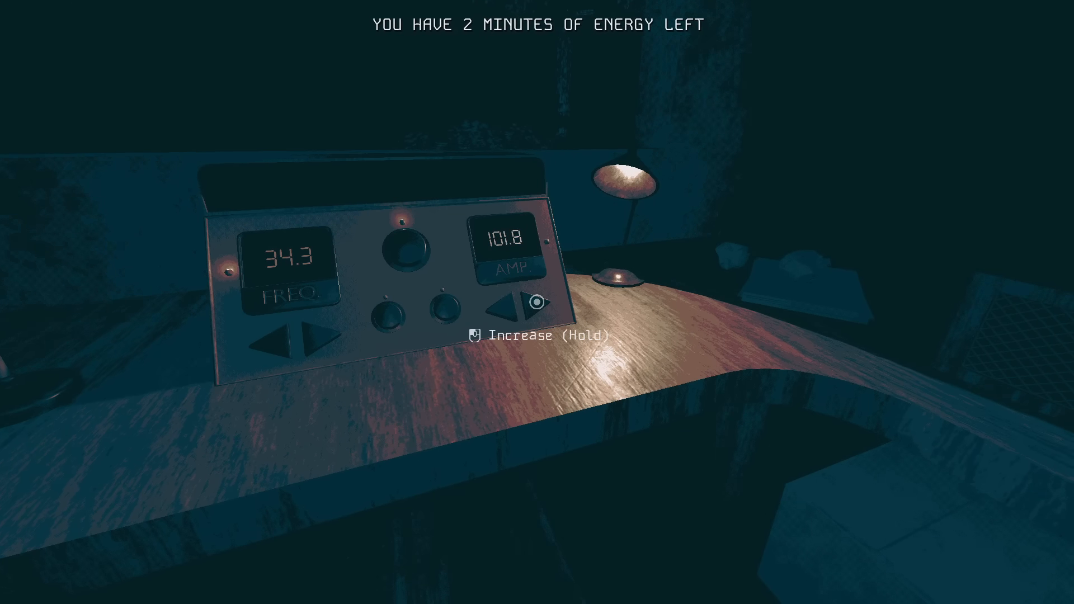
left_click(532, 303)
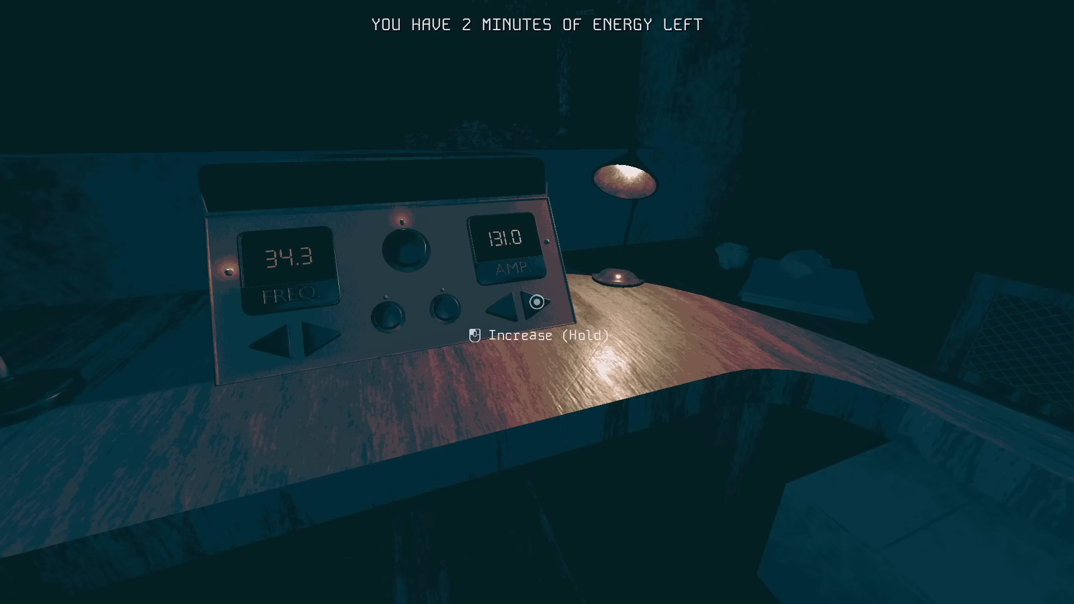
left_click(538, 303)
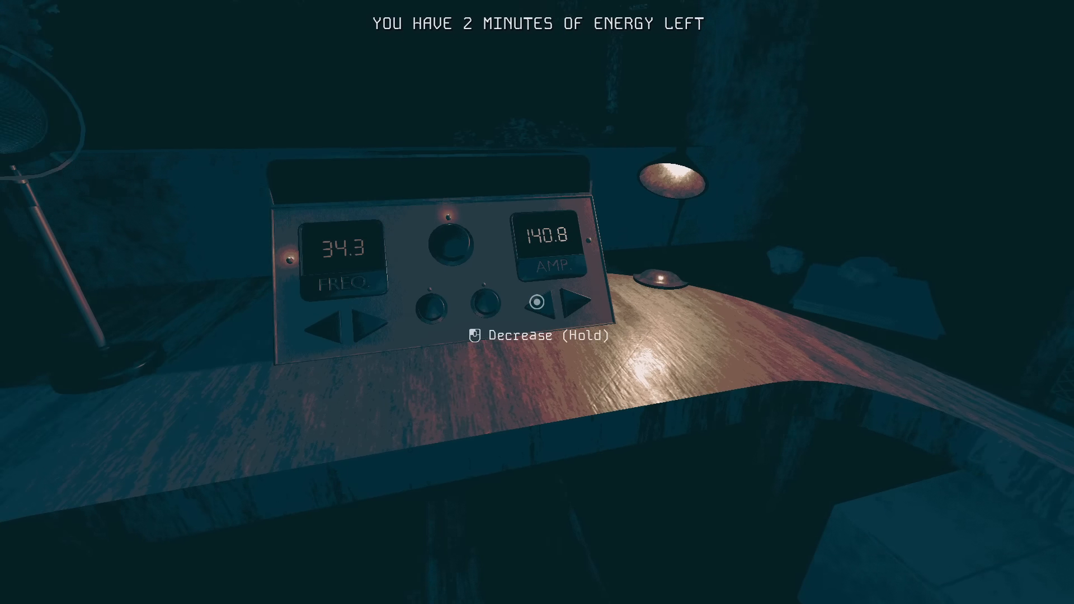
left_click(539, 300)
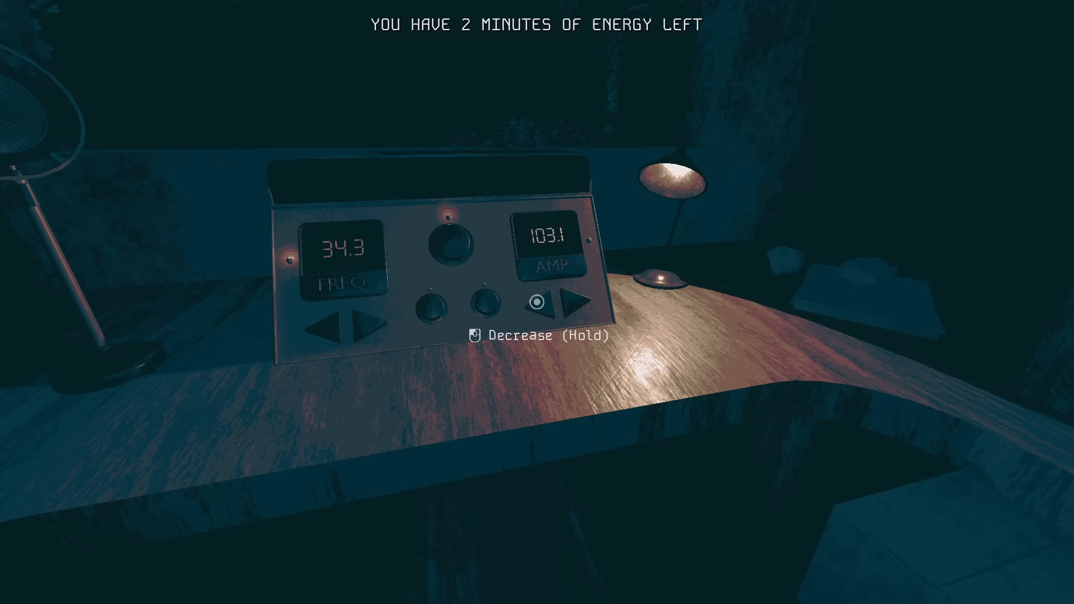
left_click(336, 328)
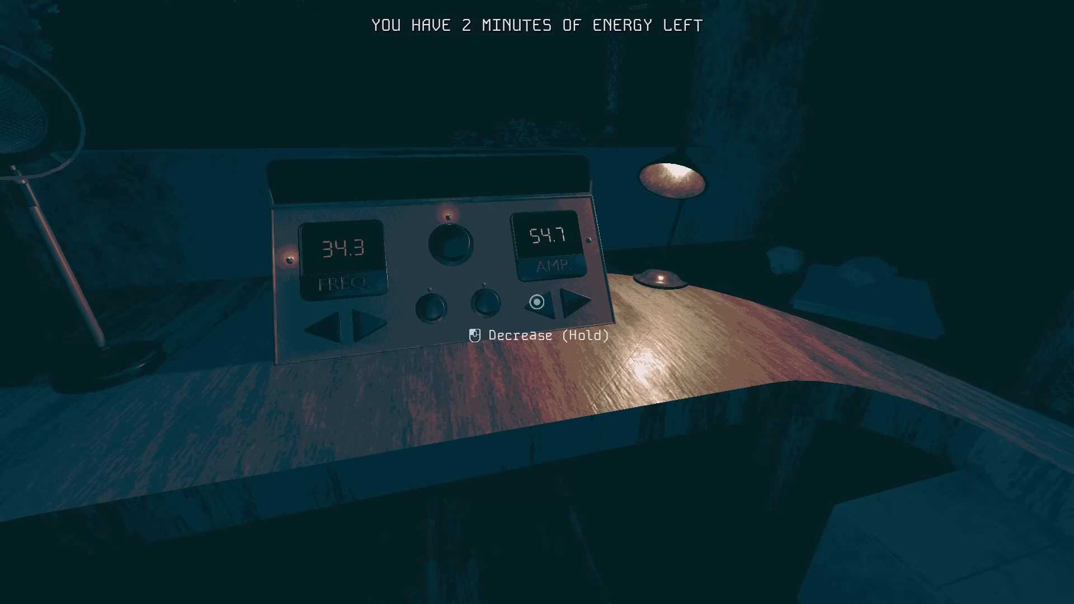
left_click(541, 300)
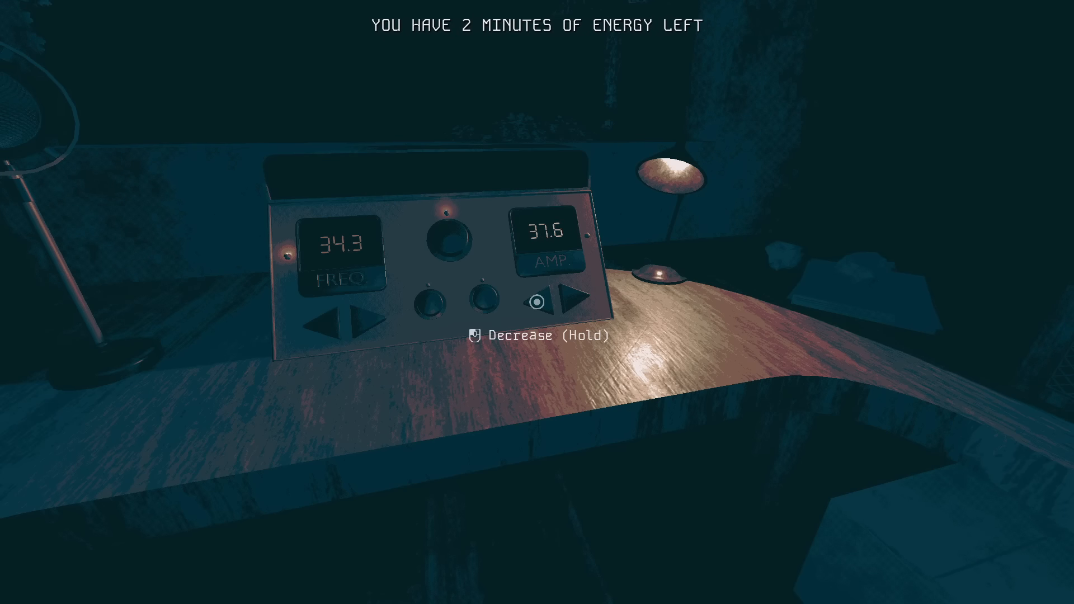
left_click(538, 303)
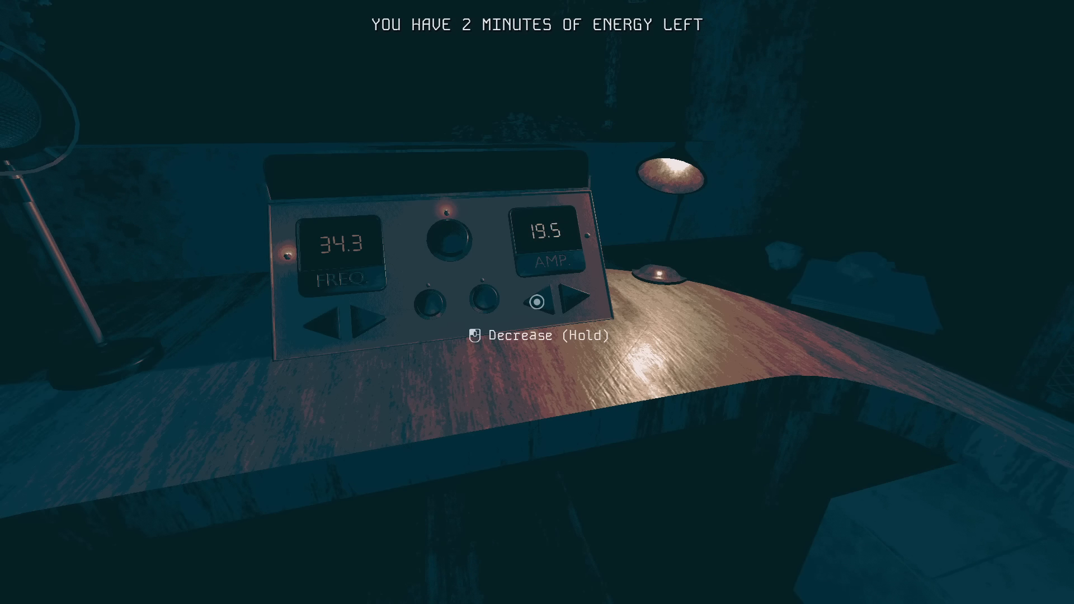
left_click(536, 303)
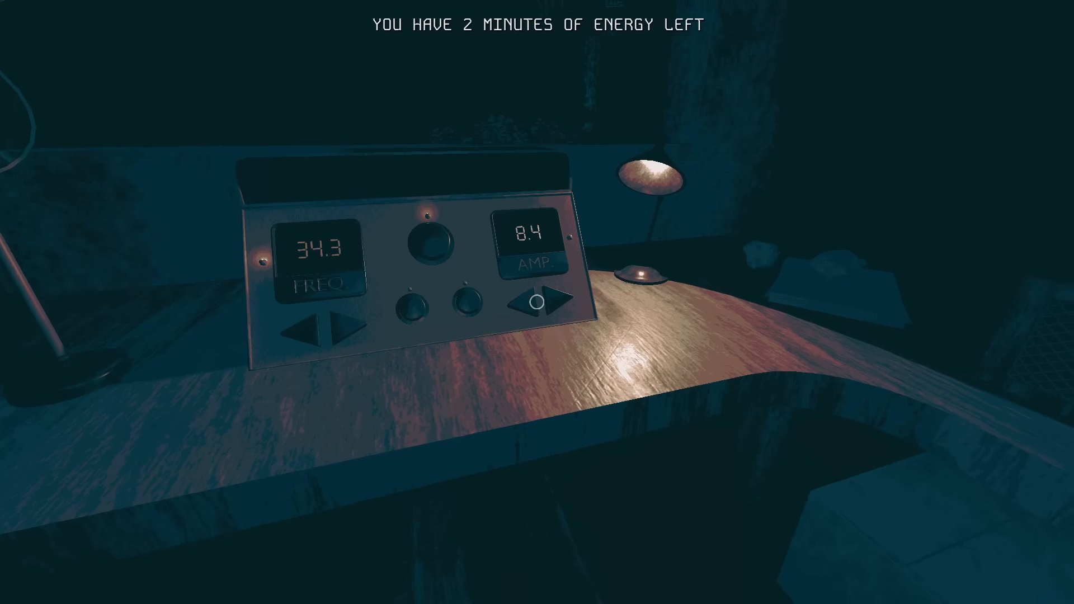
left_click(562, 300)
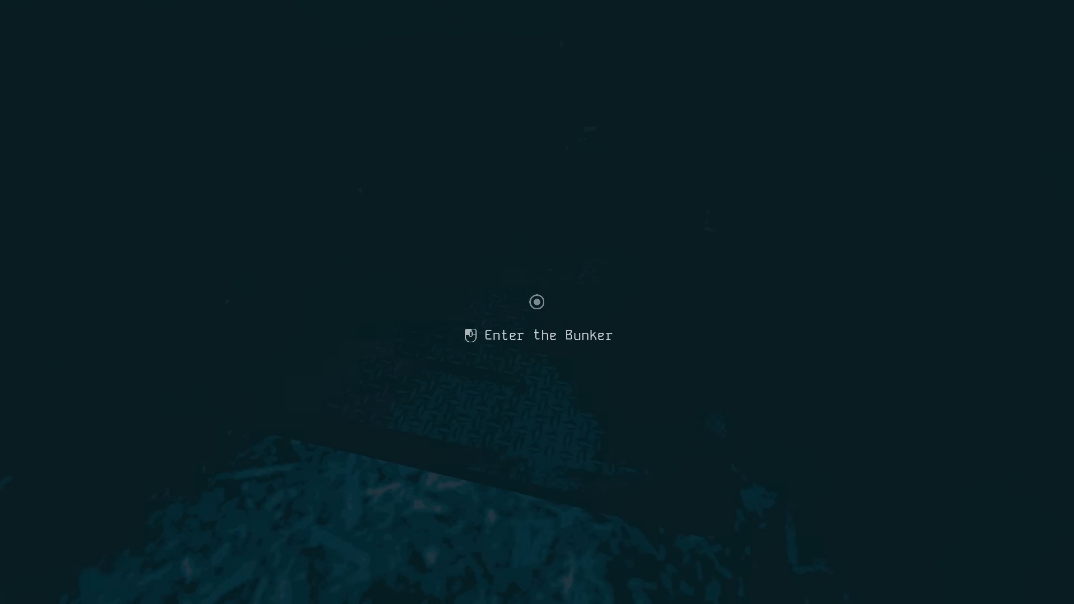
Enter the bunker through the hatch into its dim interior room.
left_click(536, 335)
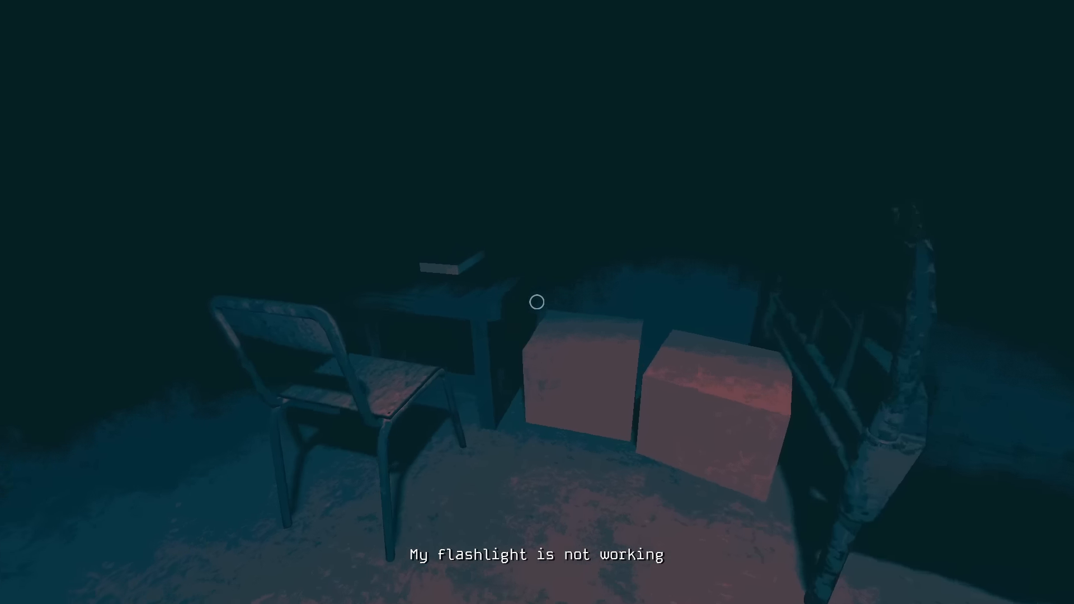
mouse_move(536, 302)
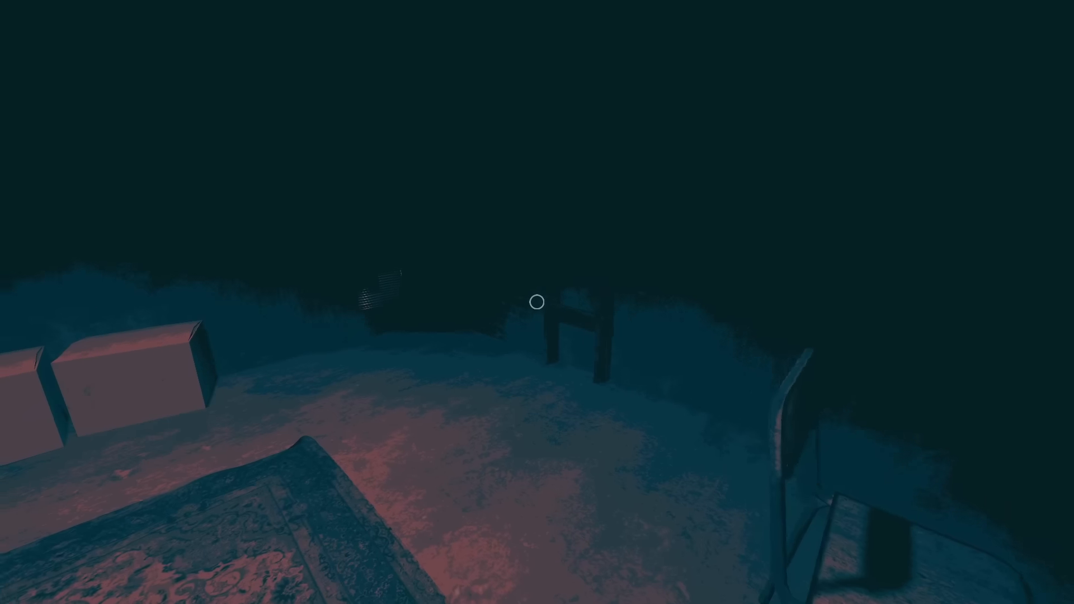
mouse_move(537, 302)
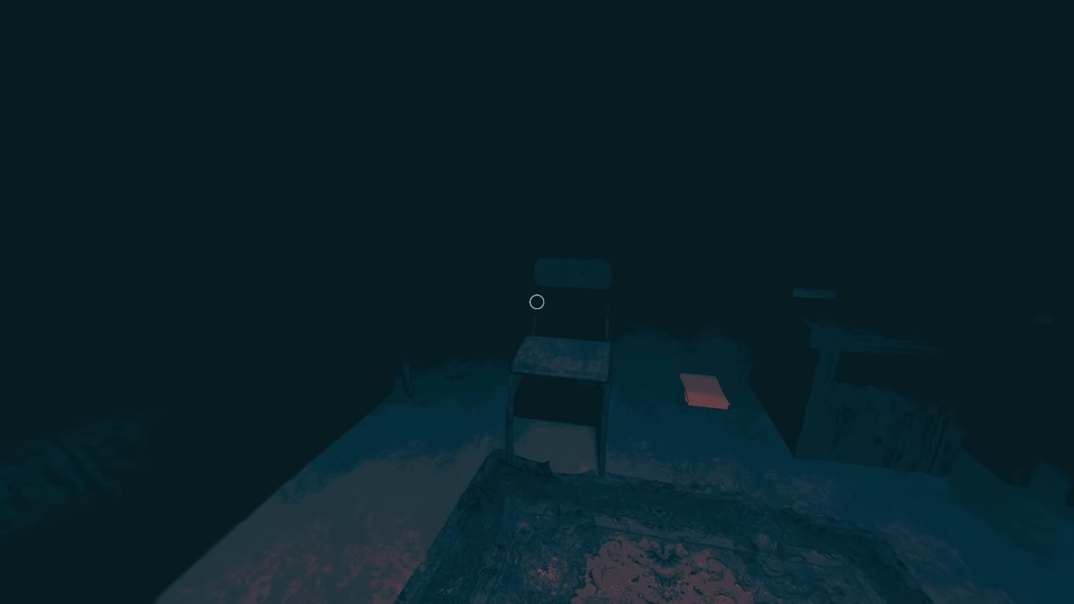